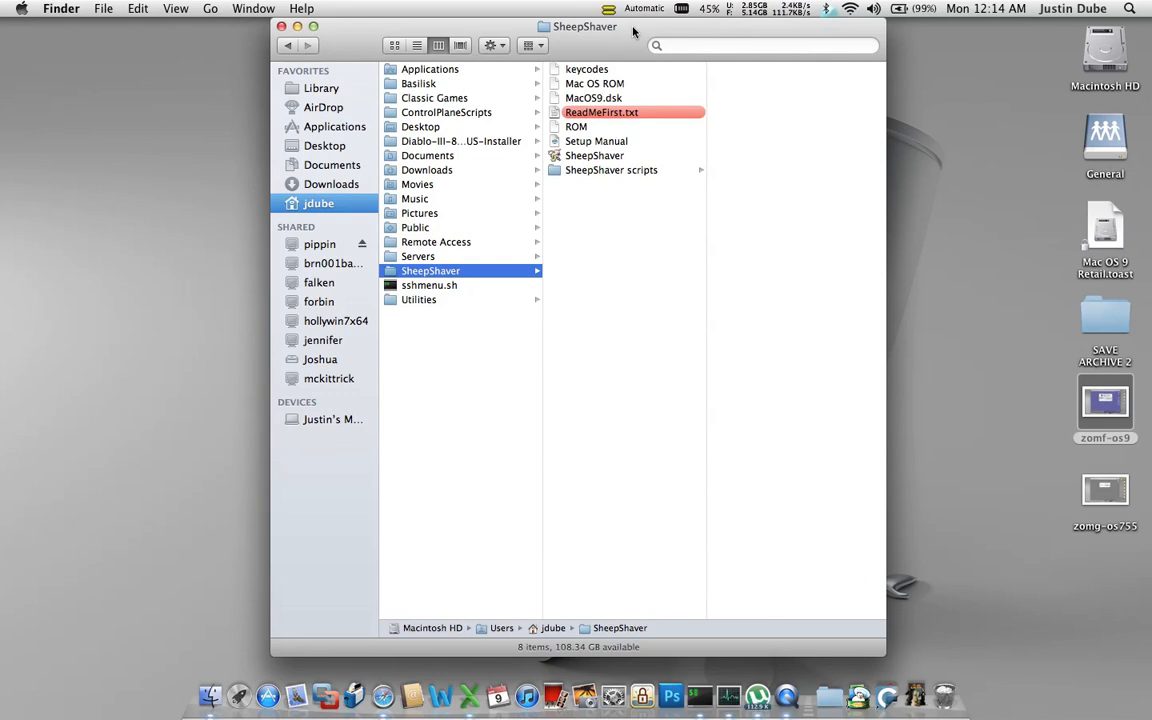
pyautogui.moveTo(616, 92)
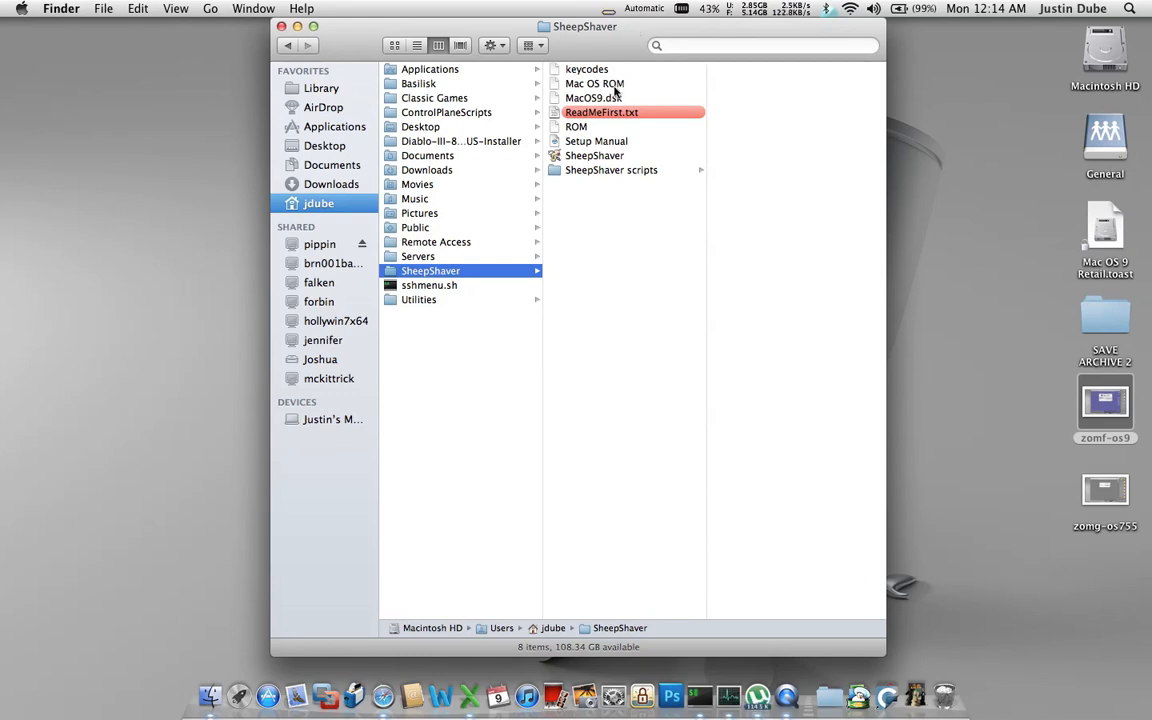
pyautogui.moveTo(610, 166)
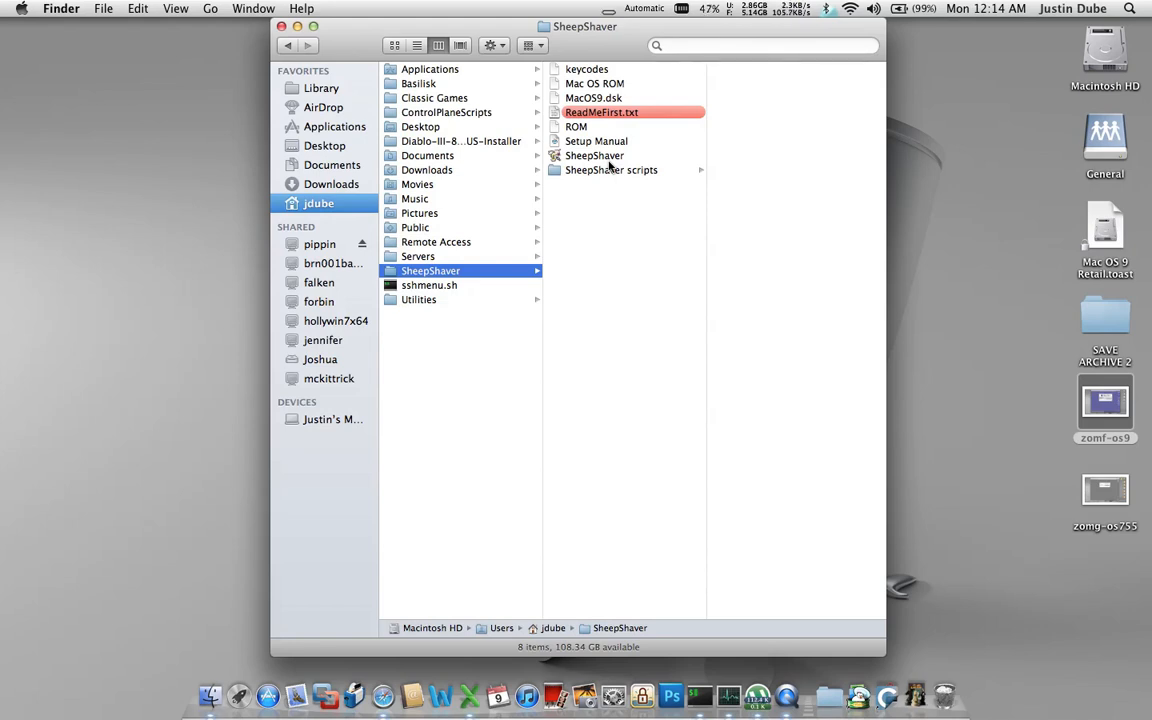
pyautogui.moveTo(610, 232)
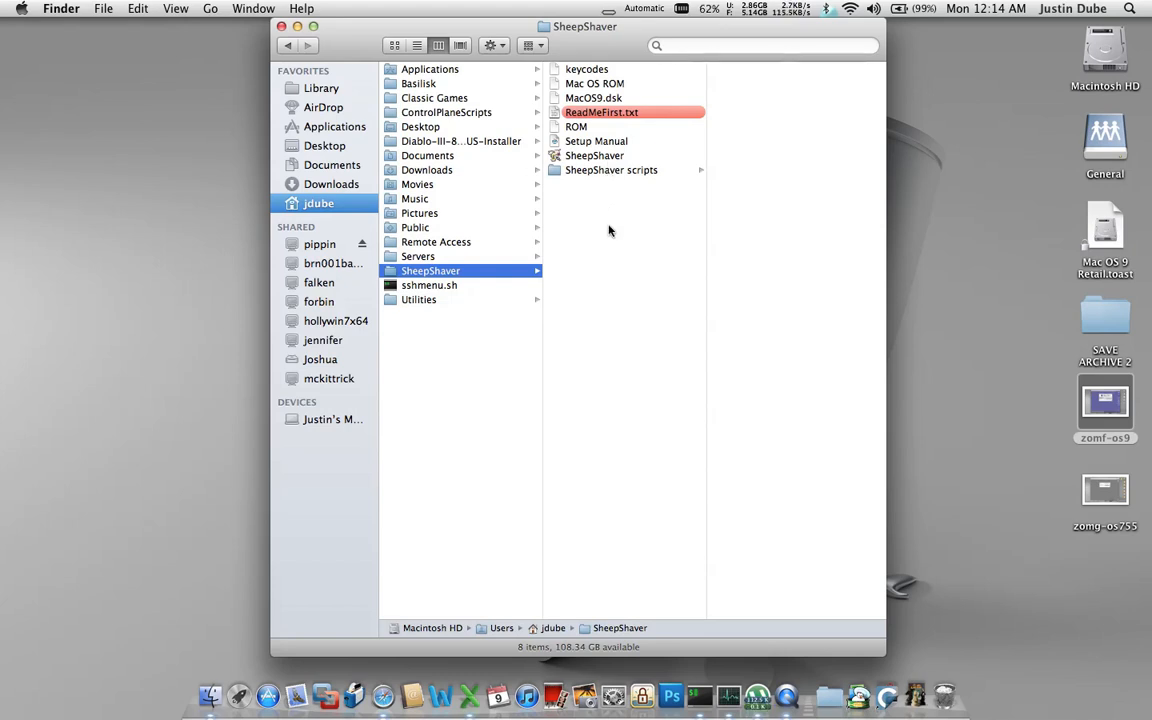
# Step: Create a new folder named Shared alongside the ROM and disk files in the SheepShaver folder
pyautogui.rightClick(608, 232)
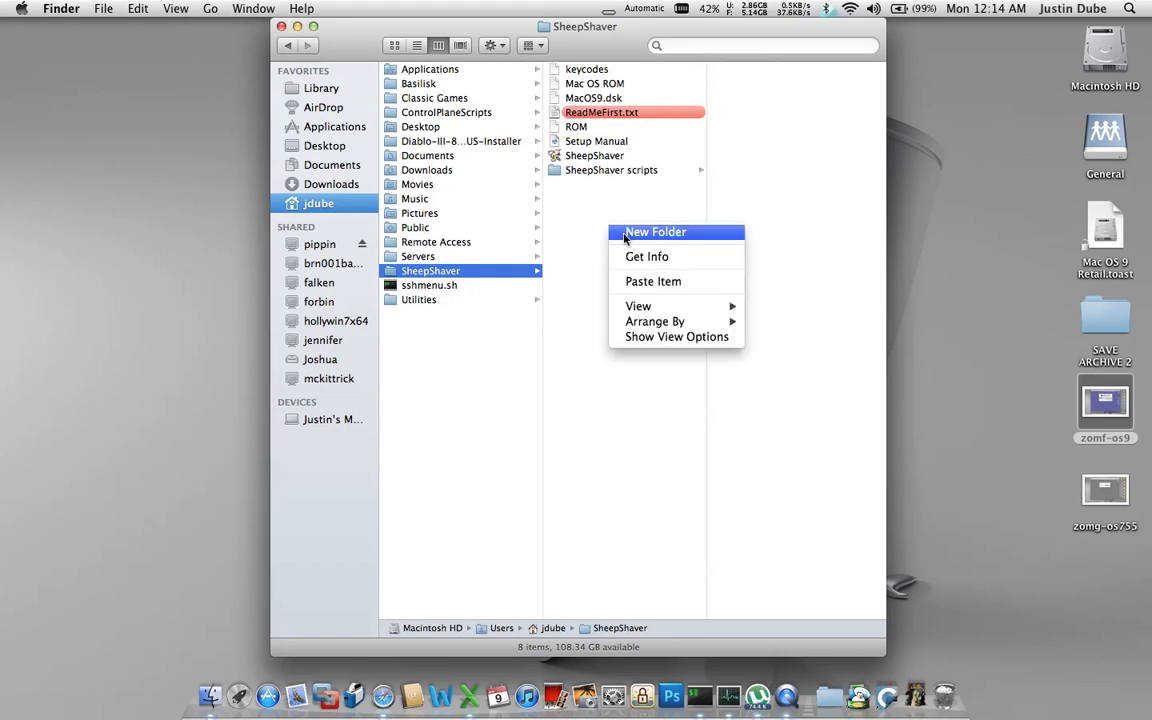
pyautogui.click(656, 232)
pyautogui.write('Shared')
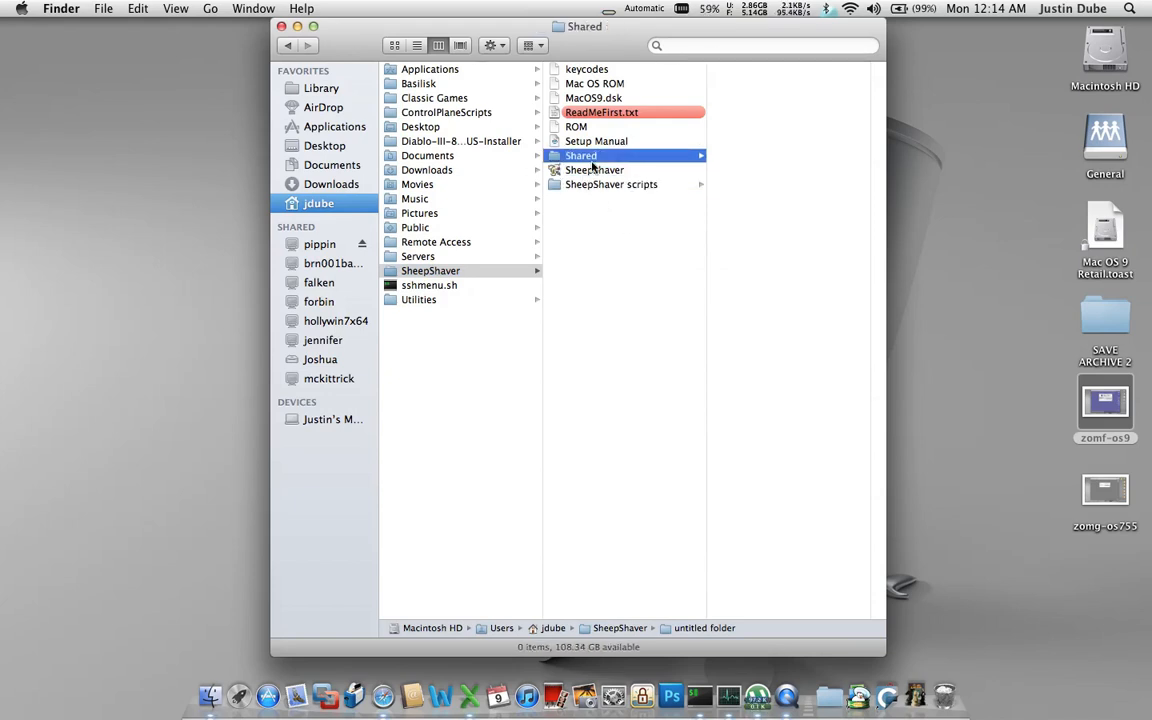
pyautogui.moveTo(612, 210)
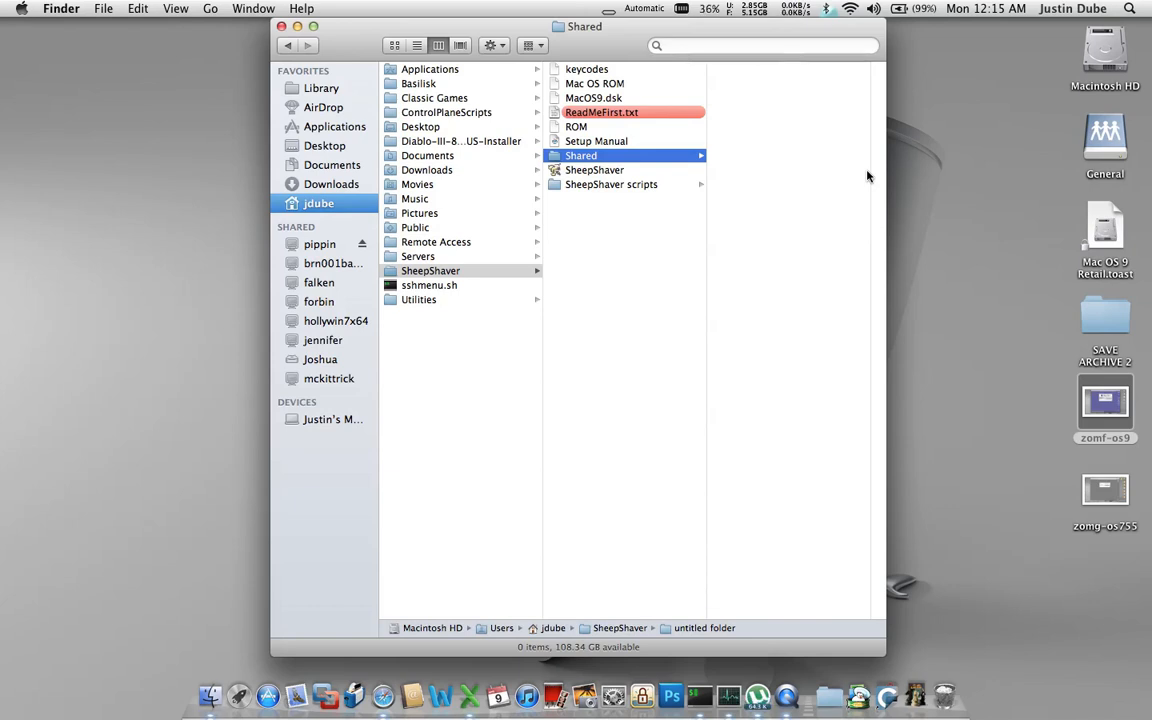
pyautogui.moveTo(1120, 284)
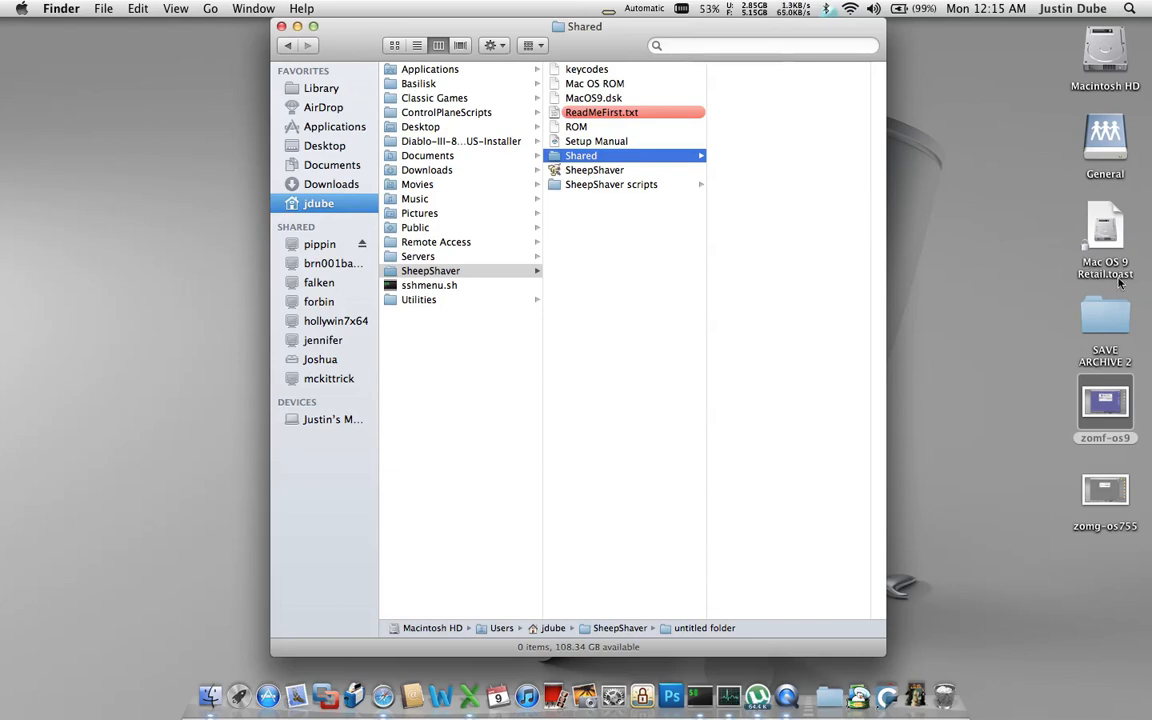
# Step: Check the Mac OS 9 Retail disc image and ROM file, then select the SheepShaver application
pyautogui.click(1104, 224)
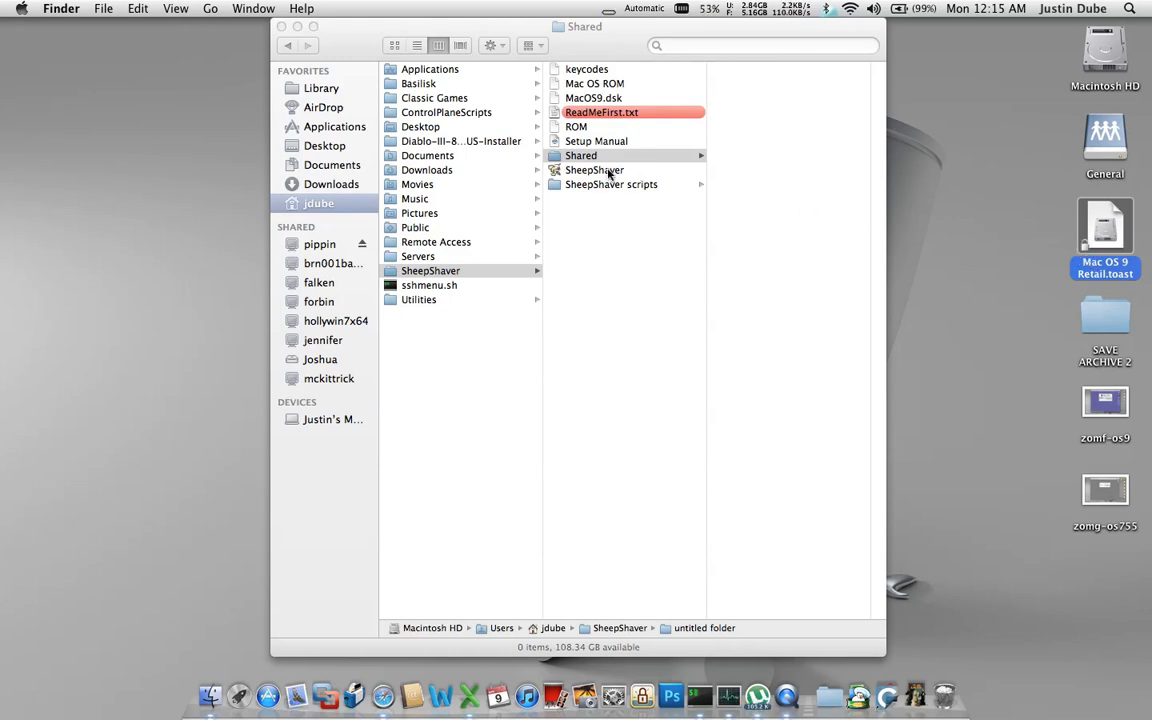
pyautogui.click(596, 170)
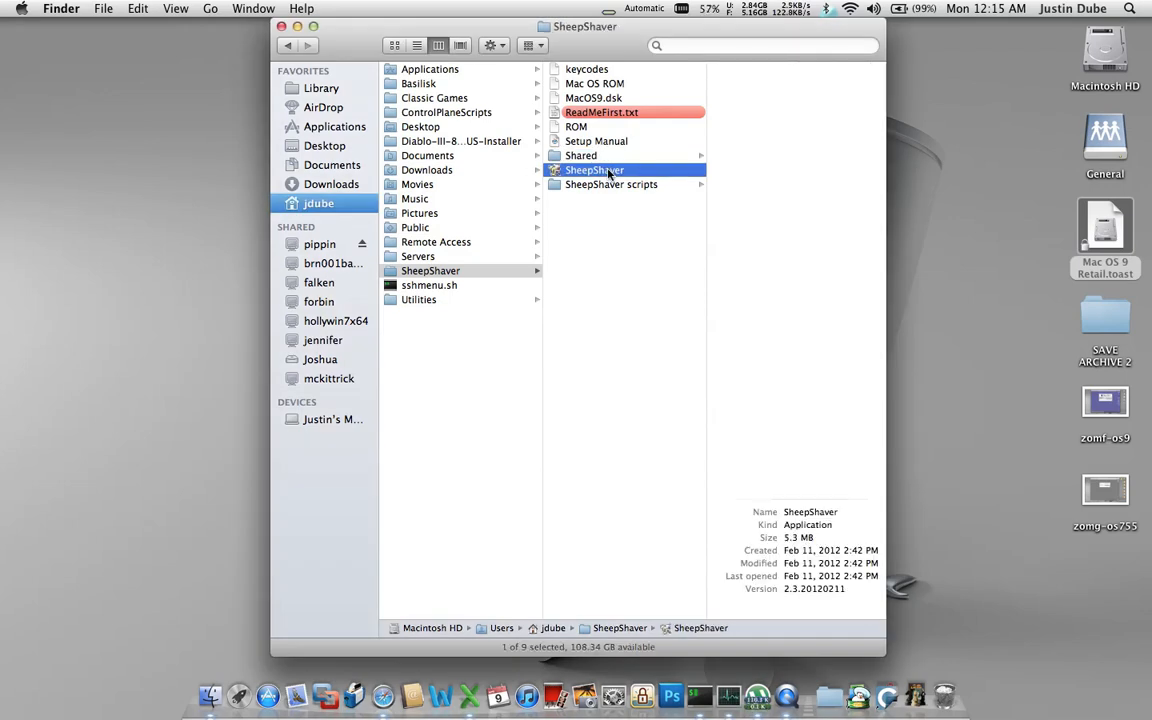
pyautogui.moveTo(570, 132)
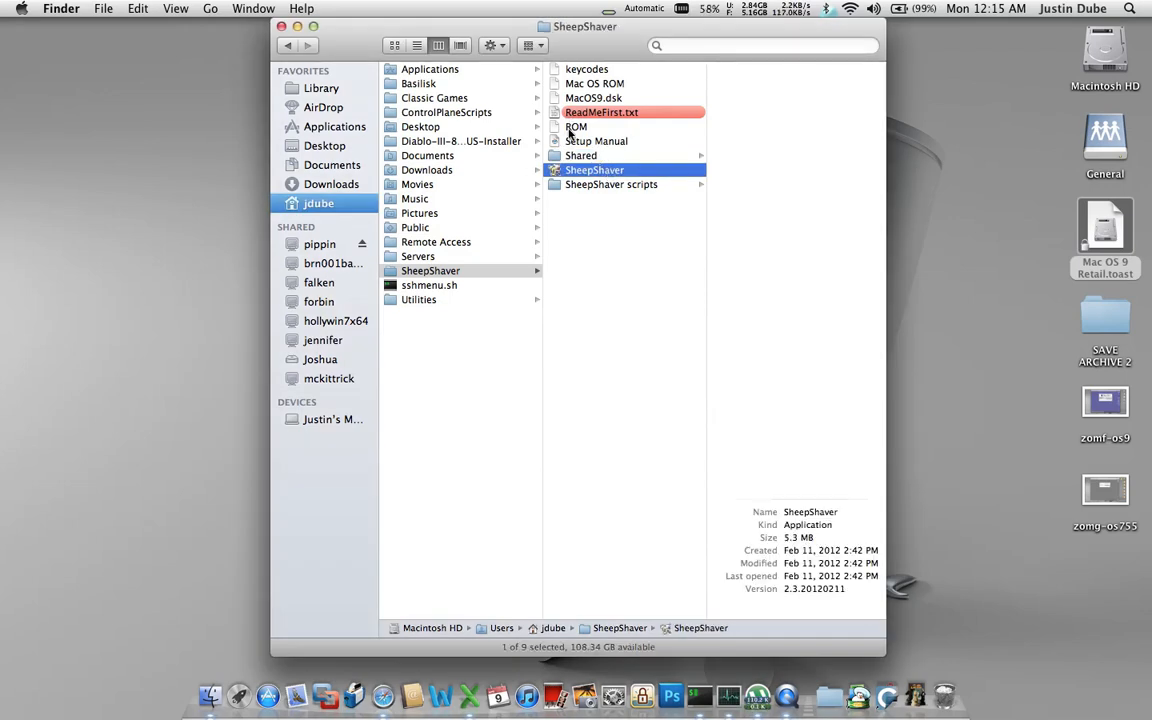
pyautogui.click(576, 126)
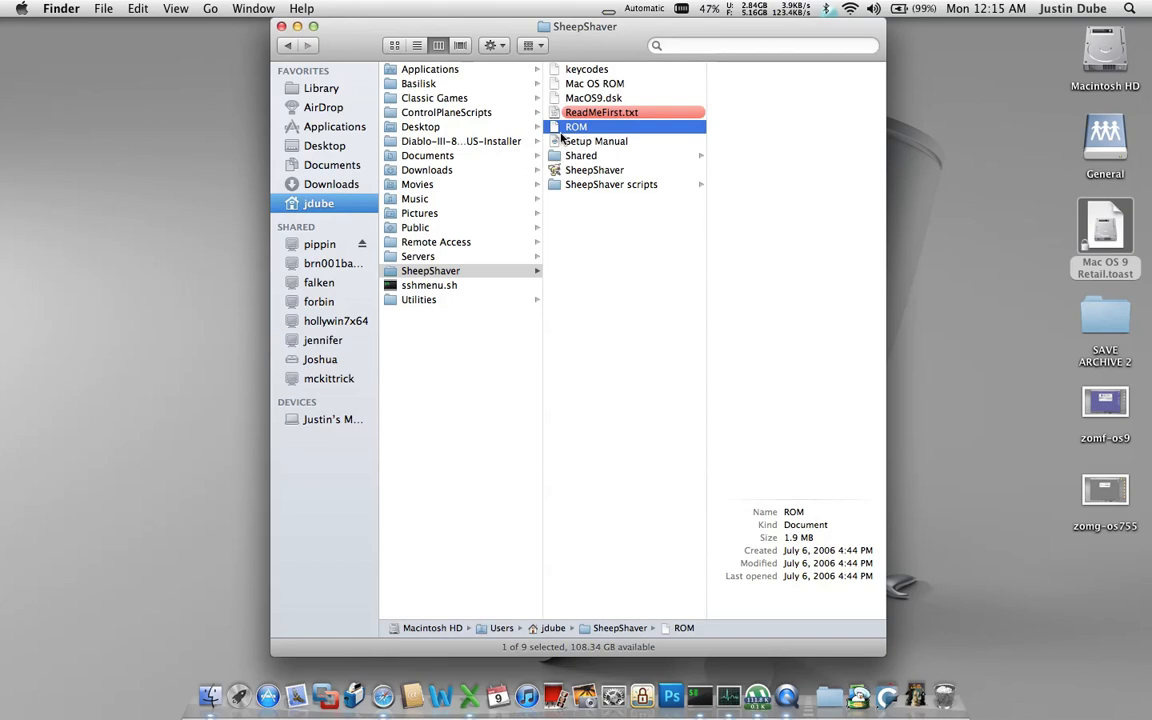
pyautogui.click(596, 170)
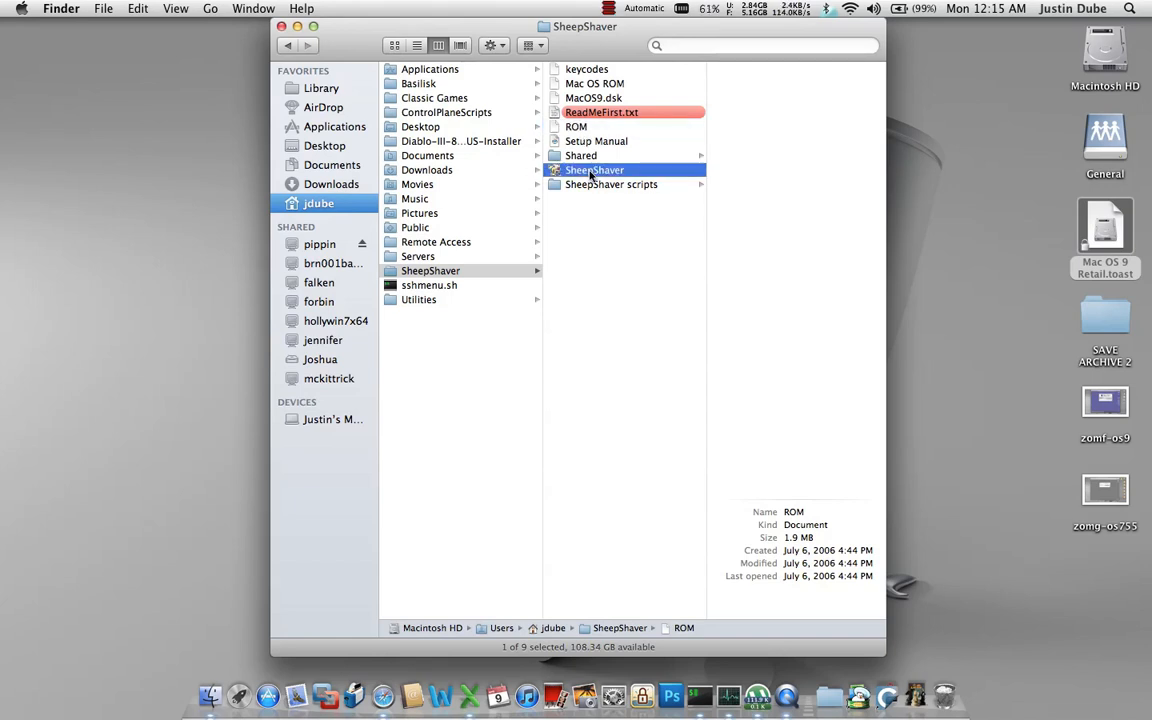
pyautogui.click(596, 170)
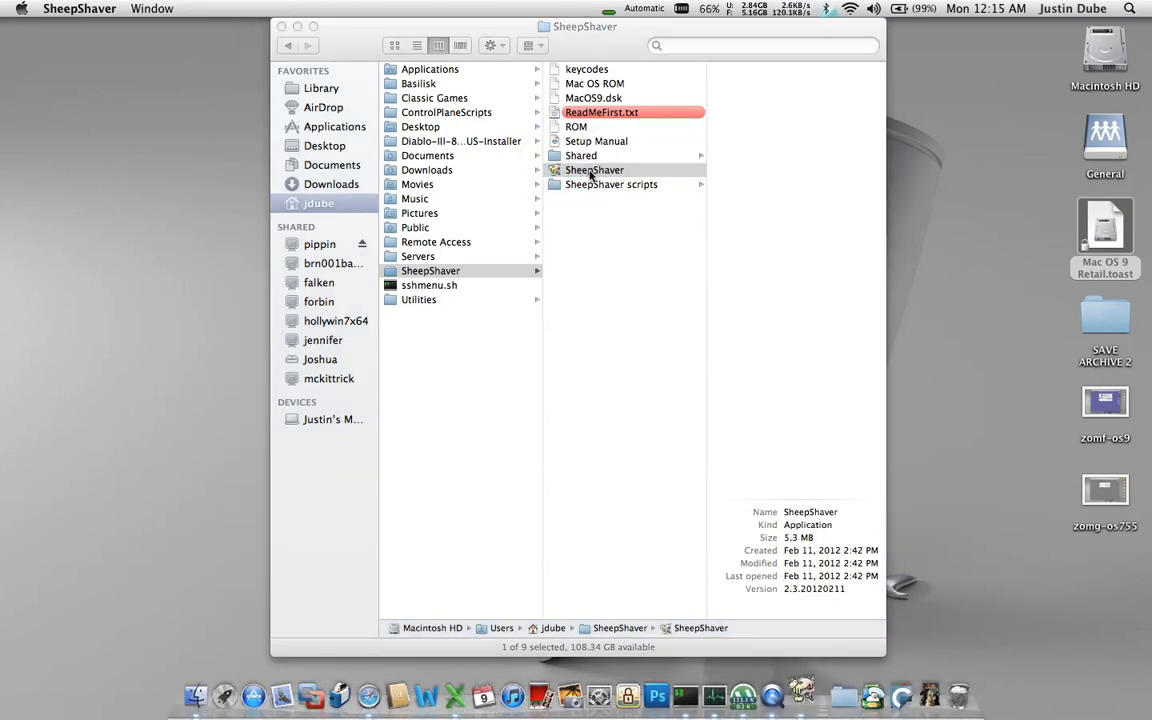
# Step: Launch SheepShaver and bring up its Virtual Machine Settings through Preferences
pyautogui.doubleClick(594, 168)
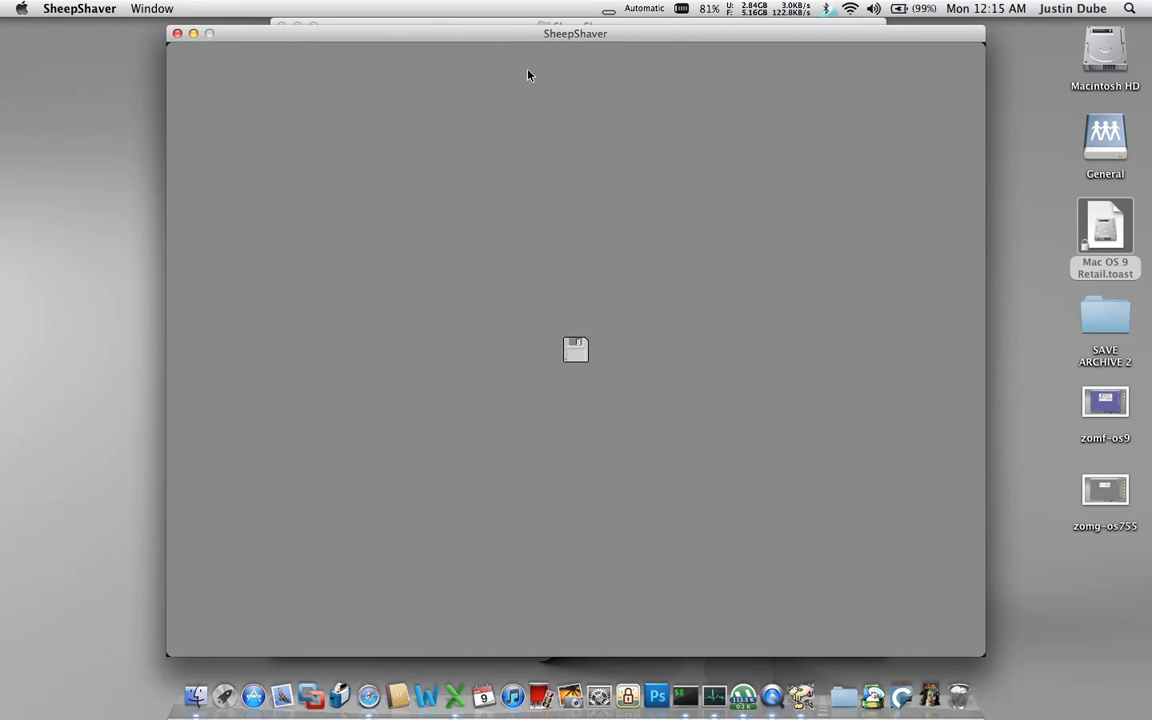
pyautogui.moveTo(540, 308)
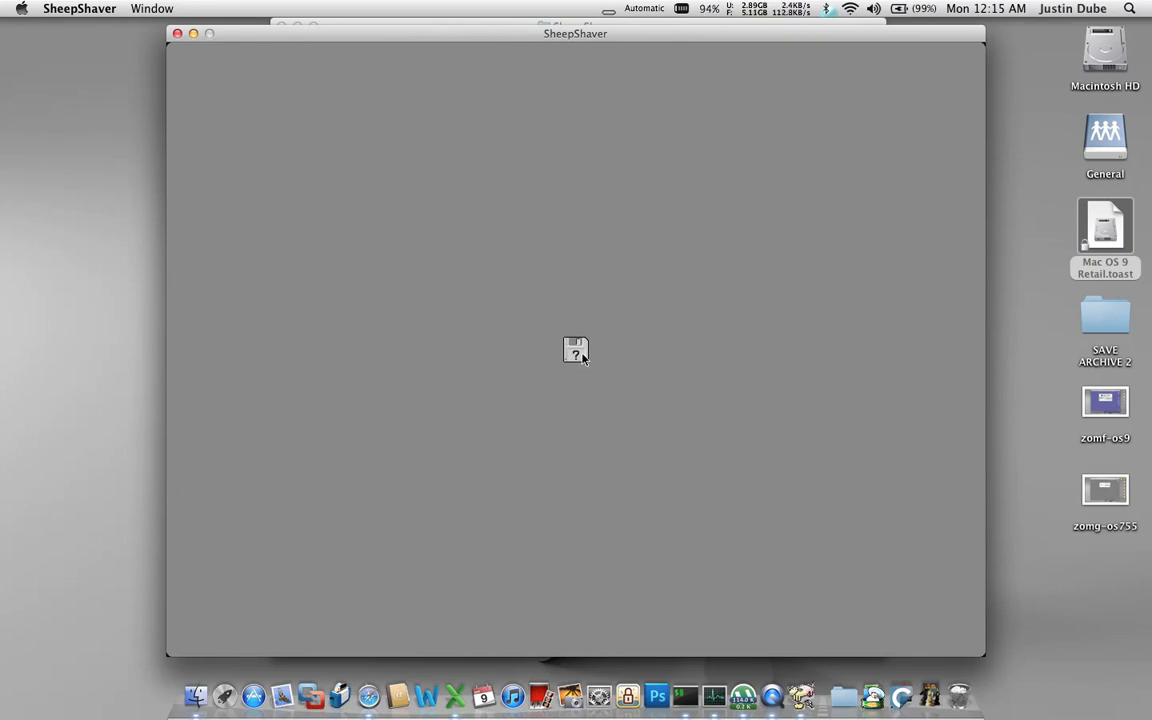
pyautogui.moveTo(584, 384)
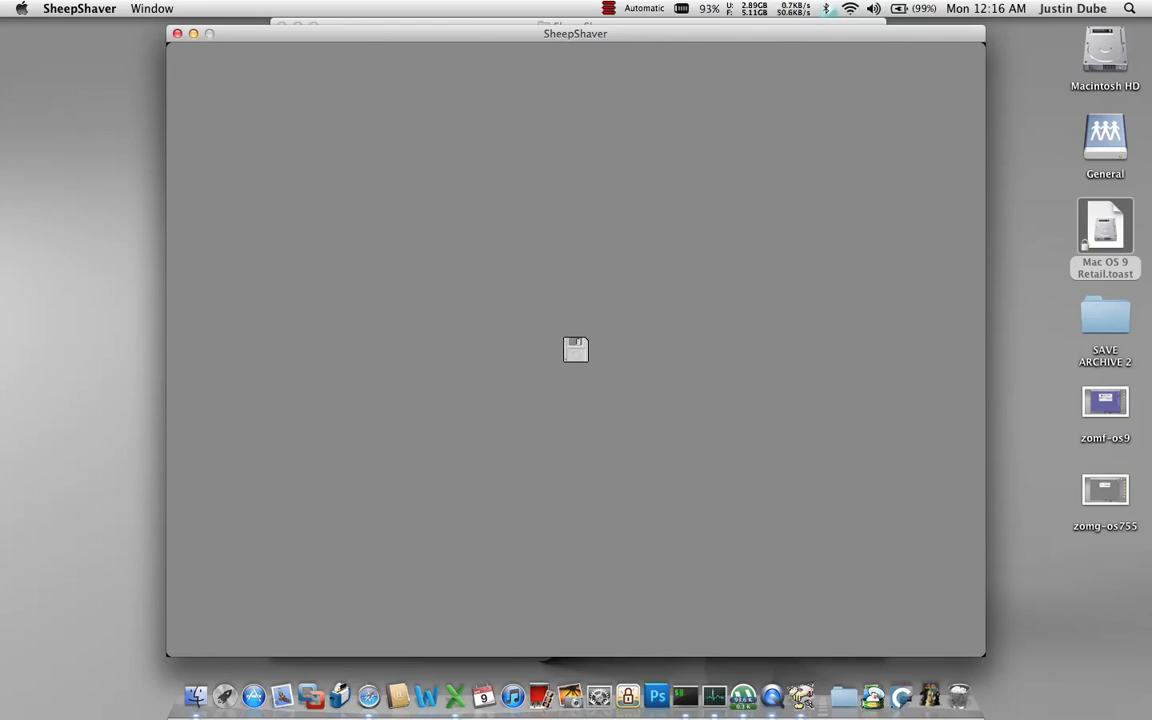
pyautogui.click(80, 8)
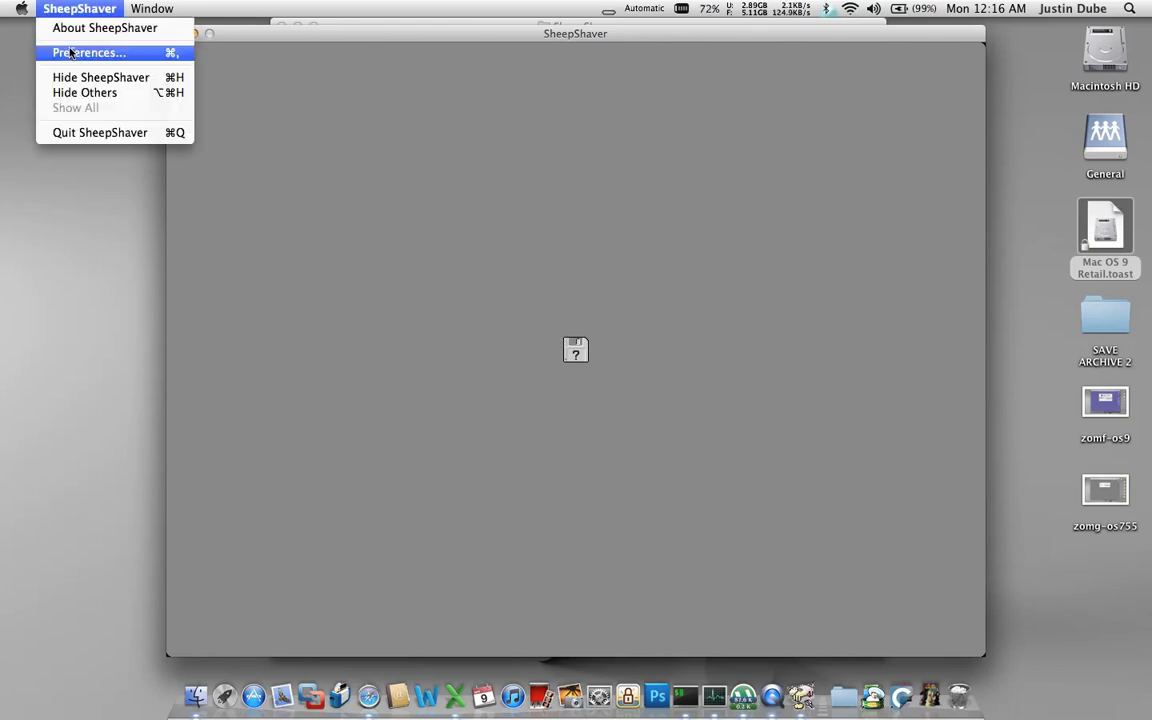
pyautogui.click(88, 52)
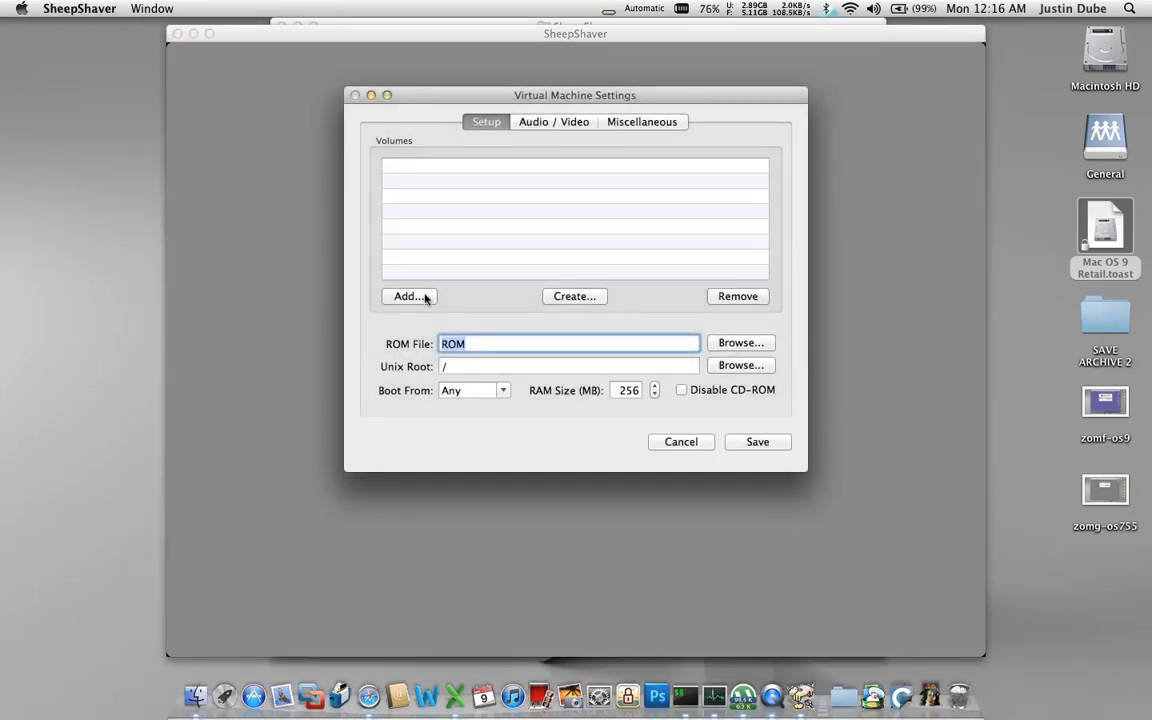
# Step: Start adding a volume and pick Mac OS 9 Retail.toast from the Desktop in the file chooser
pyautogui.click(408, 296)
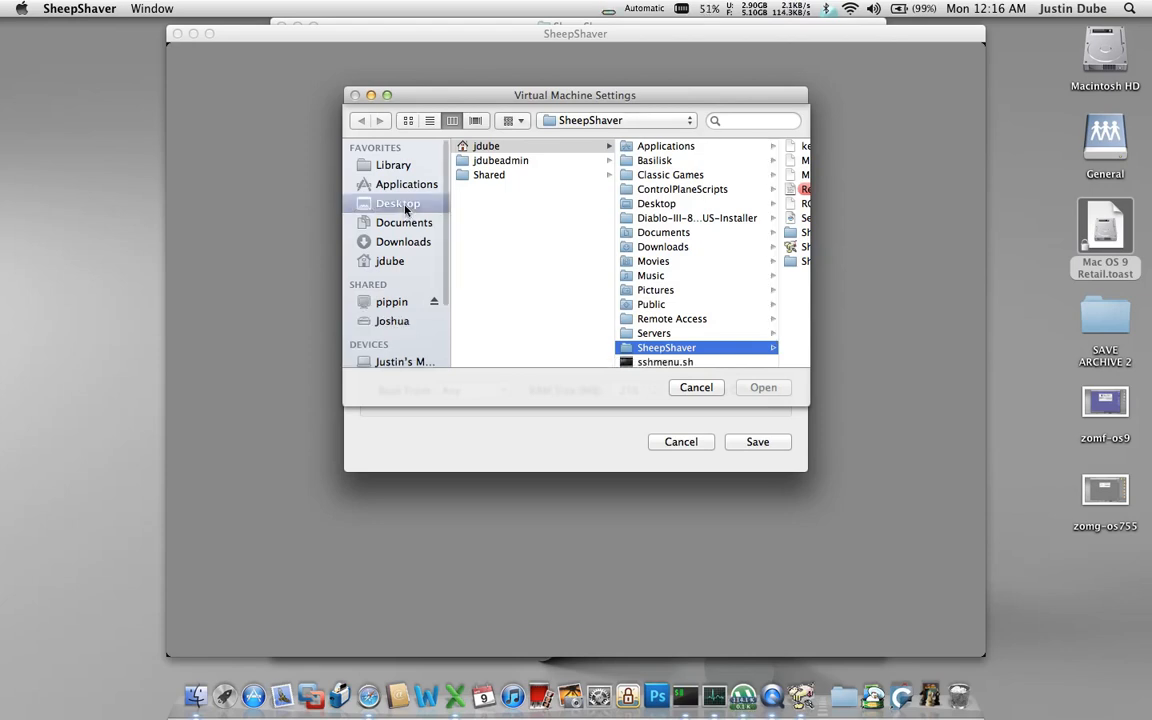
pyautogui.click(398, 204)
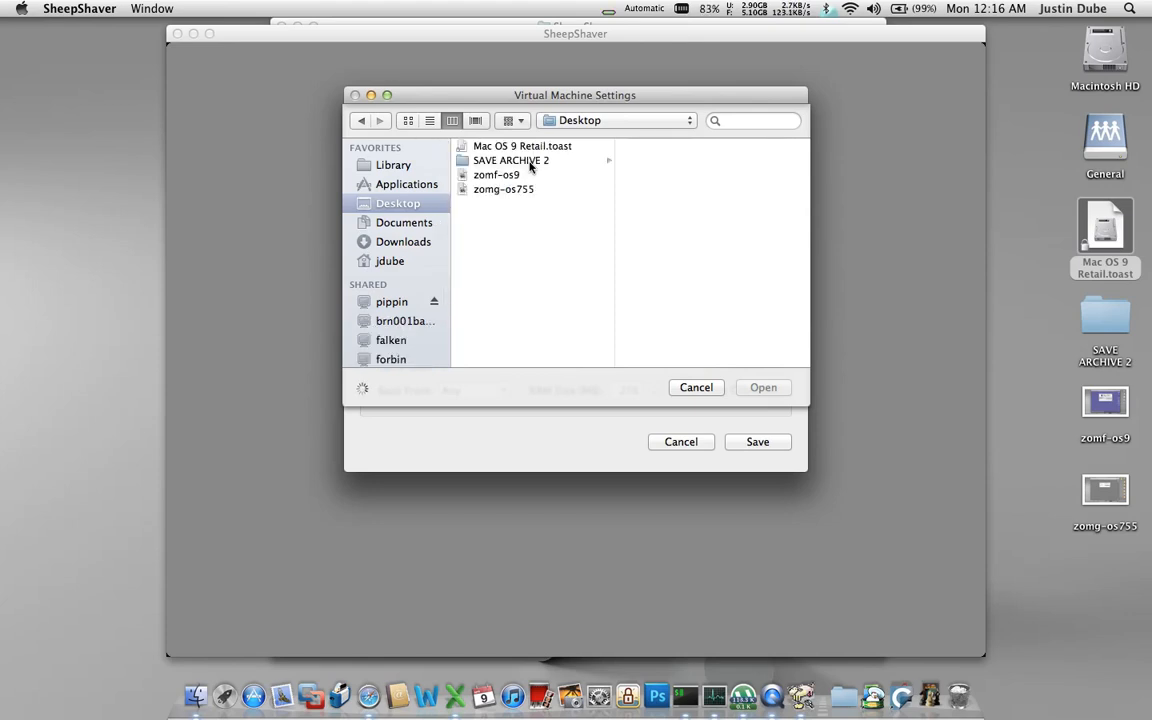
pyautogui.click(522, 146)
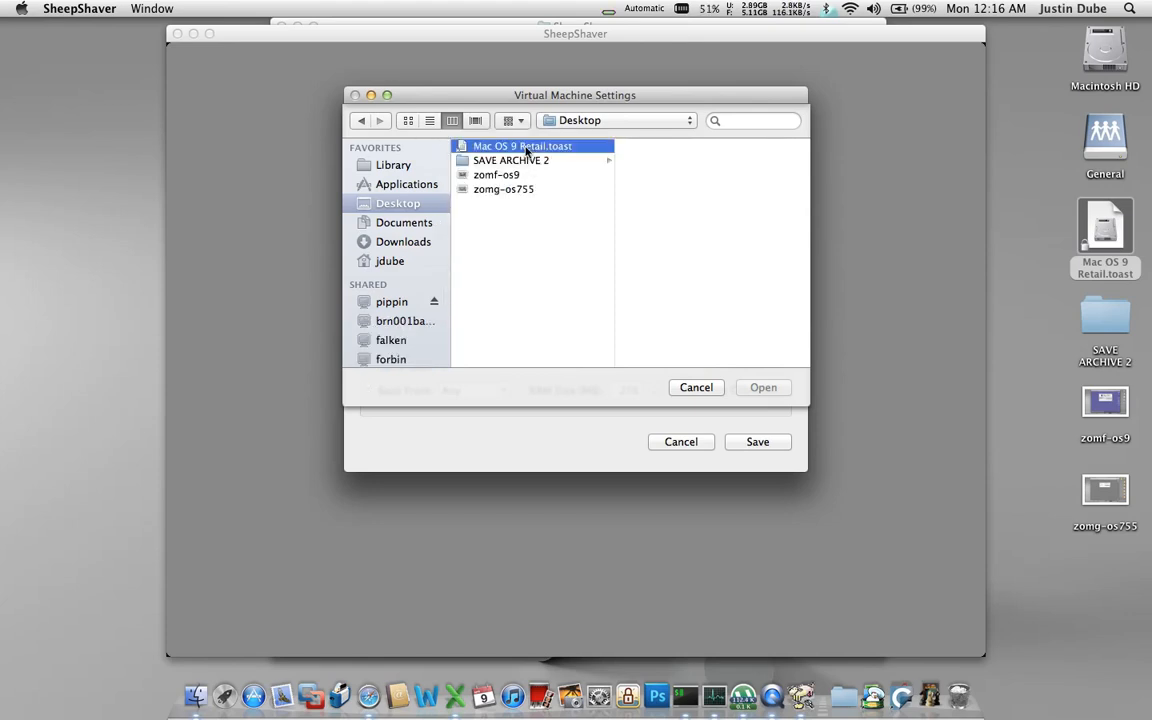
pyautogui.click(520, 146)
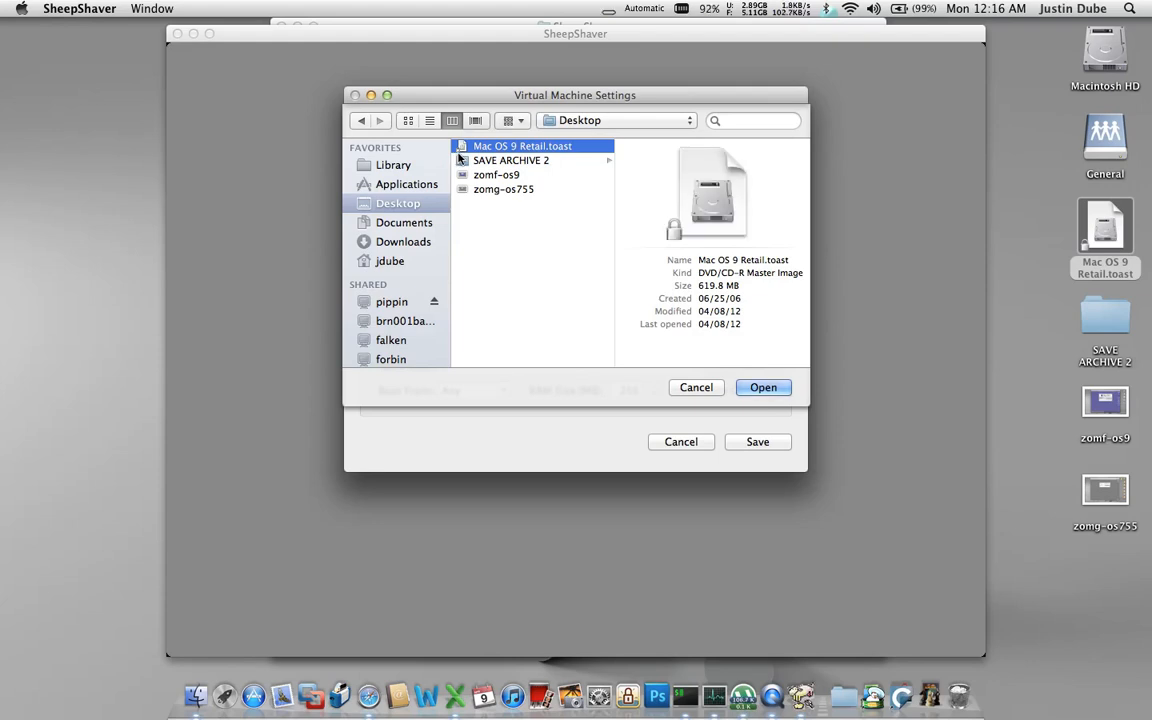
pyautogui.moveTo(560, 278)
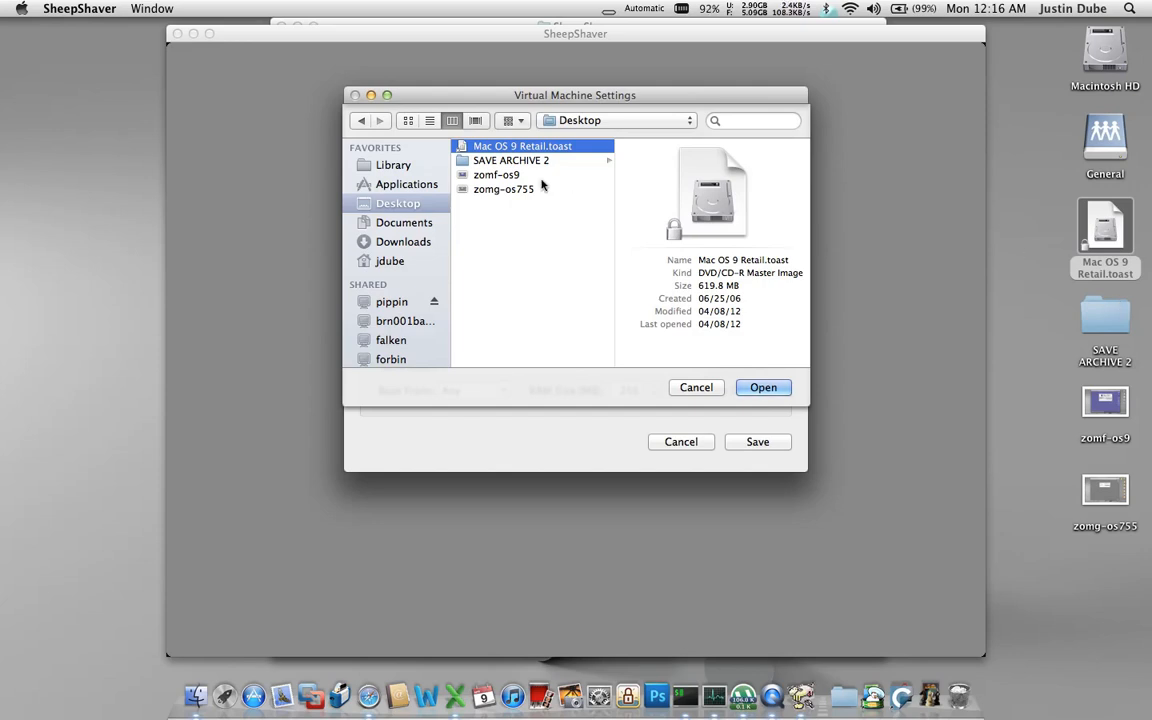
pyautogui.moveTo(592, 240)
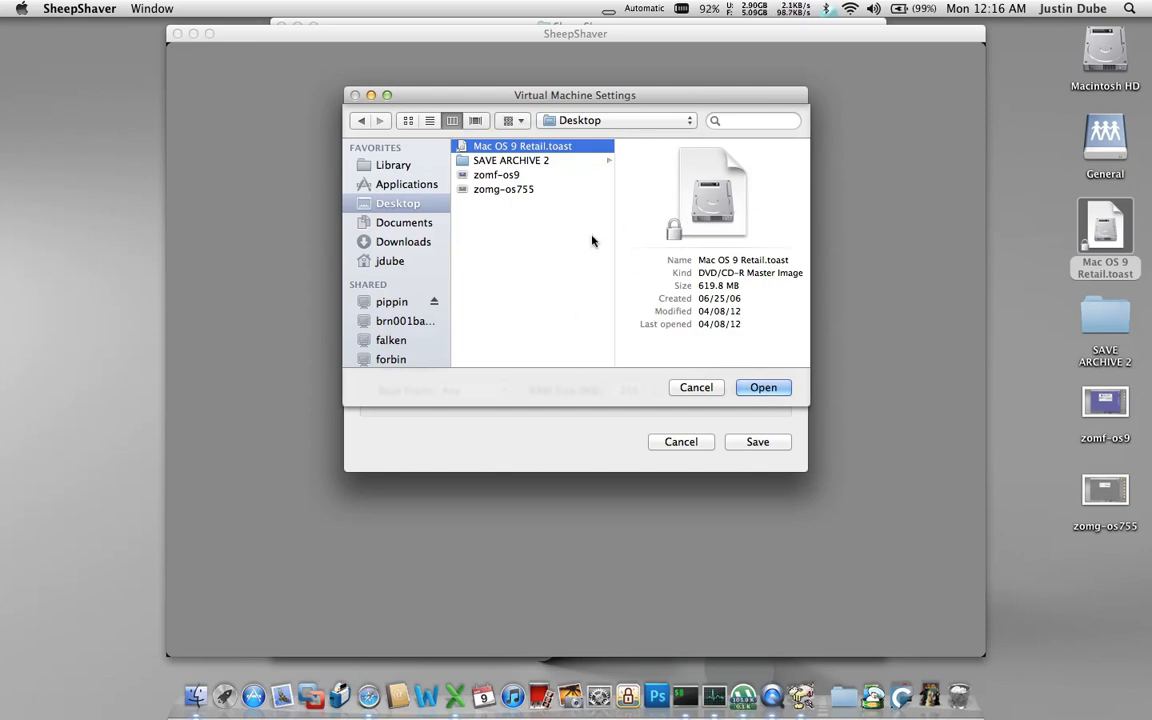
pyautogui.moveTo(670, 270)
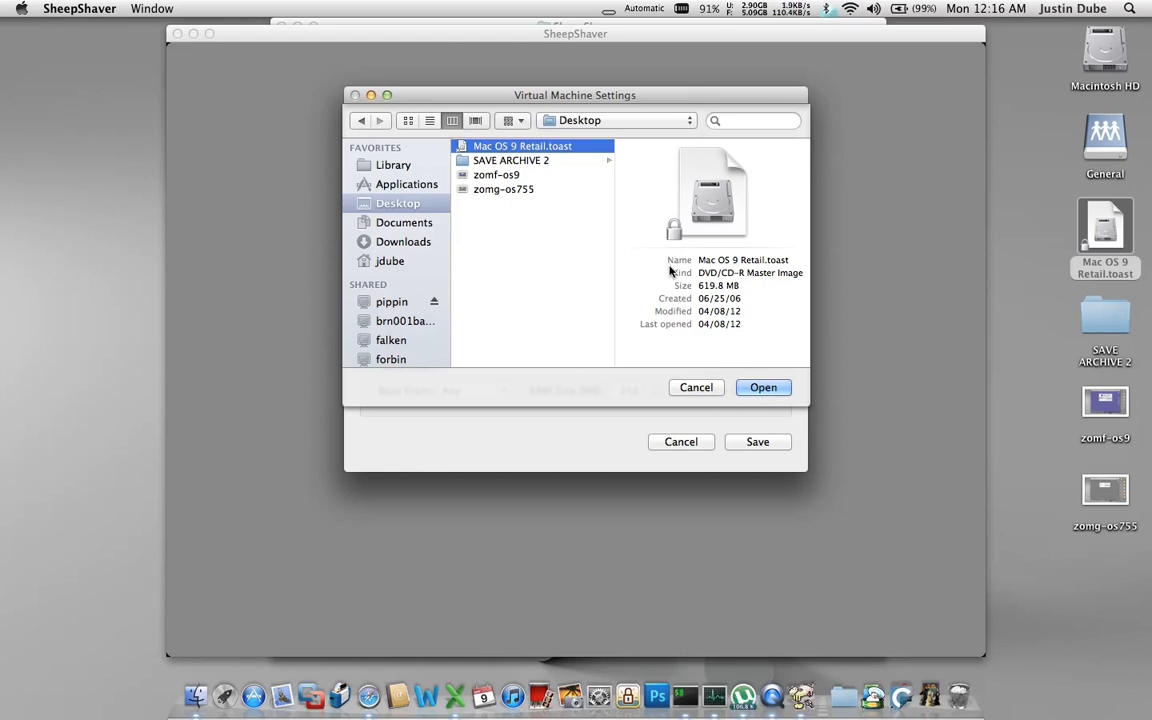
pyautogui.moveTo(1052, 198)
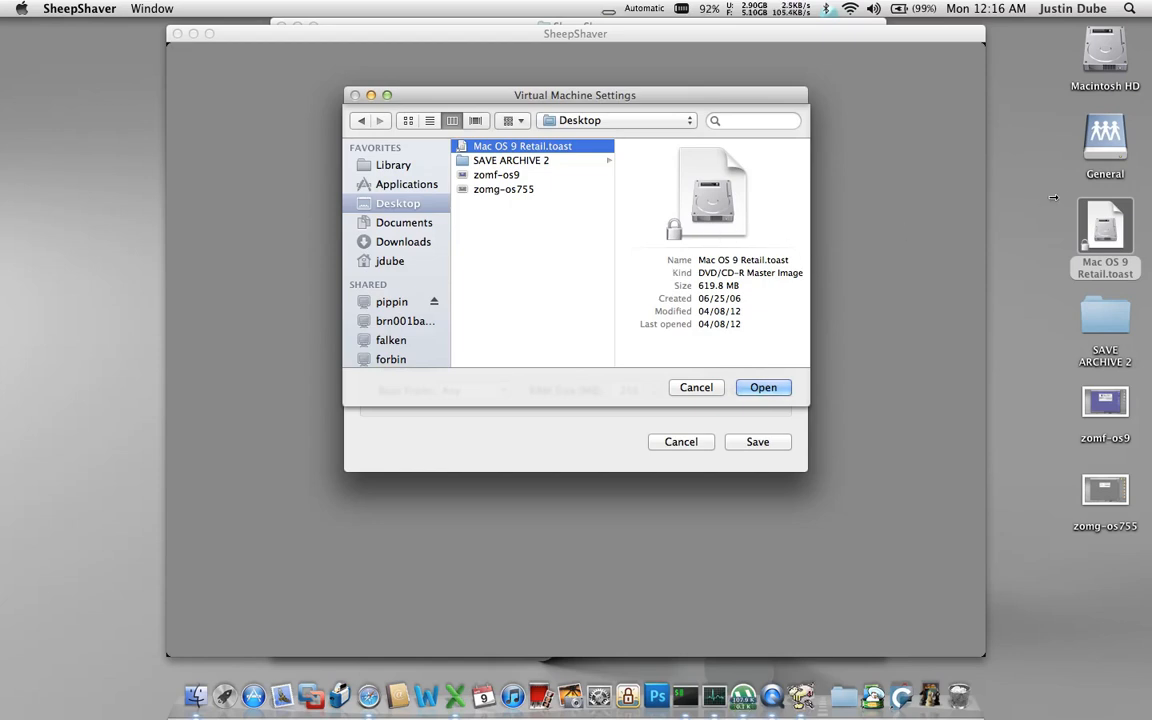
pyautogui.rightClick(1104, 224)
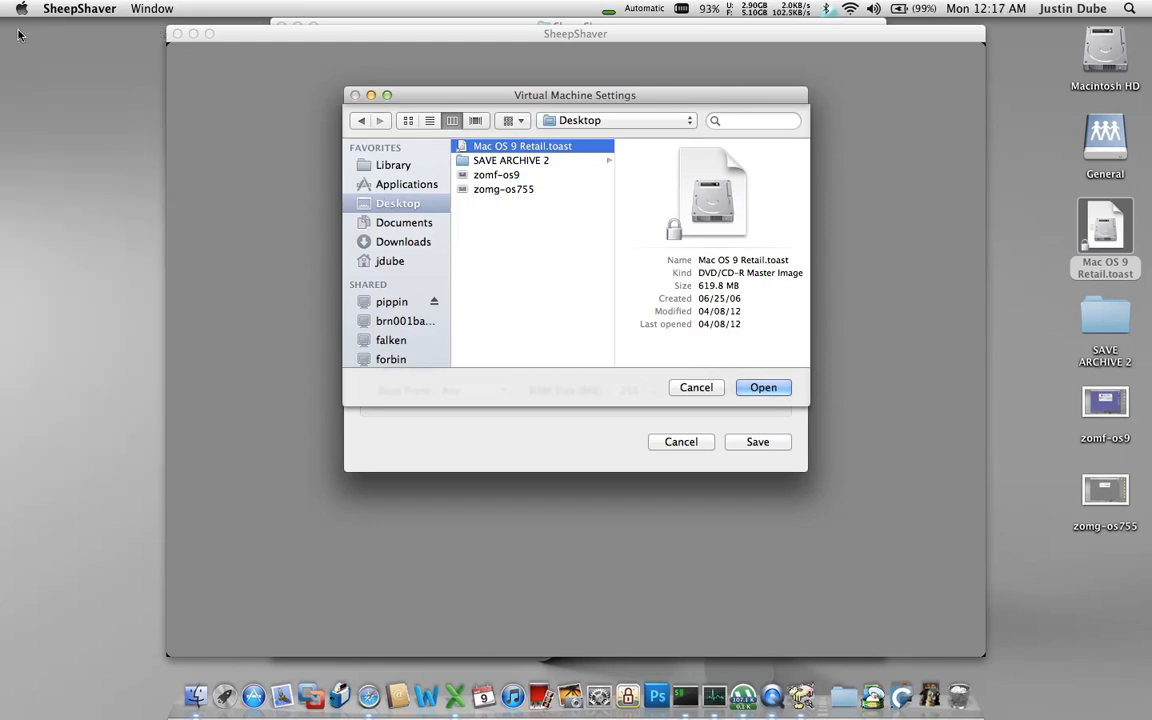
pyautogui.moveTo(996, 224)
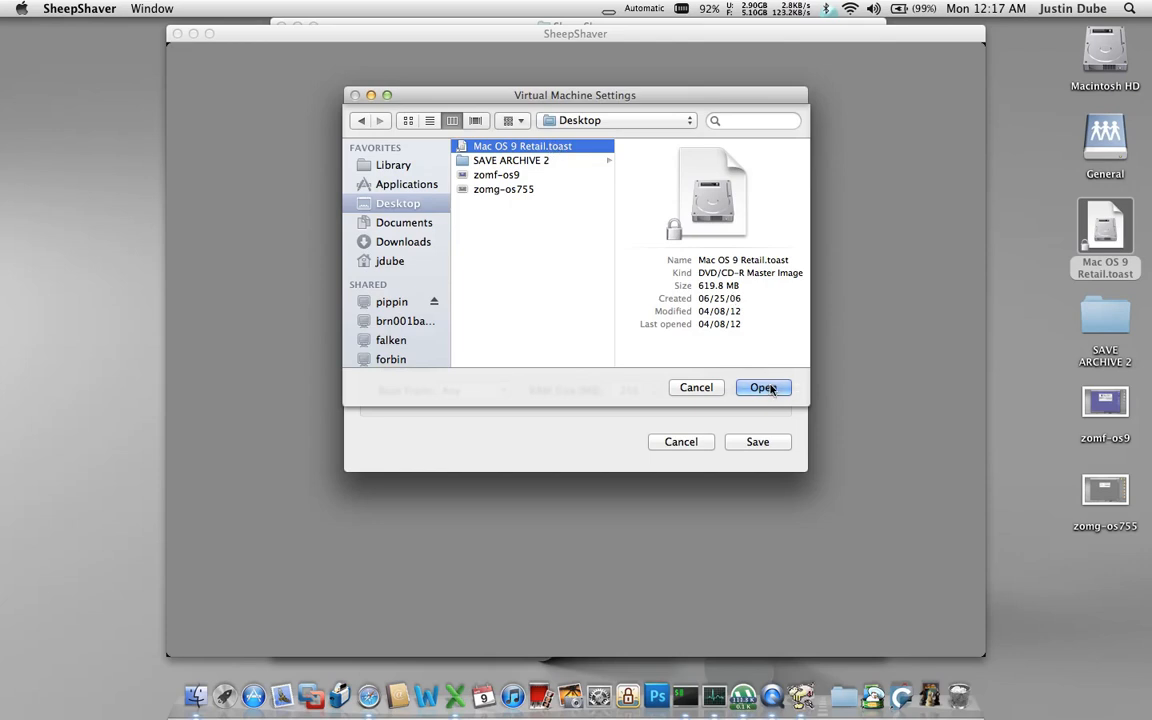
pyautogui.click(764, 388)
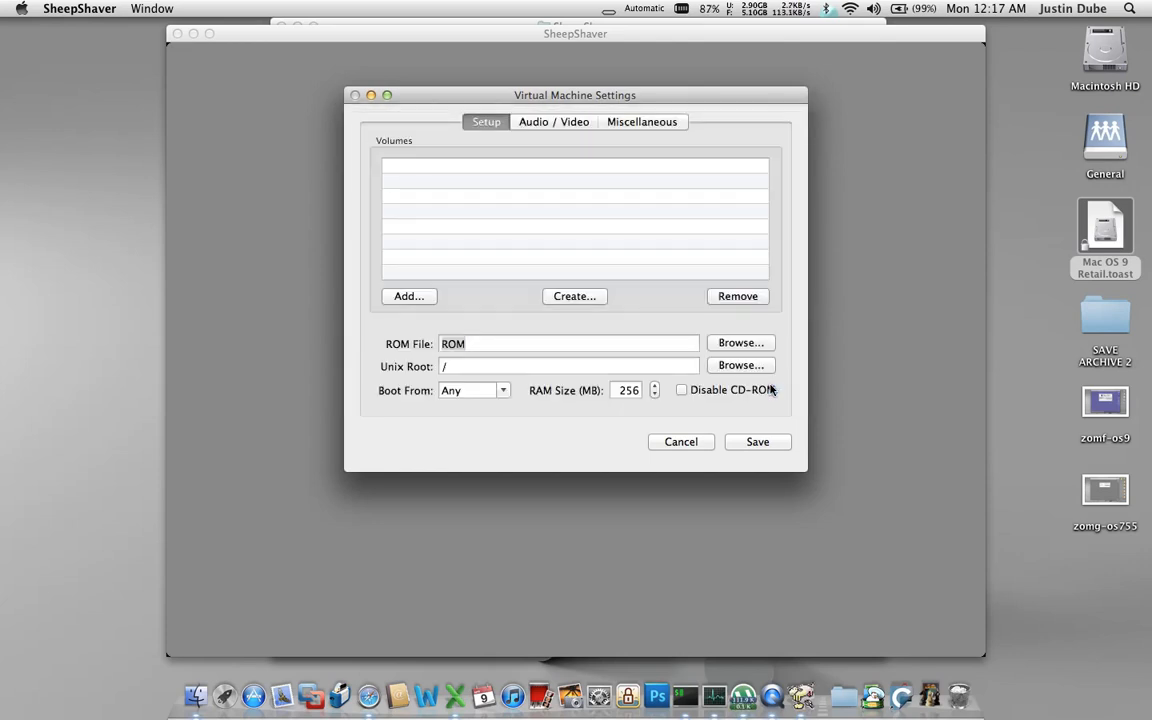
# Step: Add the Mac OS 9 Retail image as a volume and create a new 1024 MB MacOS-9.dsk disk
pyautogui.click(408, 296)
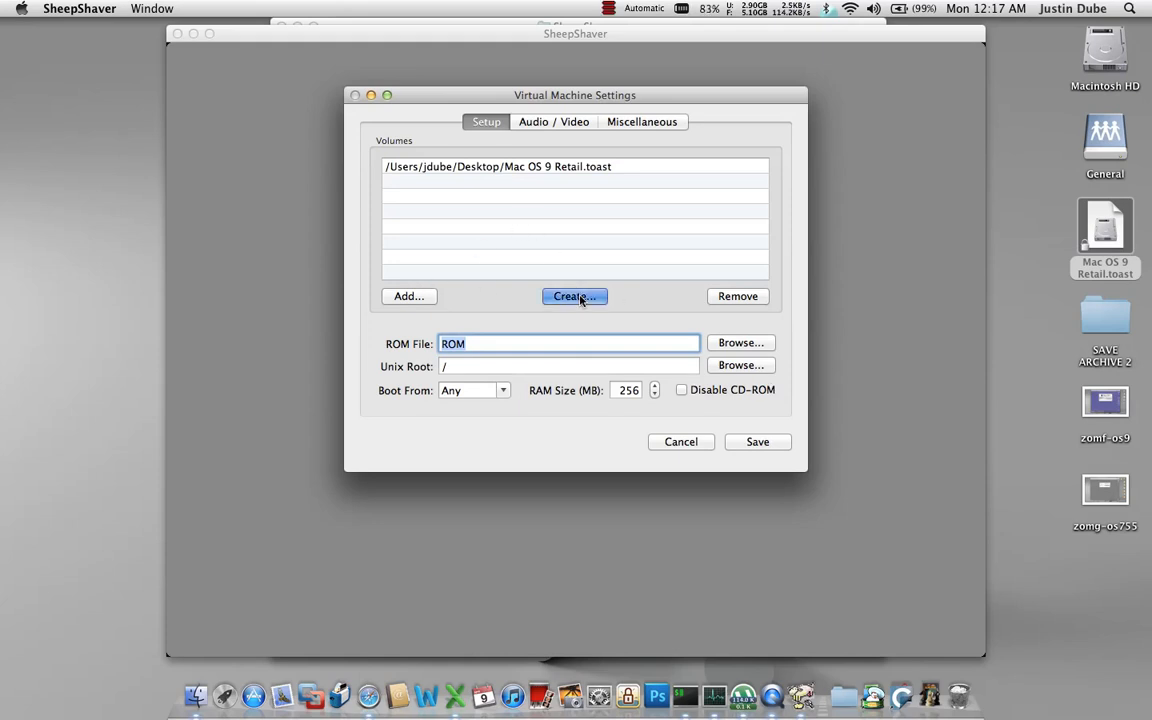
pyautogui.click(574, 296)
pyautogui.write('1024')
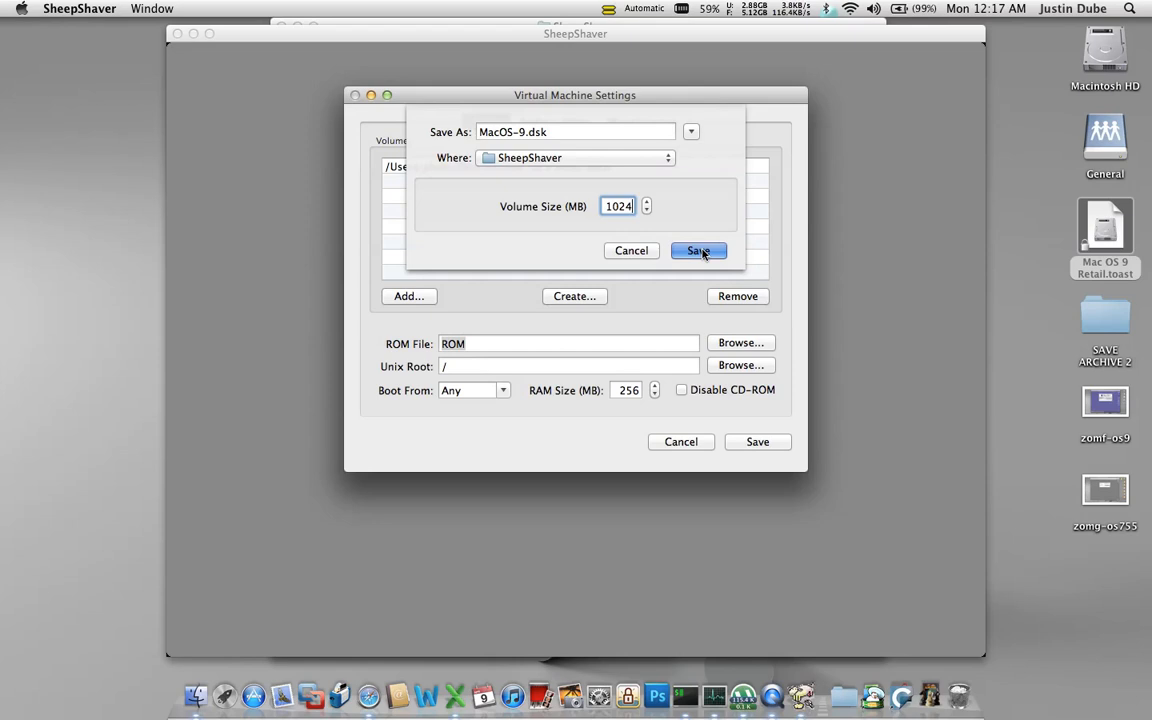
pyautogui.click(698, 250)
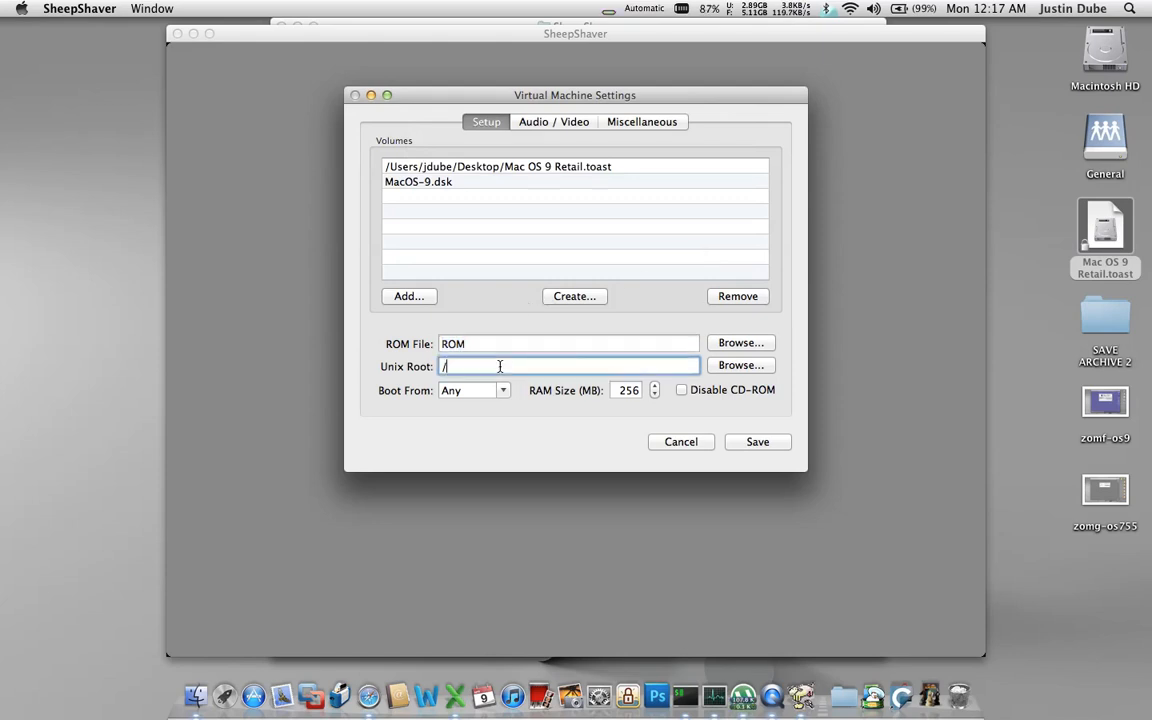
# Step: Enter Users/jdube/SheepShaver/Shared as the Unix Root path
pyautogui.write('Users')
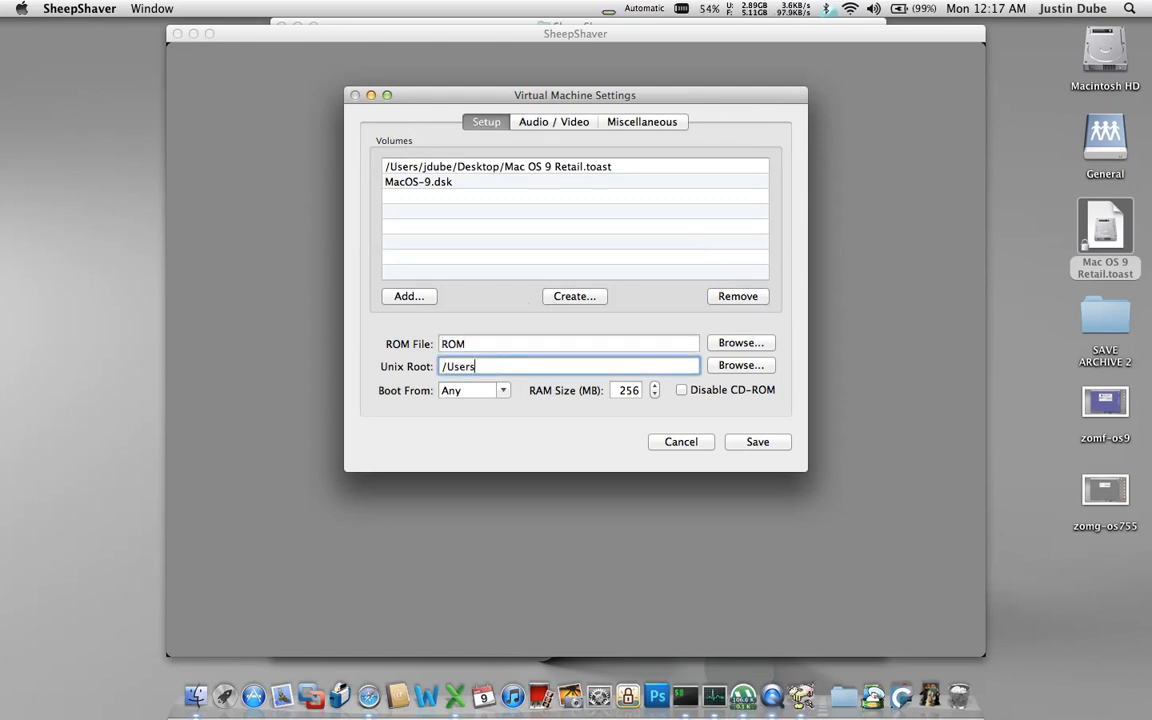
pyautogui.write('/')
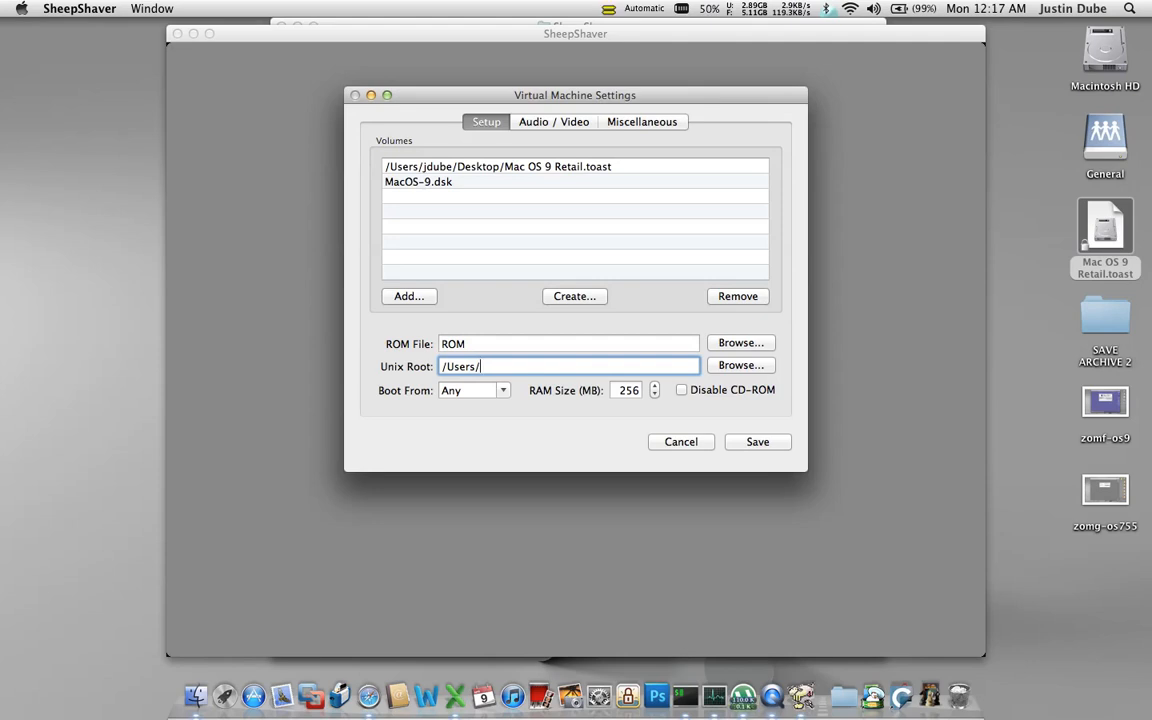
pyautogui.write('jdube/')
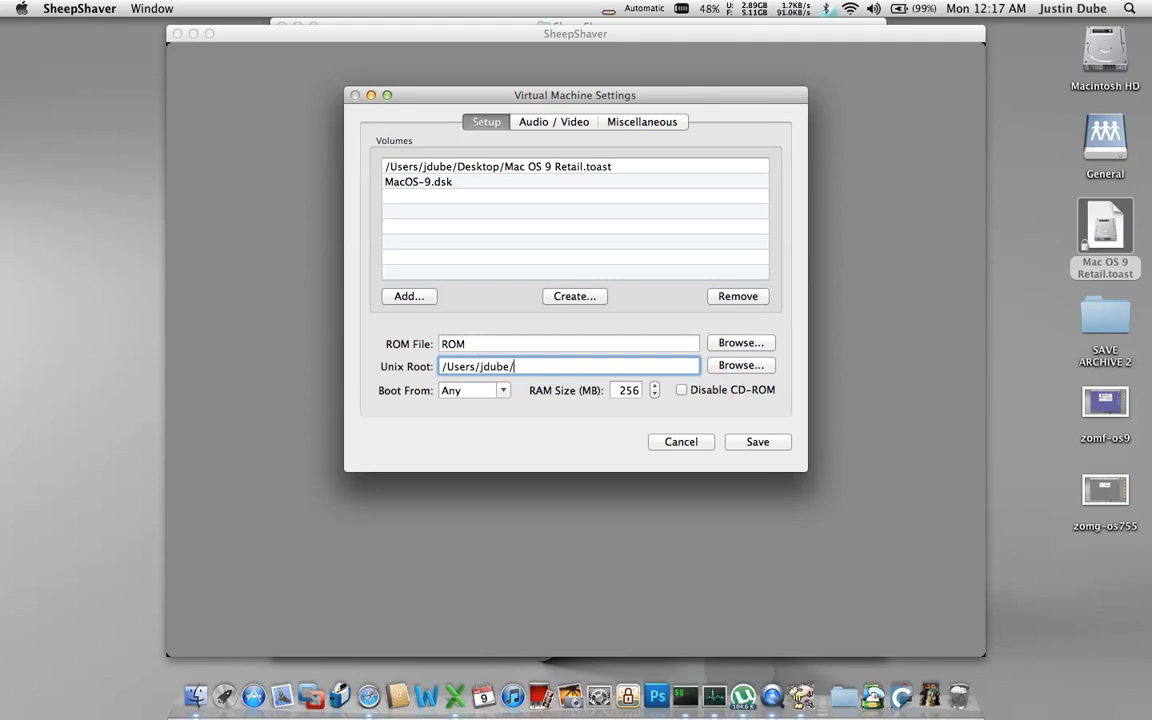
pyautogui.write('SheepSh')
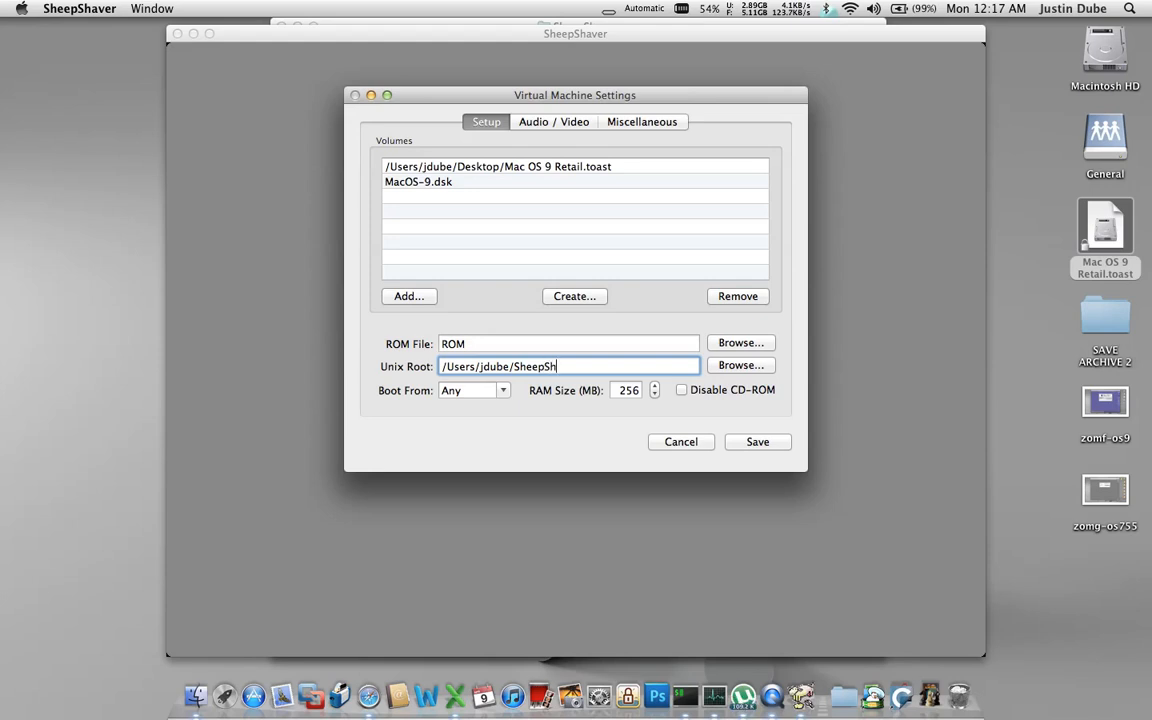
pyautogui.write('aver/')
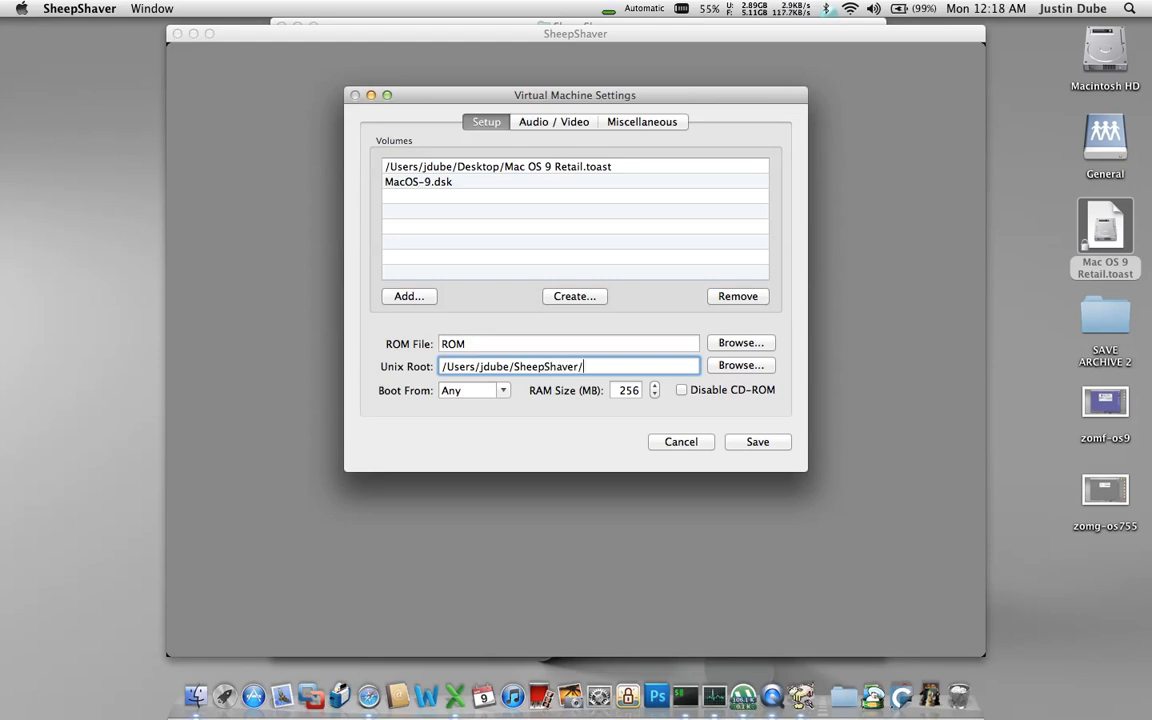
pyautogui.write('Shared')
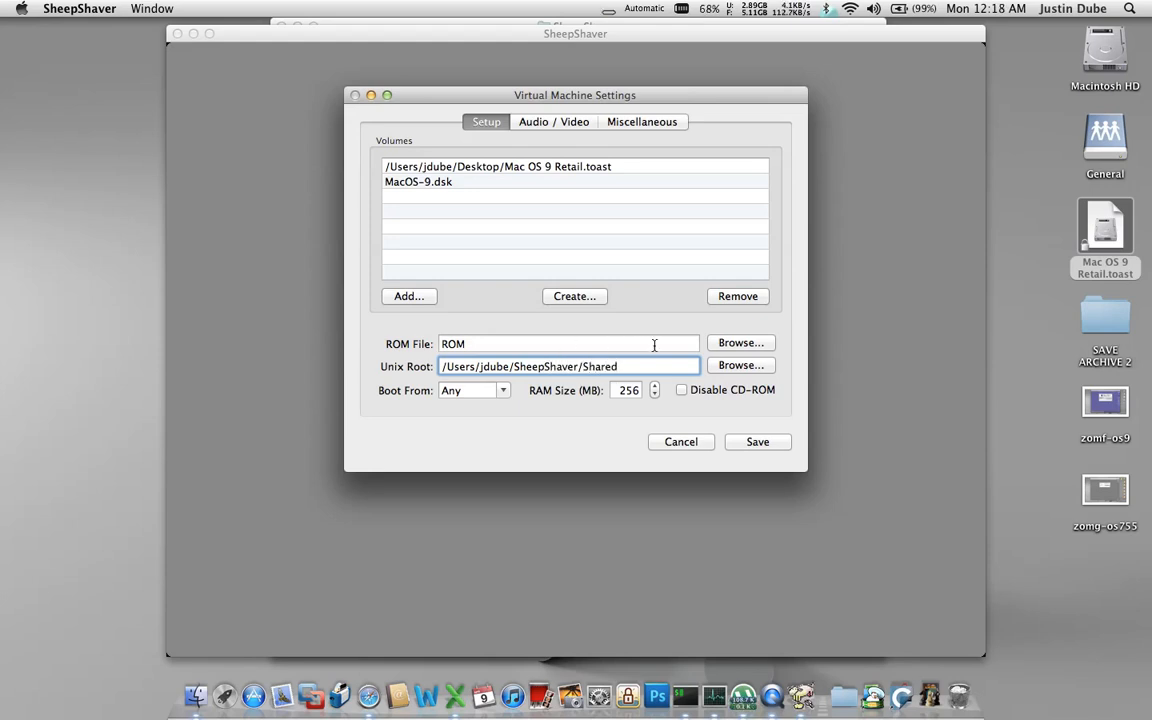
# Step: Browse to jdube > SheepShaver > Shared as the Unix root and save the settings to boot
pyautogui.click(740, 364)
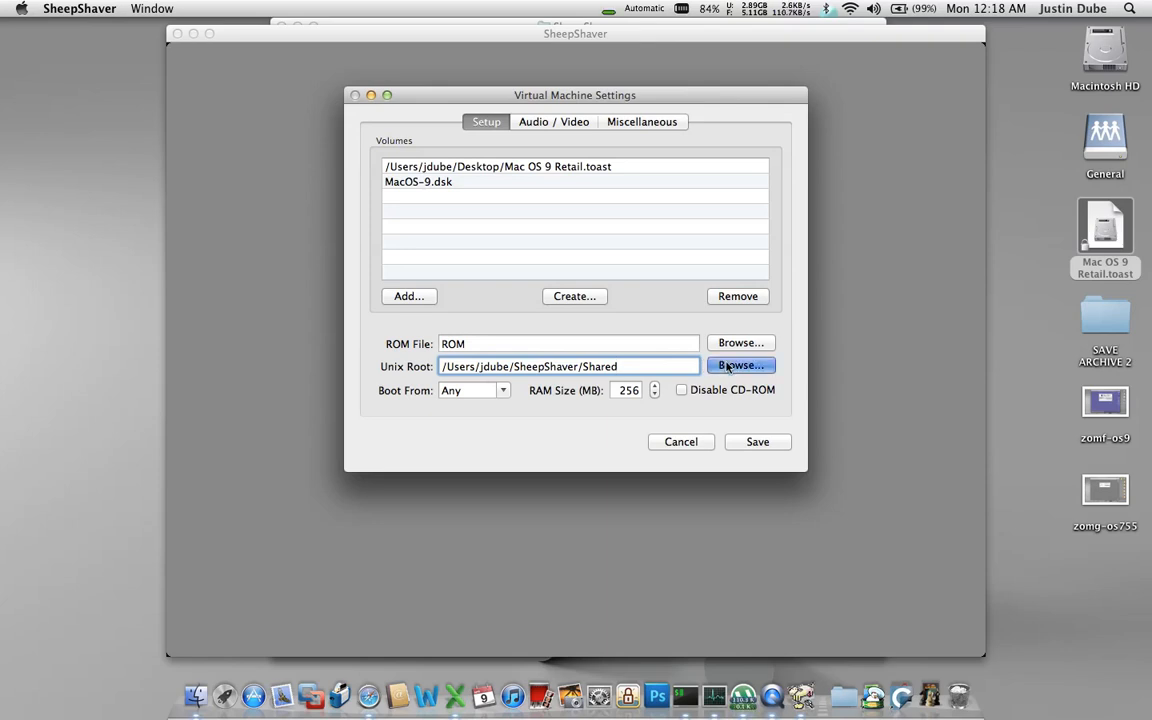
pyautogui.click(740, 364)
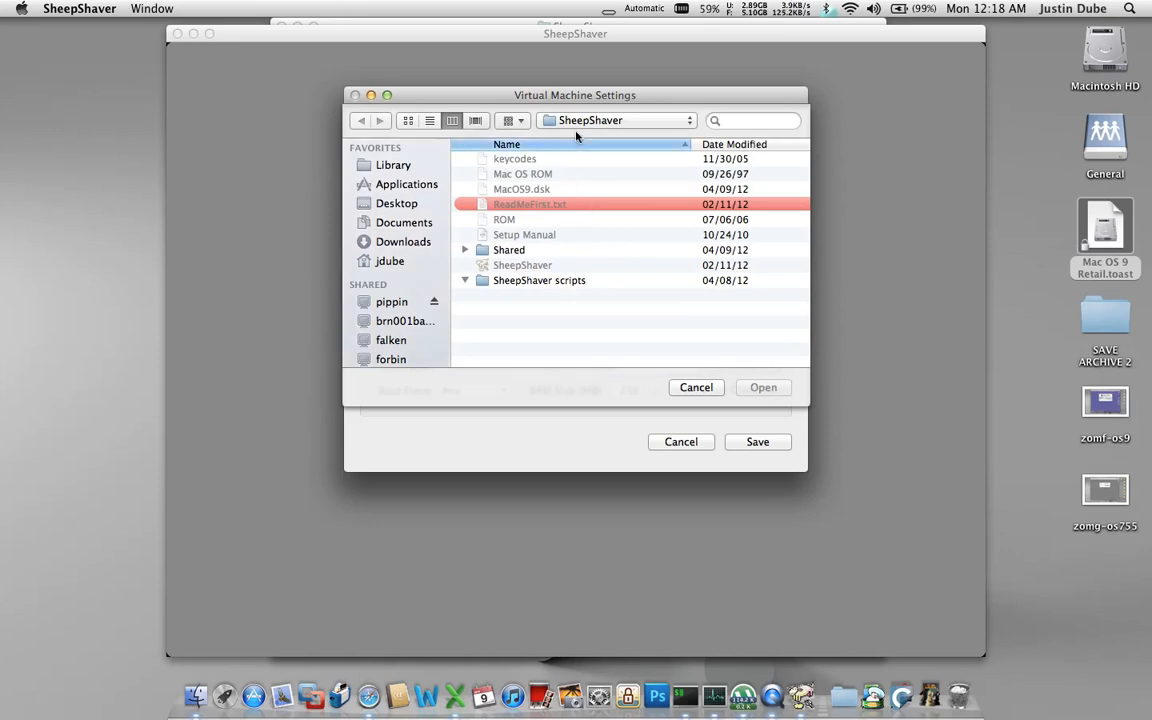
pyautogui.click(390, 260)
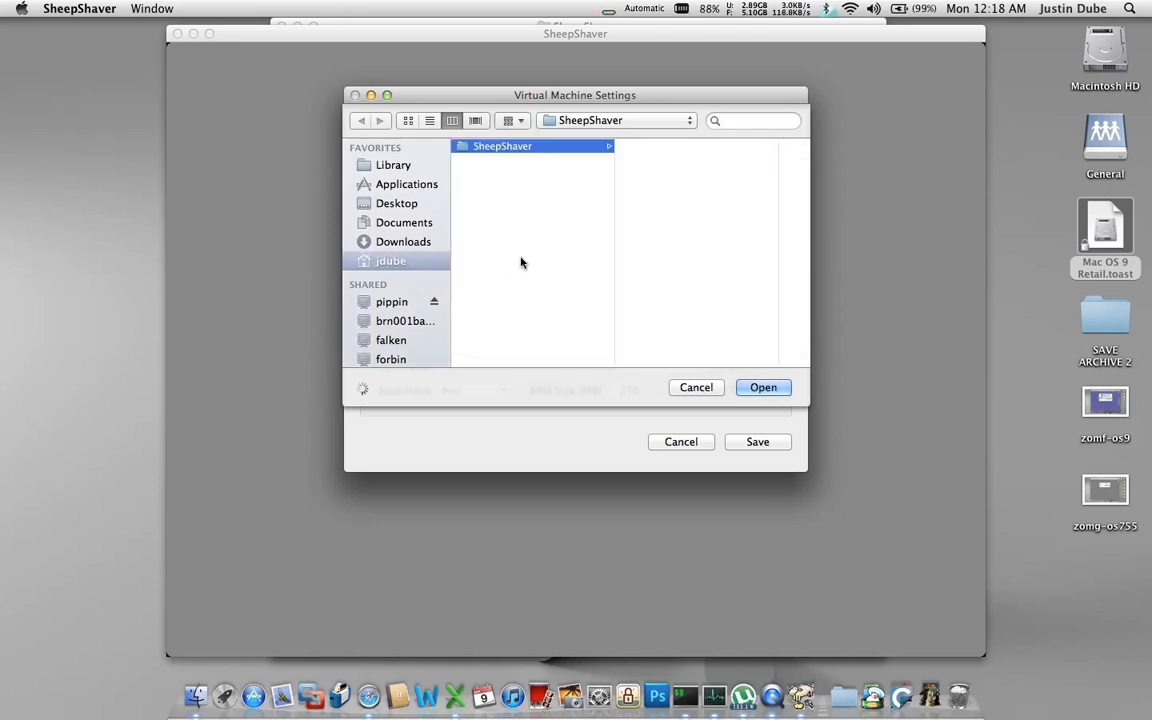
pyautogui.click(392, 260)
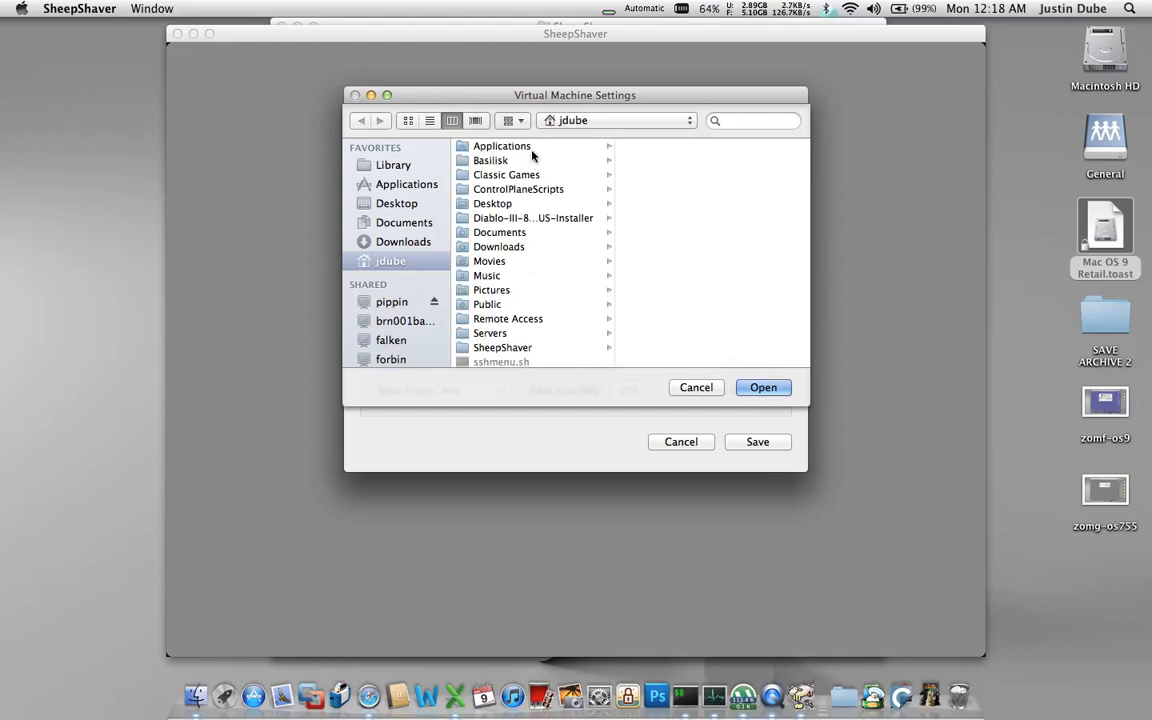
pyautogui.click(500, 146)
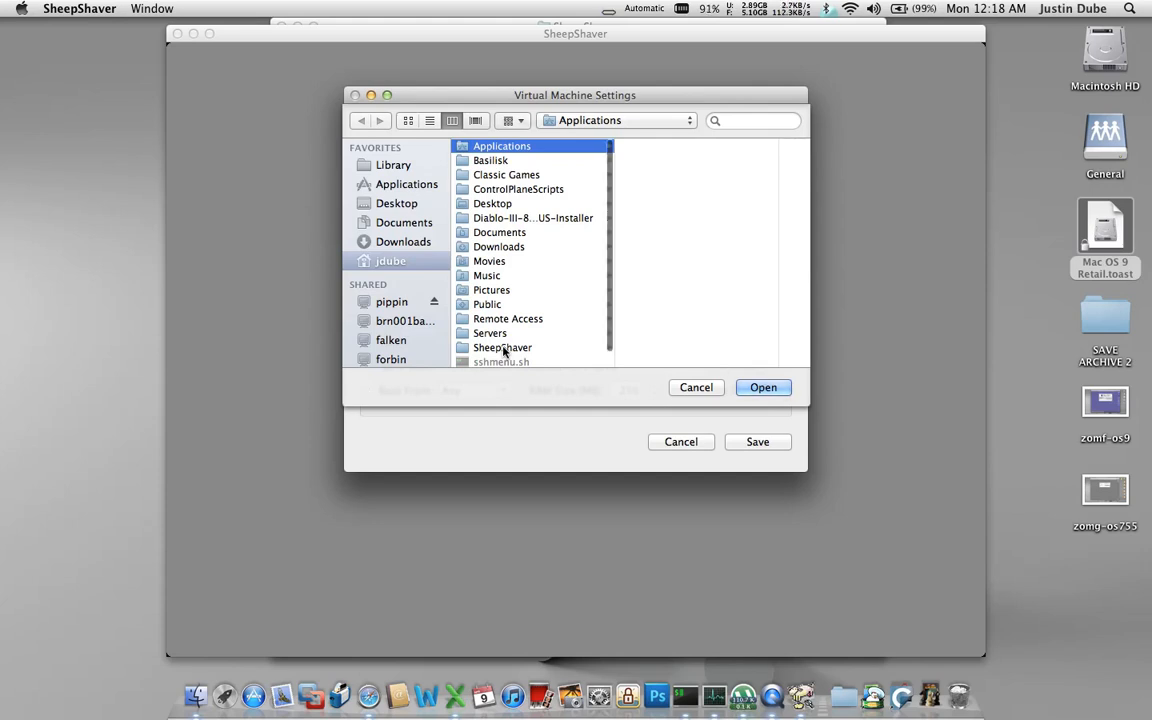
pyautogui.click(504, 348)
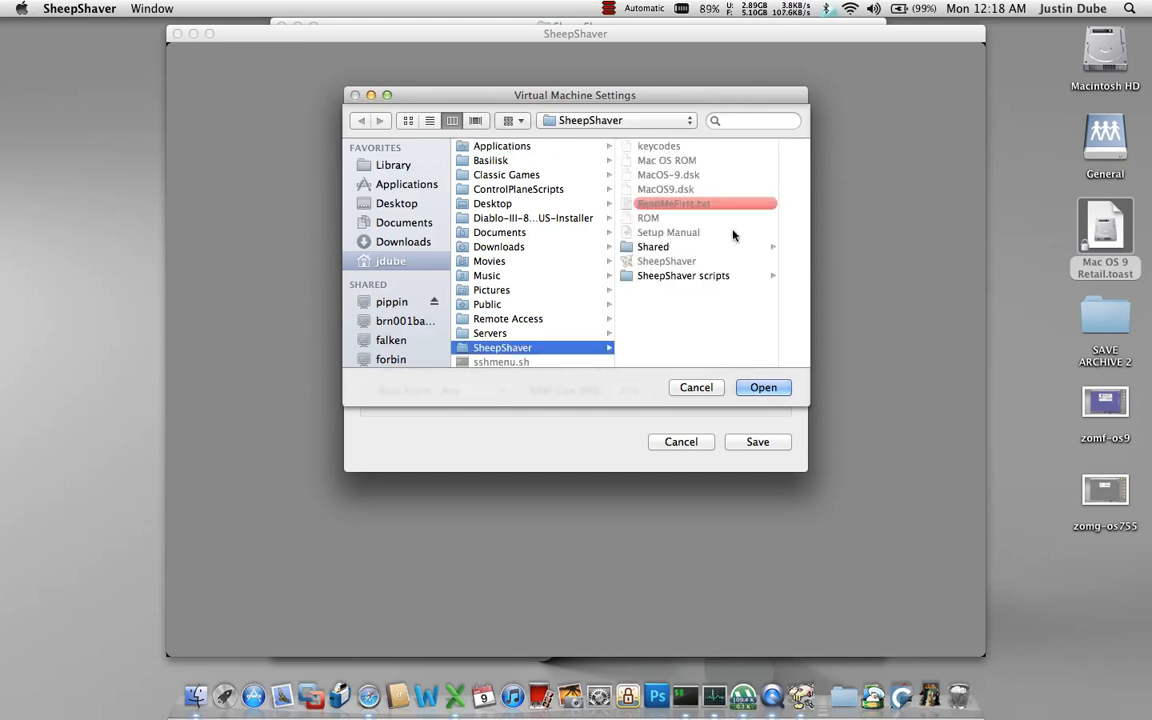
pyautogui.click(652, 248)
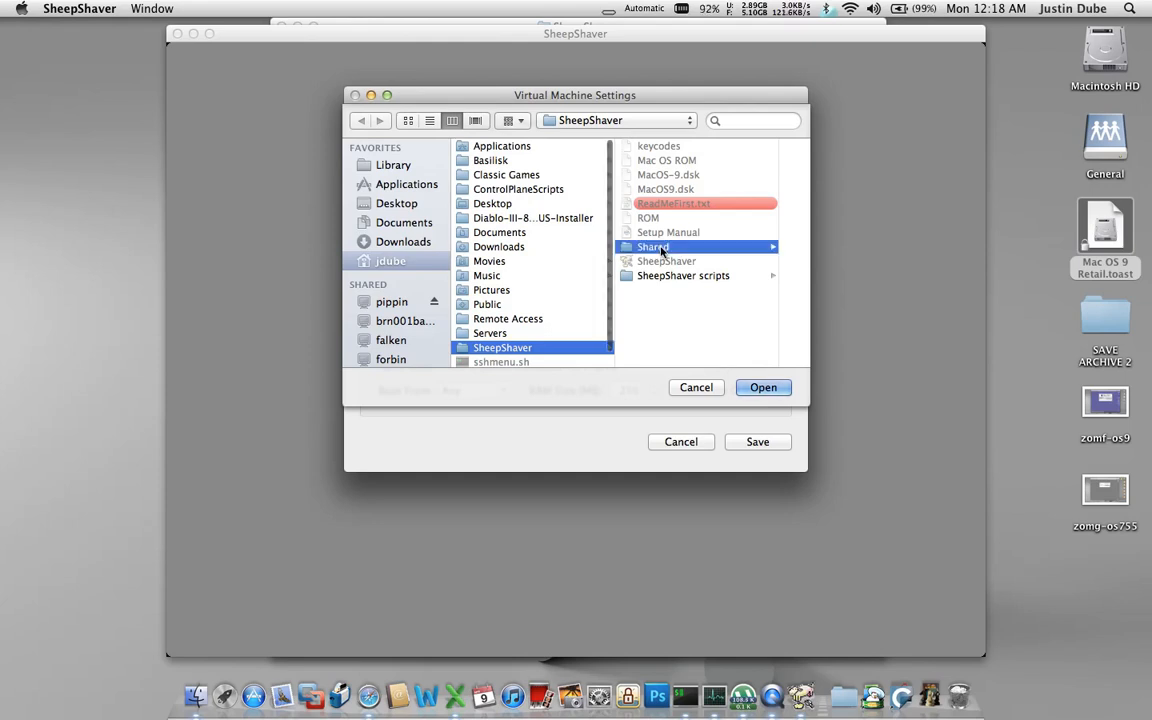
pyautogui.click(764, 388)
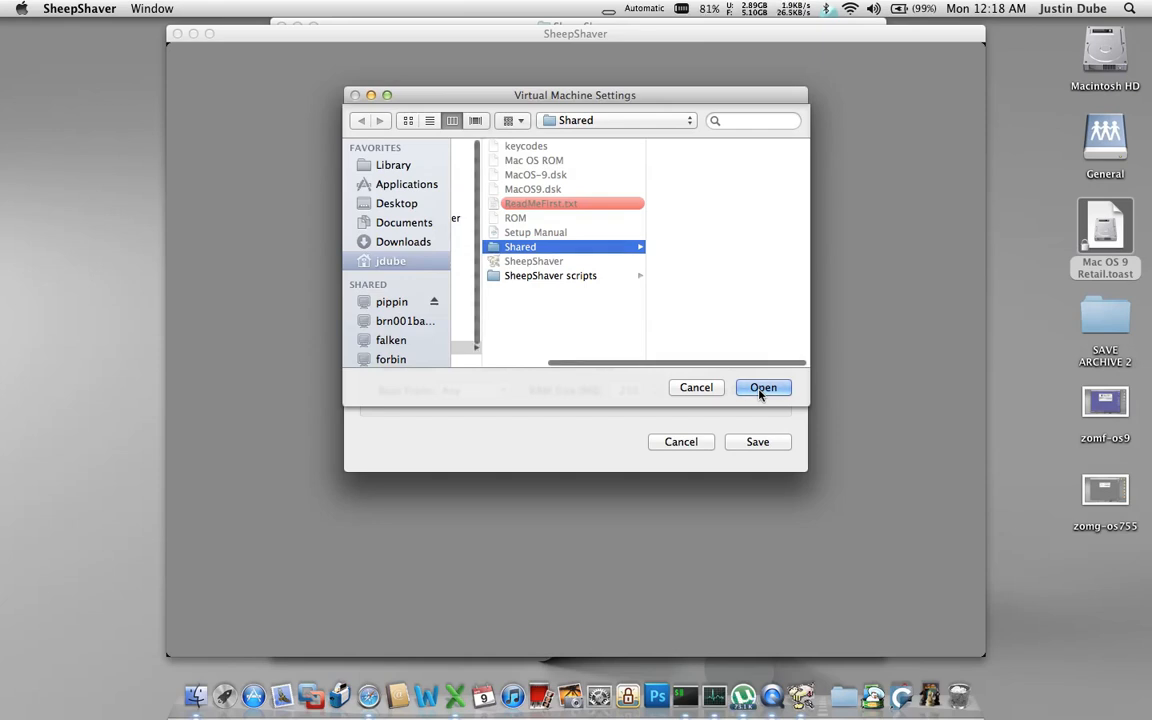
pyautogui.click(764, 388)
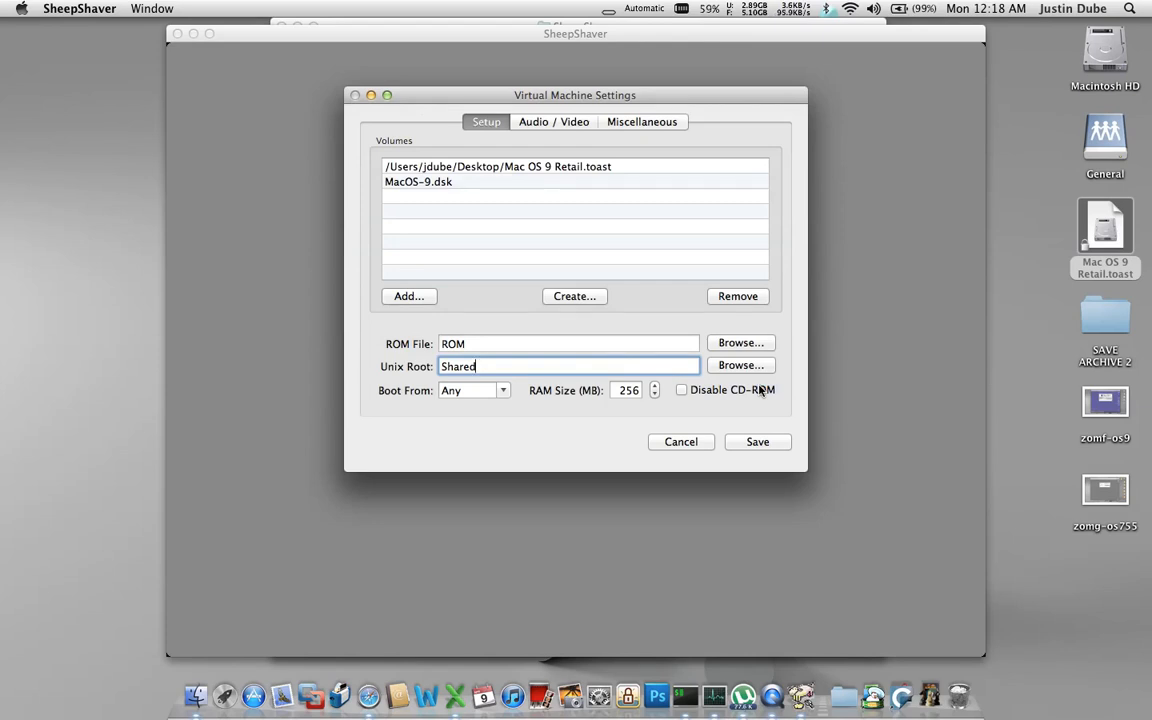
pyautogui.moveTo(768, 442)
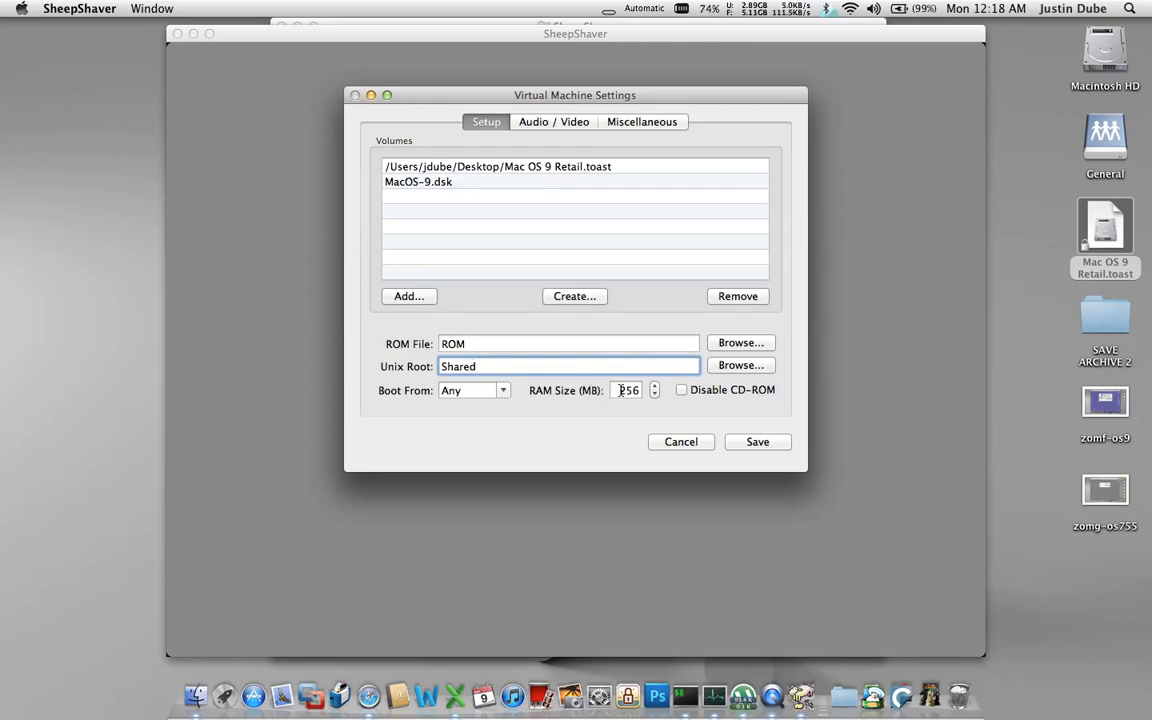
pyautogui.click(756, 442)
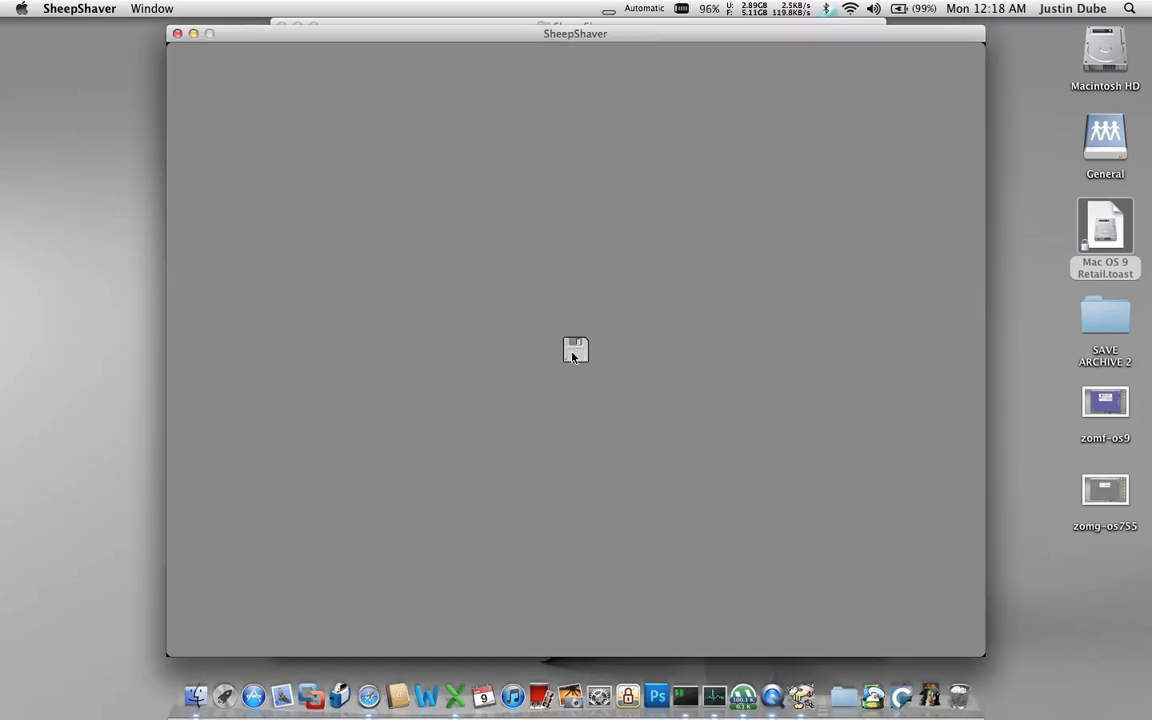
pyautogui.moveTo(604, 316)
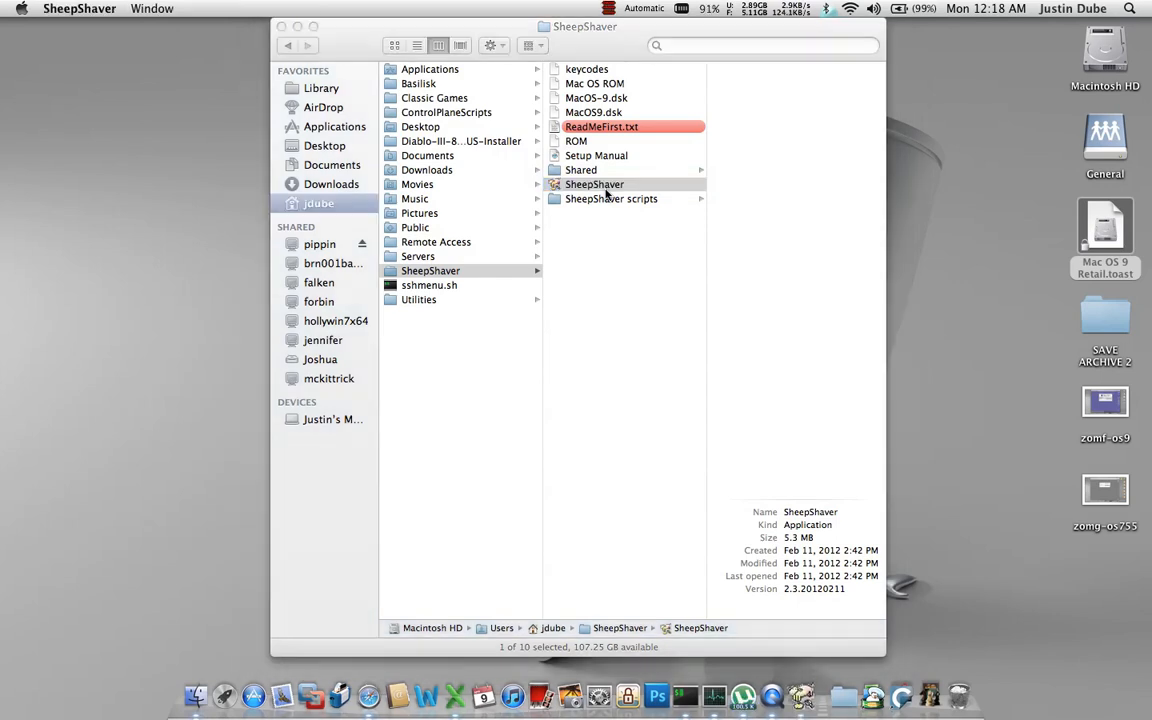
# Step: Launch SheepShaver again so it boots from the Mac OS 9 disc
pyautogui.doubleClick(594, 184)
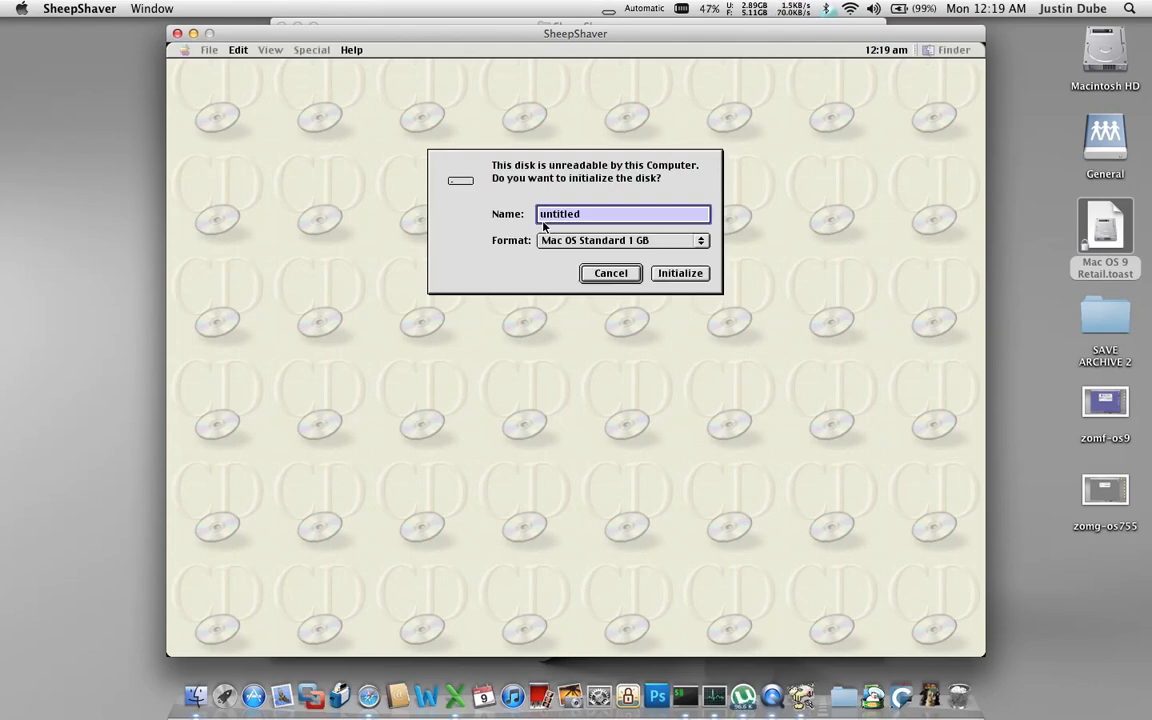
# Step: Initialize the unreadable disk as Macintosh HD, confirm erasing it, and select Mac OS Install
pyautogui.write('Macintosh')
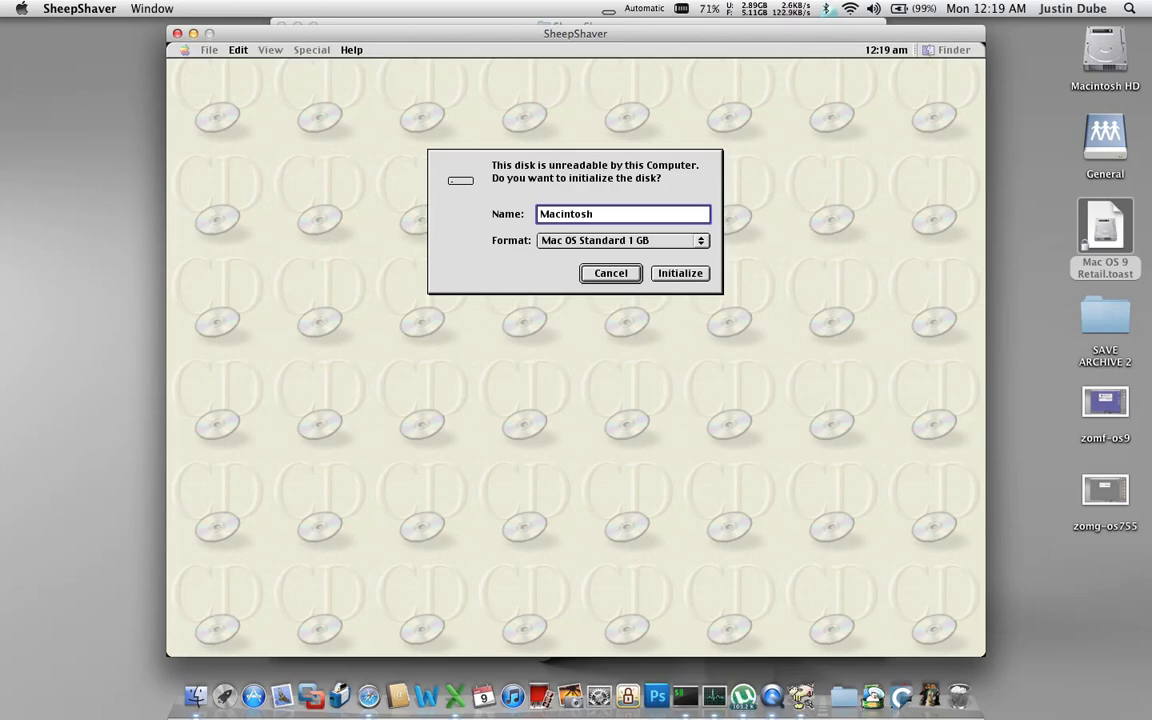
pyautogui.write('HD')
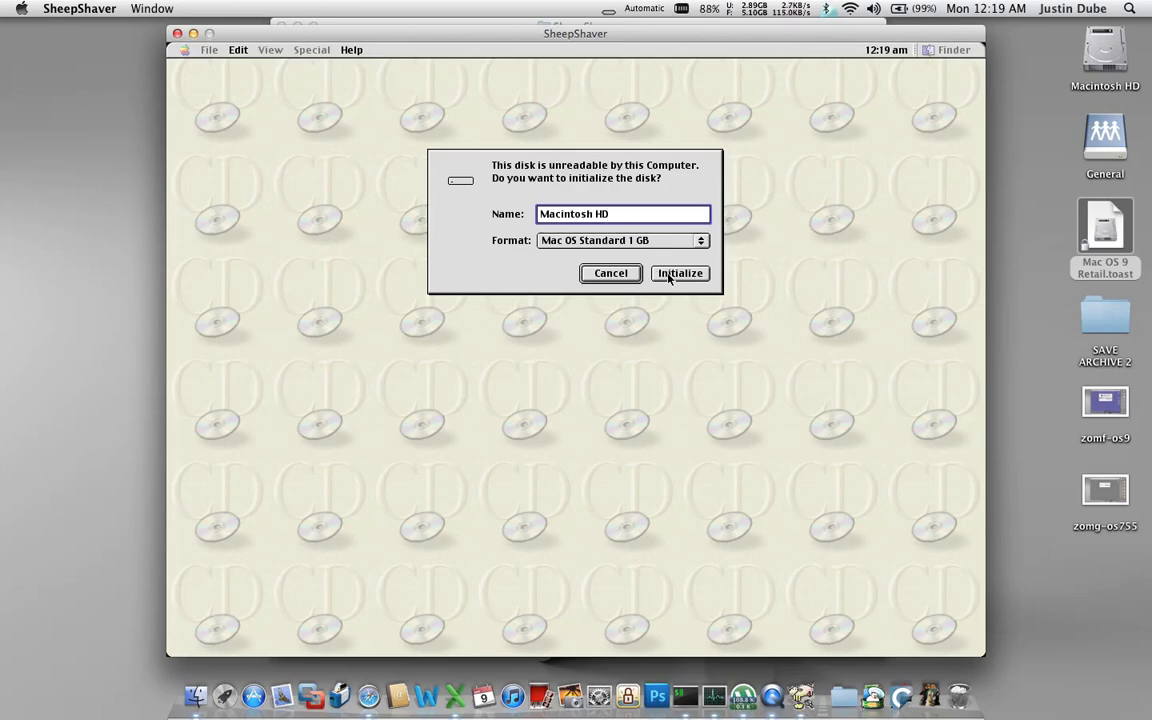
pyautogui.click(680, 272)
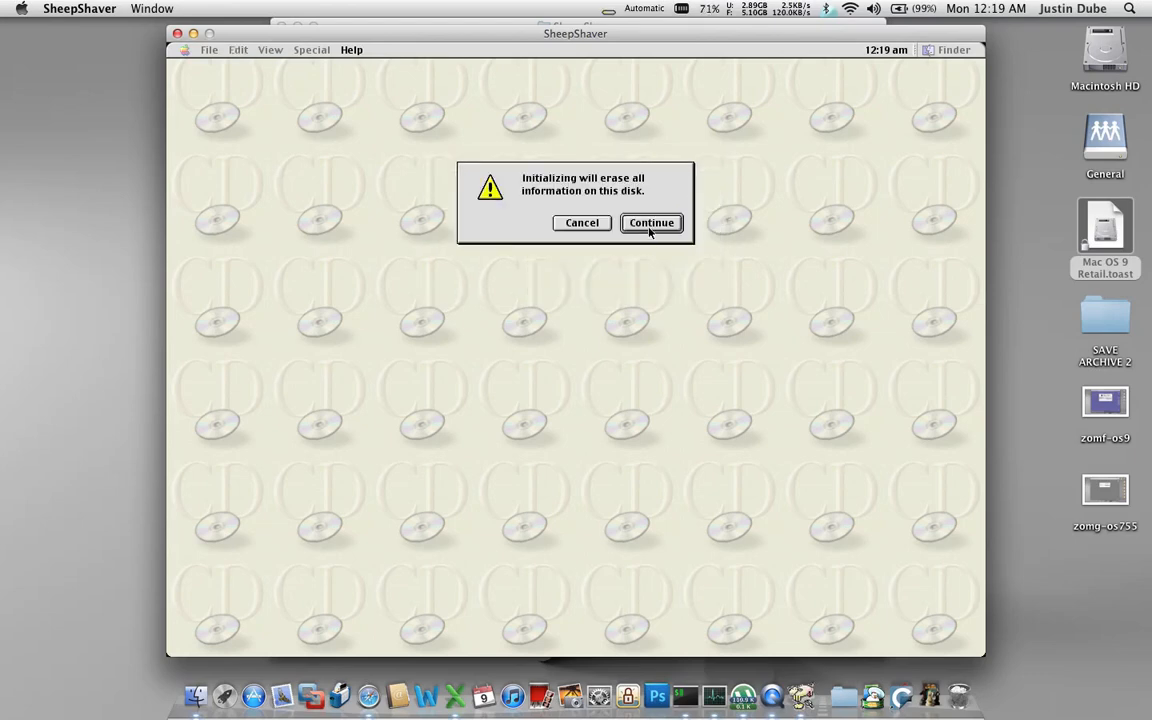
pyautogui.click(652, 222)
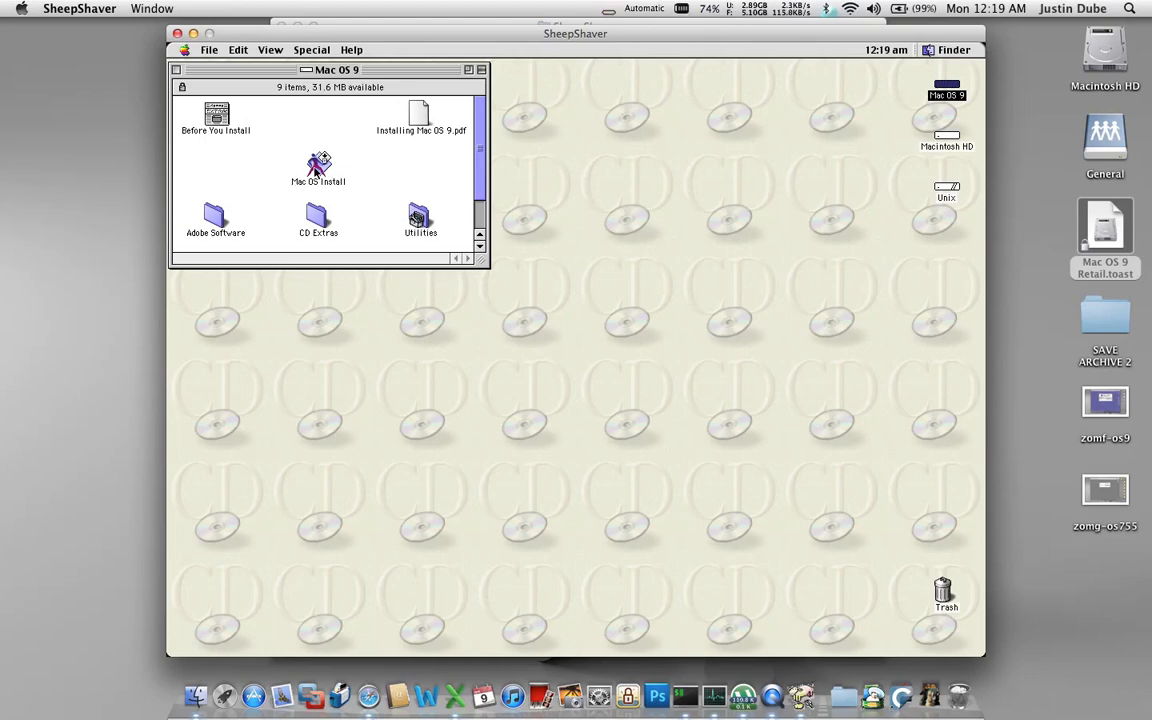
pyautogui.click(318, 168)
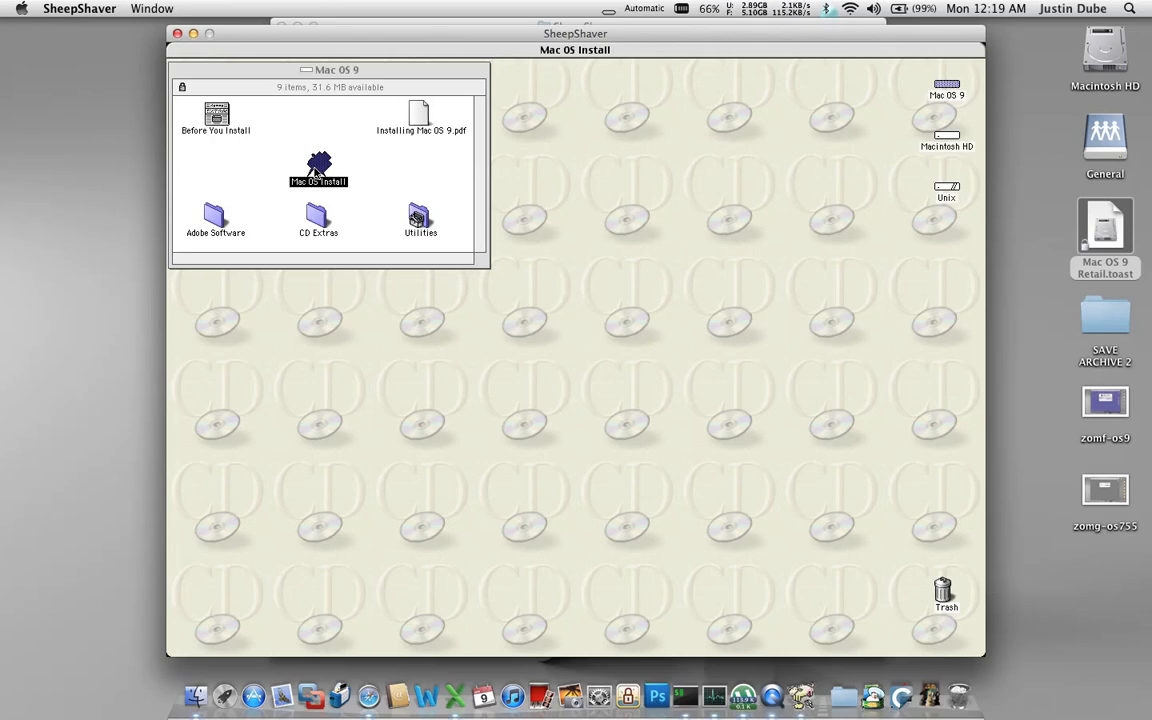
# Step: Launch the Mac OS 9 installer, choose All Other Countries, and continue past the welcome
pyautogui.doubleClick(318, 170)
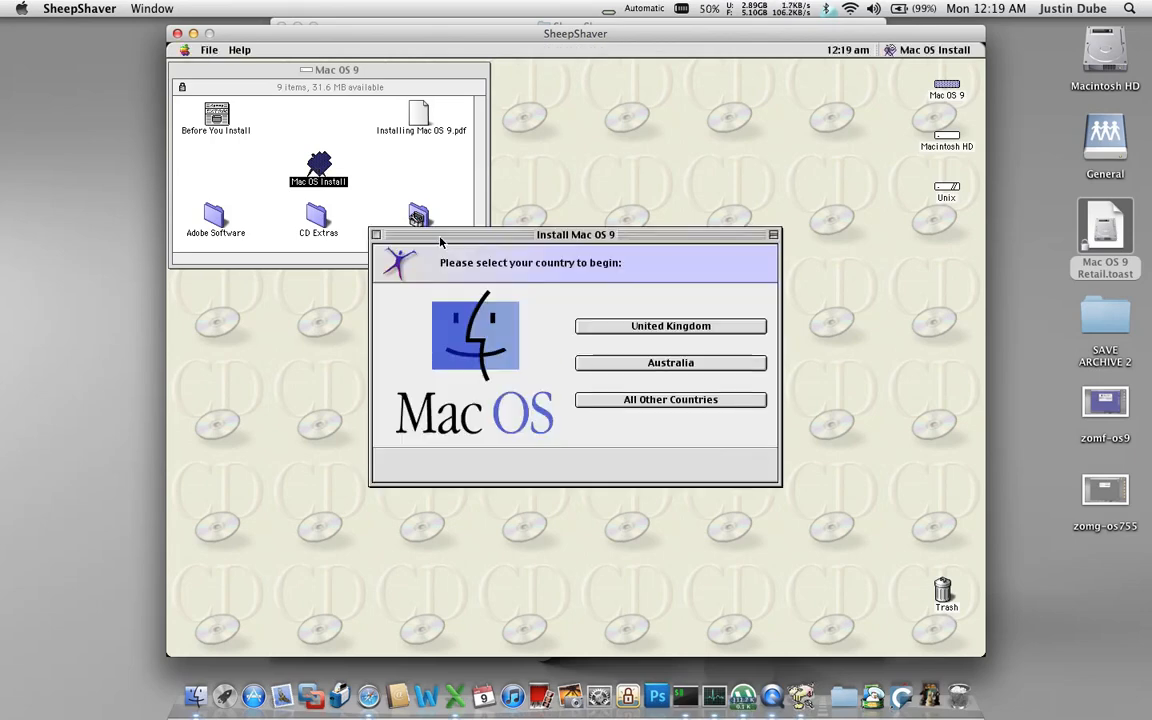
pyautogui.moveTo(608, 410)
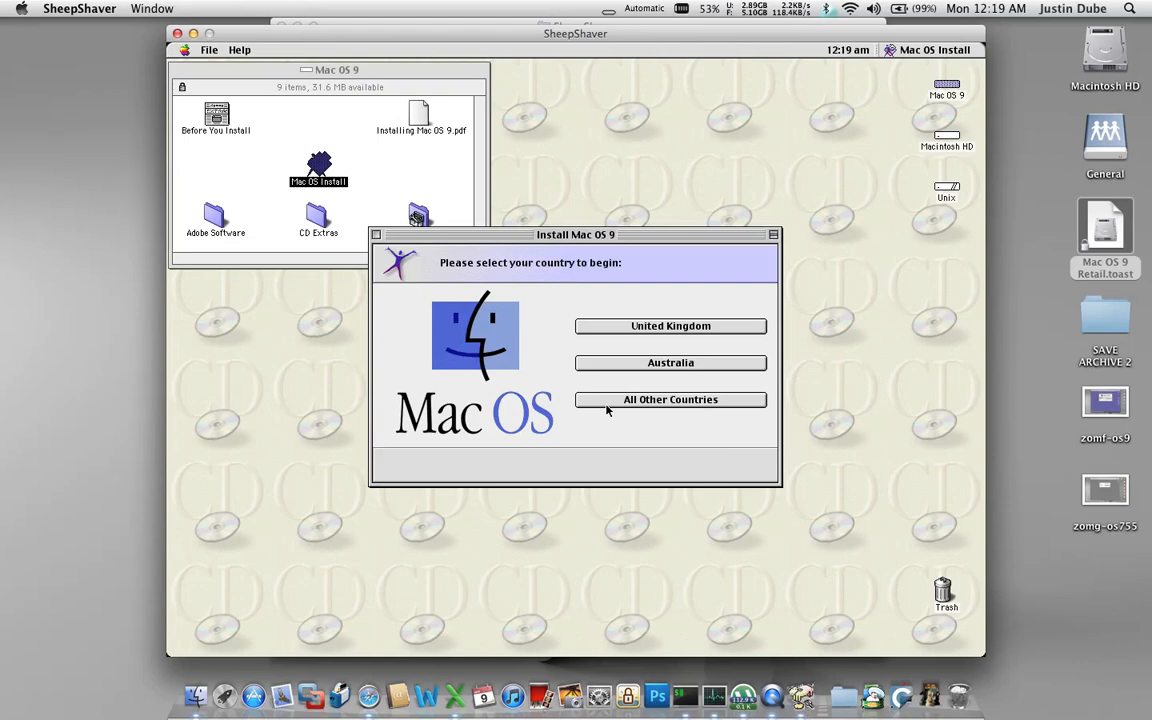
pyautogui.click(670, 400)
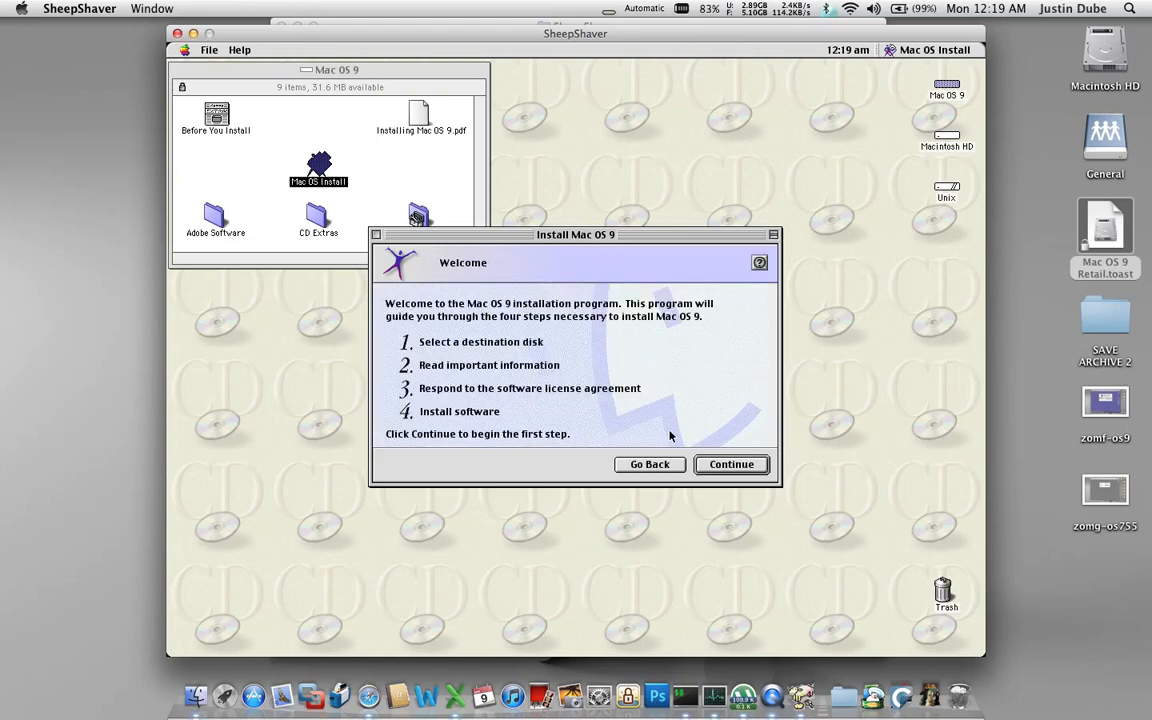
pyautogui.click(730, 464)
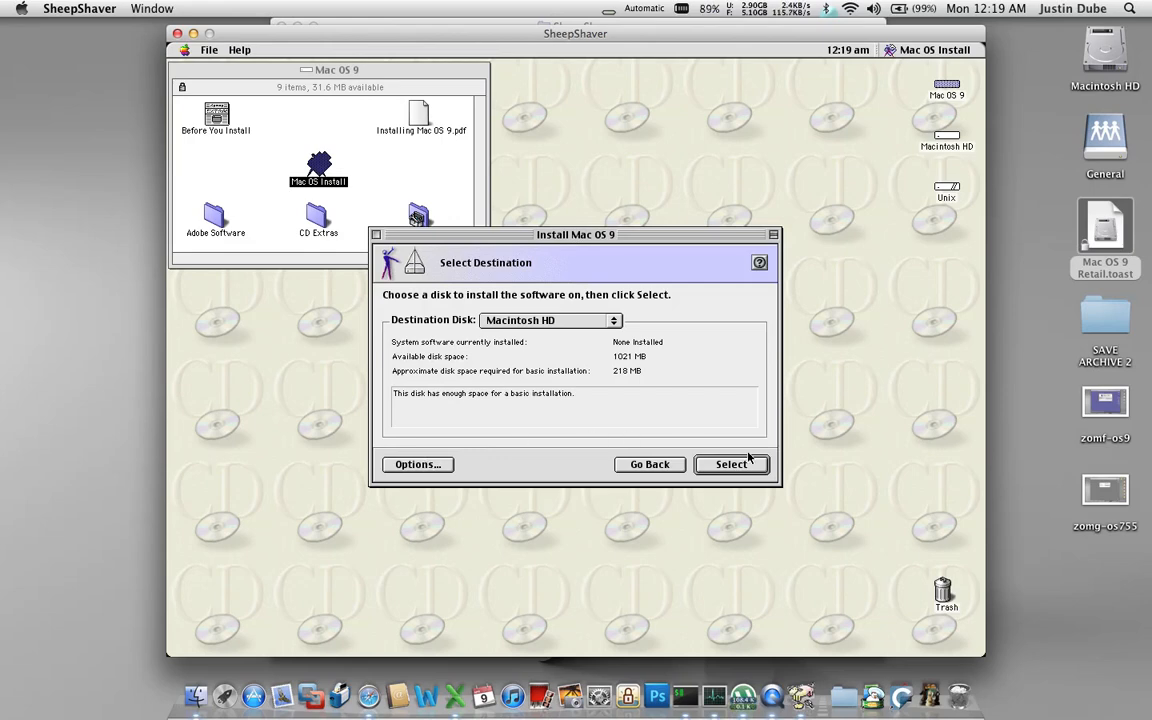
# Step: Leave the clean-install option unchanged, confirm Macintosh HD as destination, and agree to the license
pyautogui.click(416, 464)
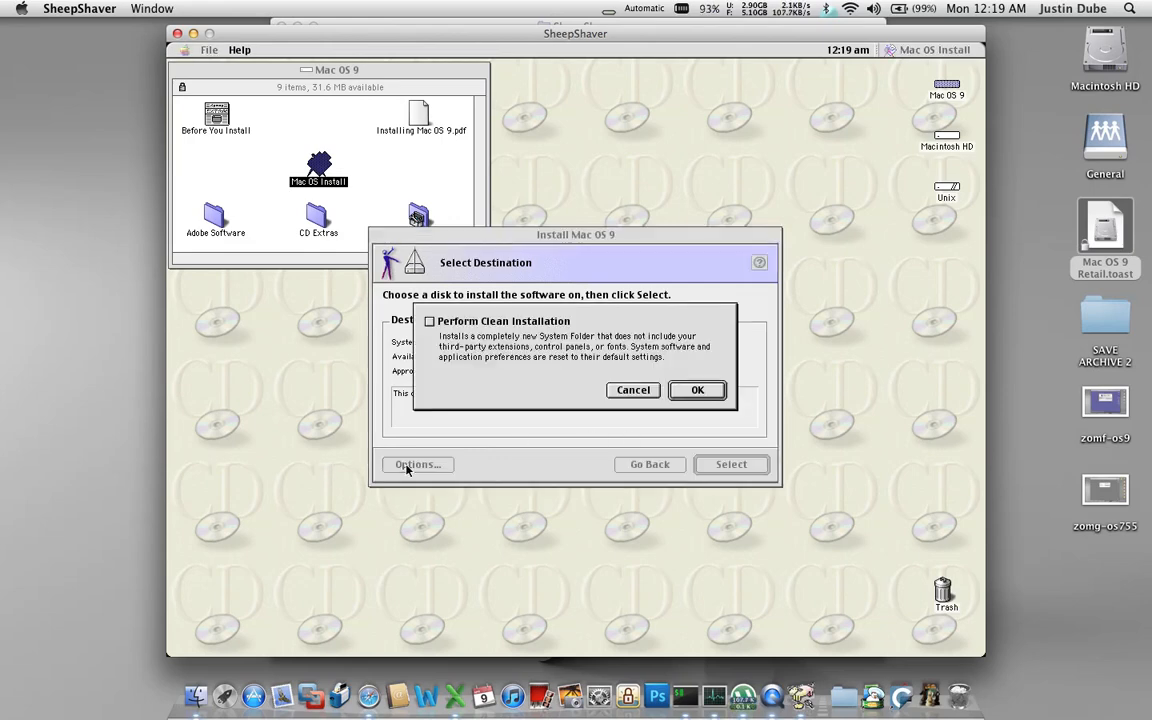
pyautogui.moveTo(630, 374)
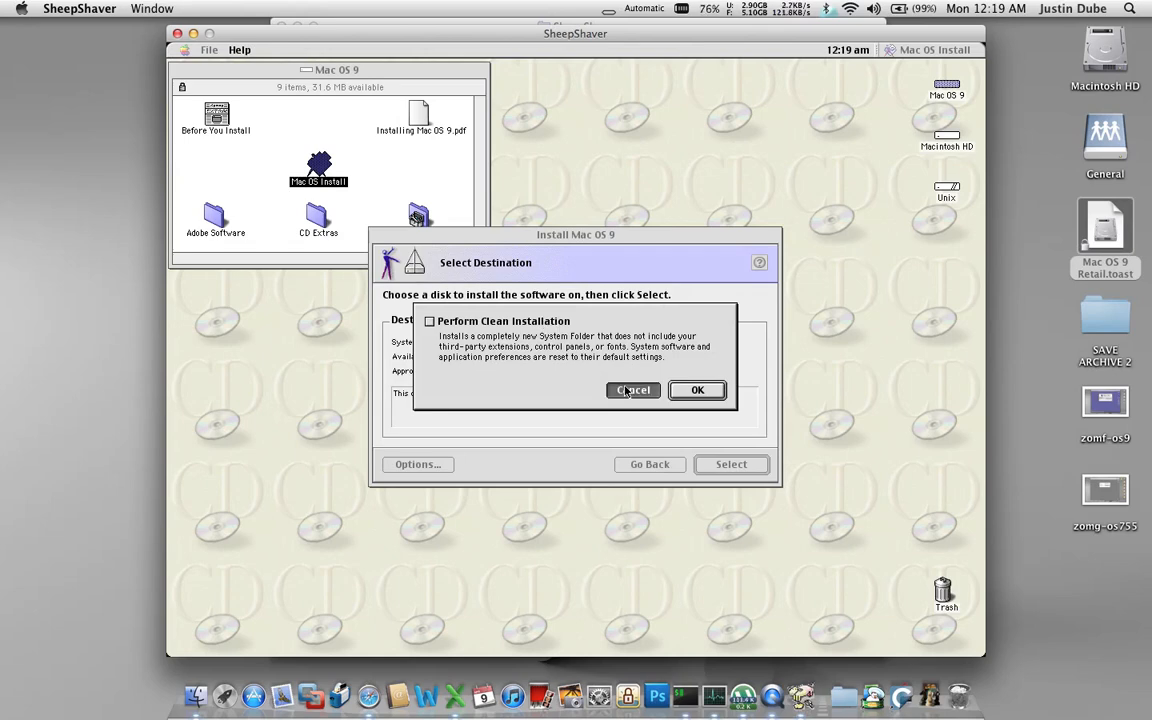
pyautogui.click(632, 390)
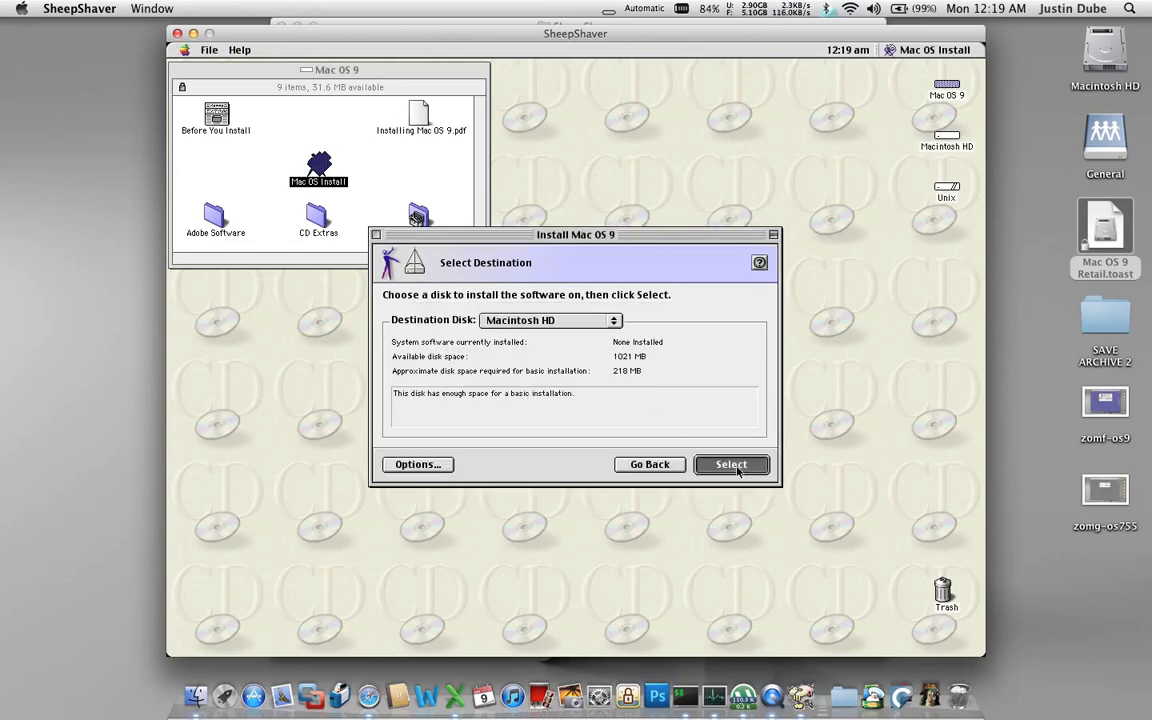
pyautogui.click(732, 464)
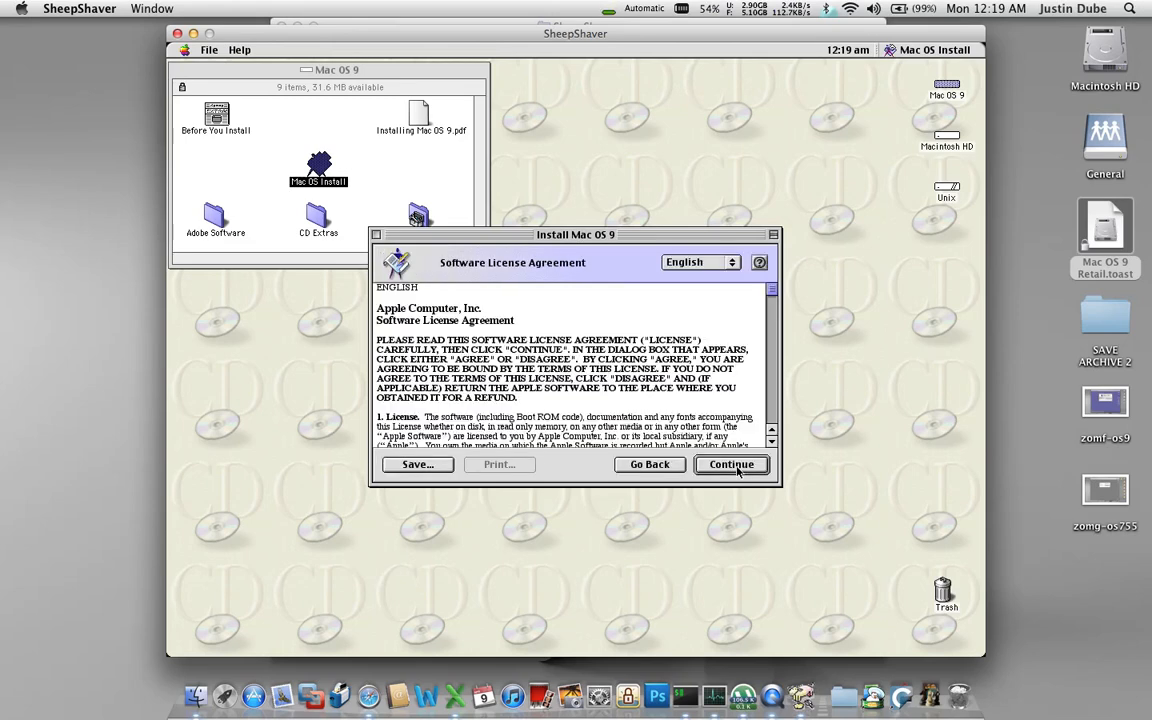
pyautogui.click(732, 464)
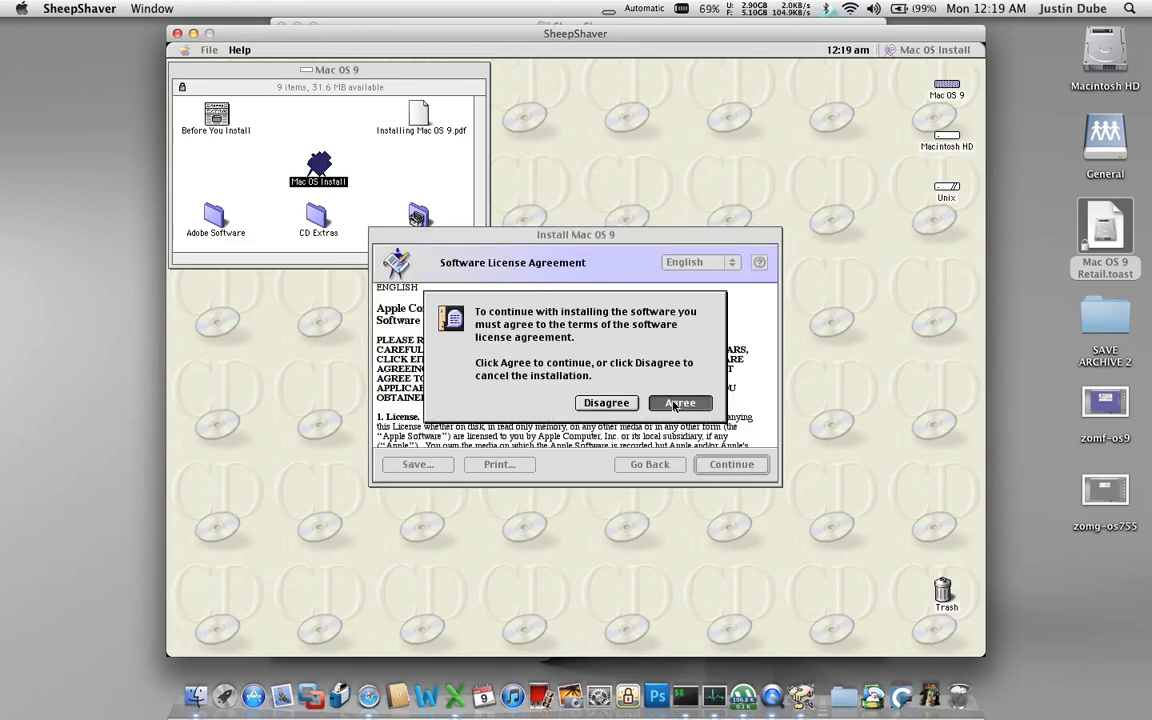
pyautogui.click(680, 402)
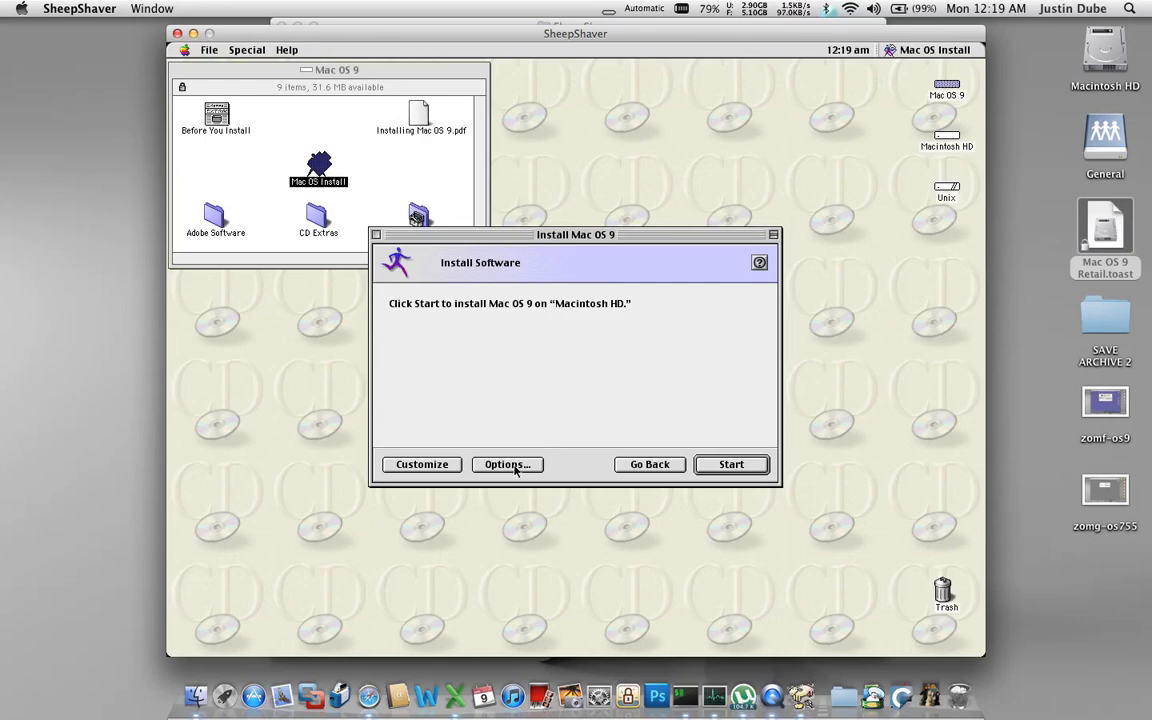
# Step: Turn off Update Apple Hard Disk Drivers in Options and start installing Mac OS 9
pyautogui.click(508, 464)
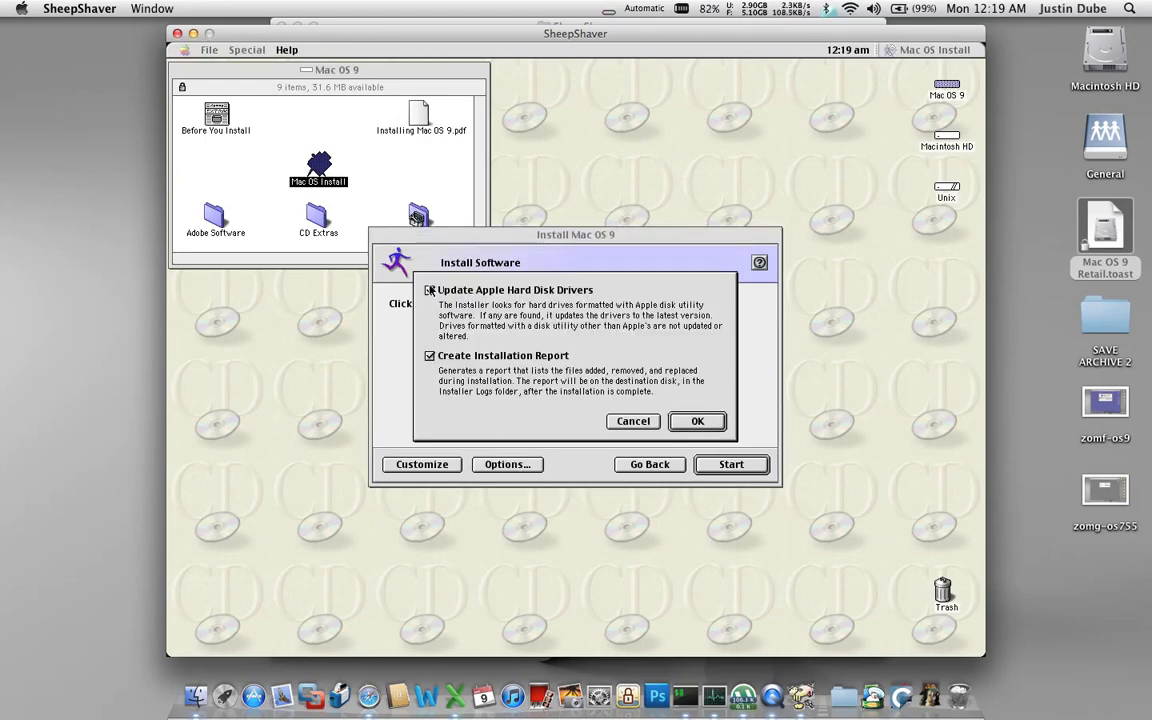
pyautogui.click(430, 290)
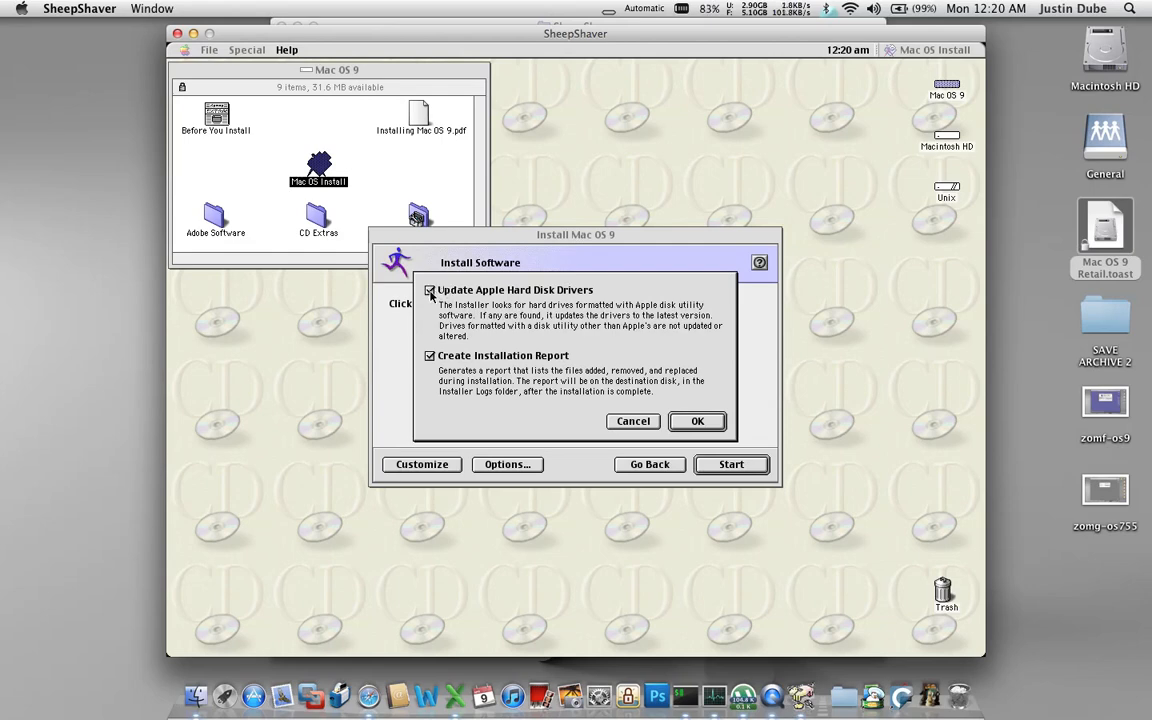
pyautogui.click(430, 290)
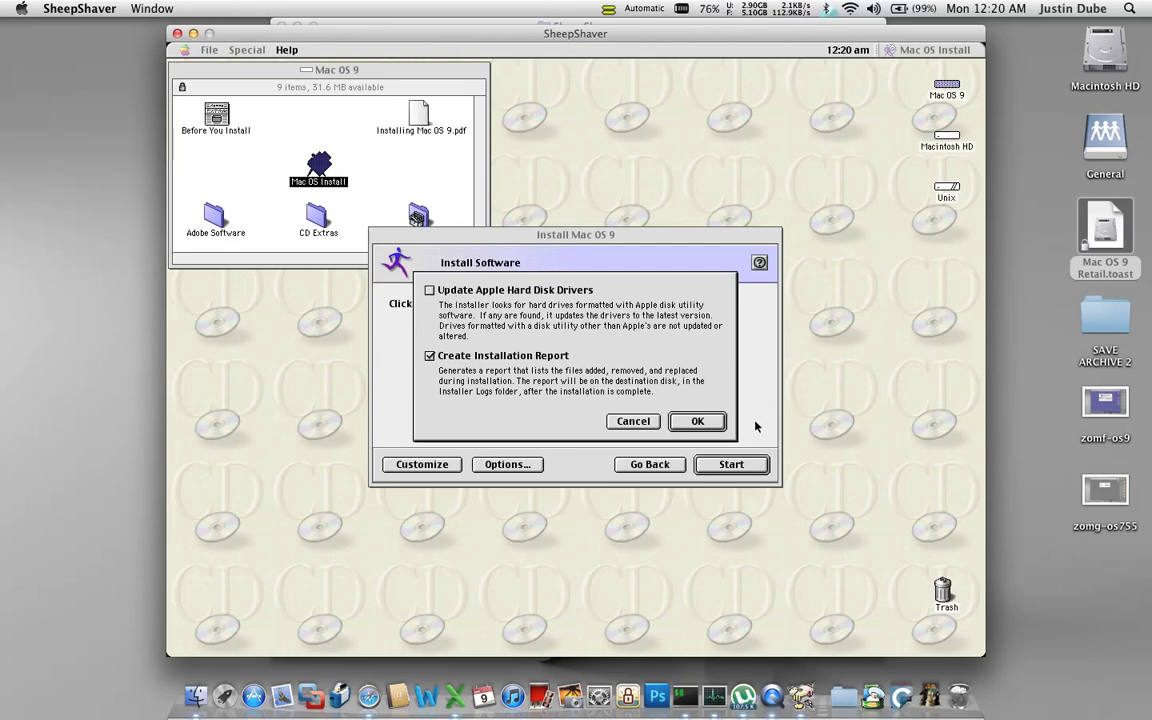
pyautogui.click(696, 420)
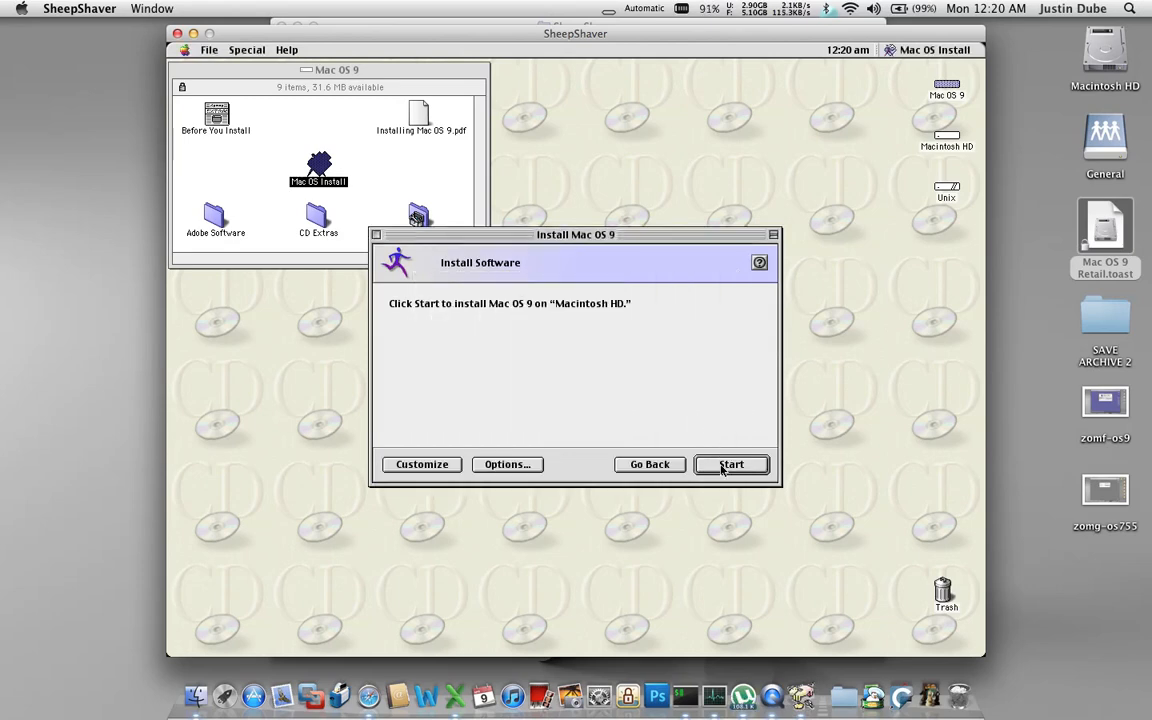
pyautogui.click(732, 464)
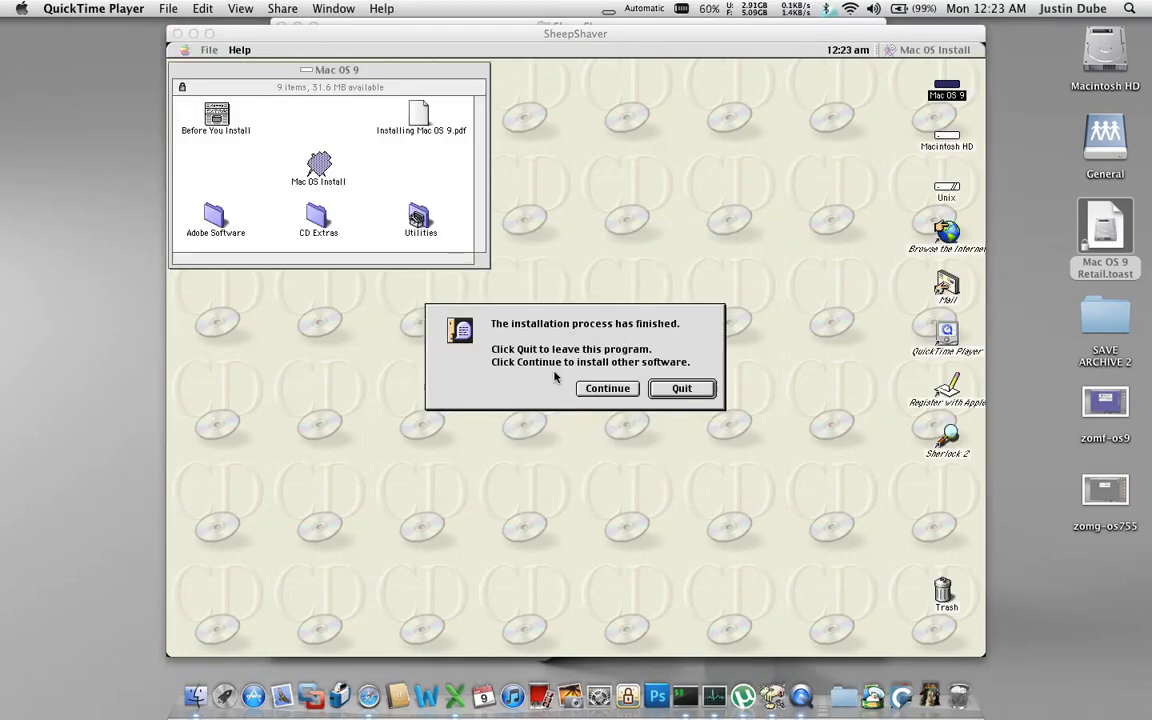
pyautogui.moveTo(548, 344)
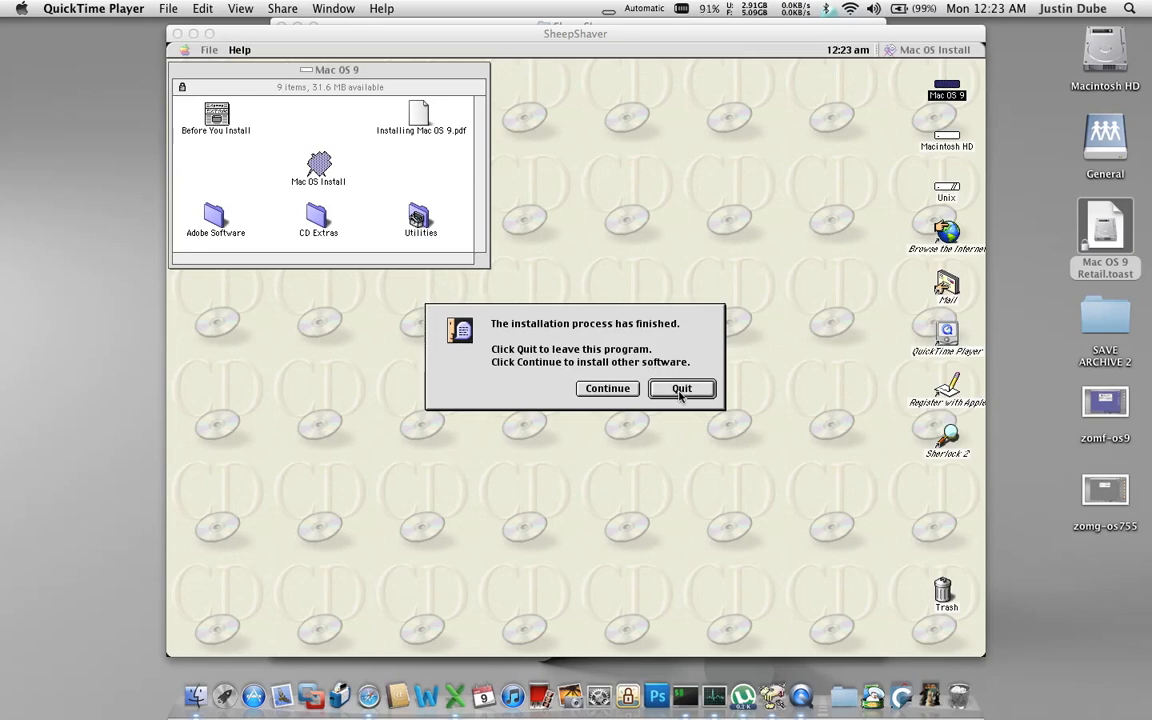
# Step: Quit the completed Mac OS 9 installer, returning to the emulated desktop
pyautogui.click(680, 388)
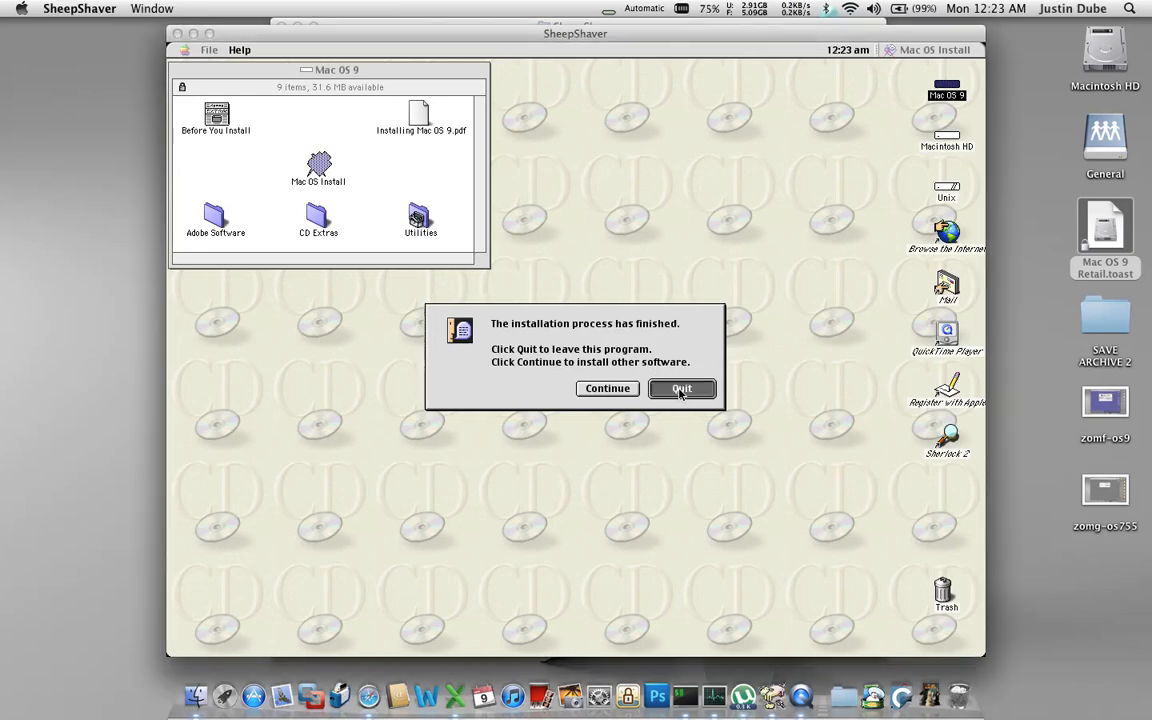
pyautogui.click(680, 388)
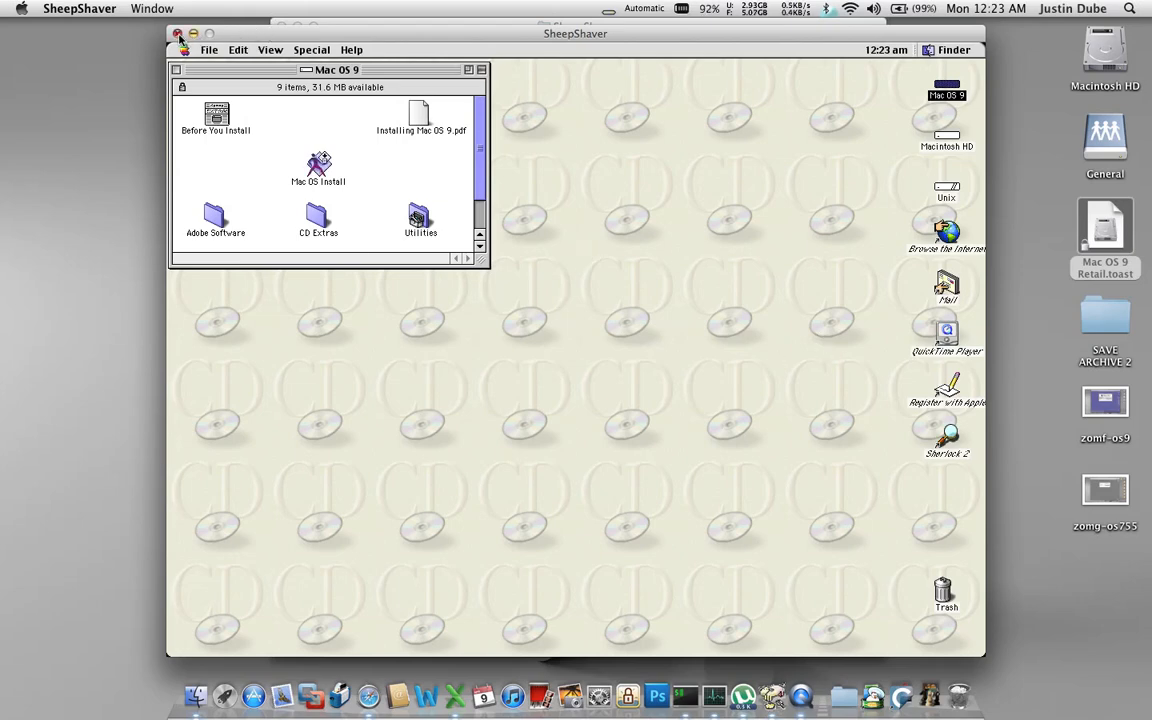
# Step: Shut down Mac OS 9 via Special > Shut Down and confirm it
pyautogui.click(184, 50)
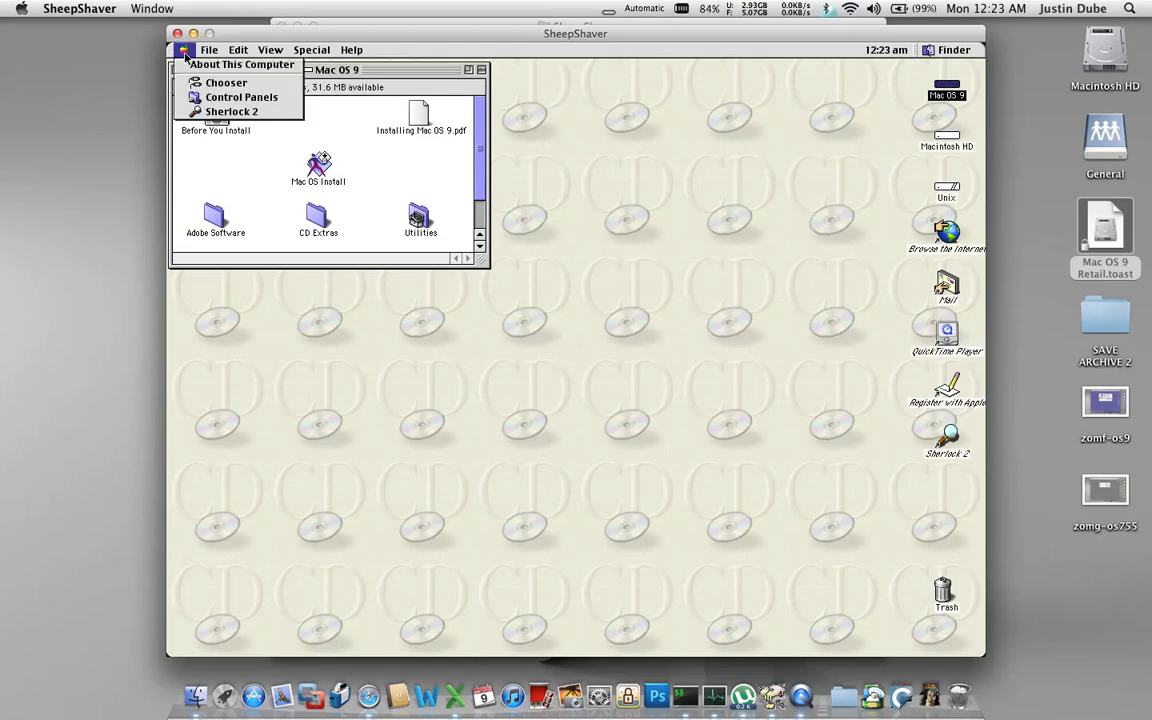
pyautogui.click(208, 50)
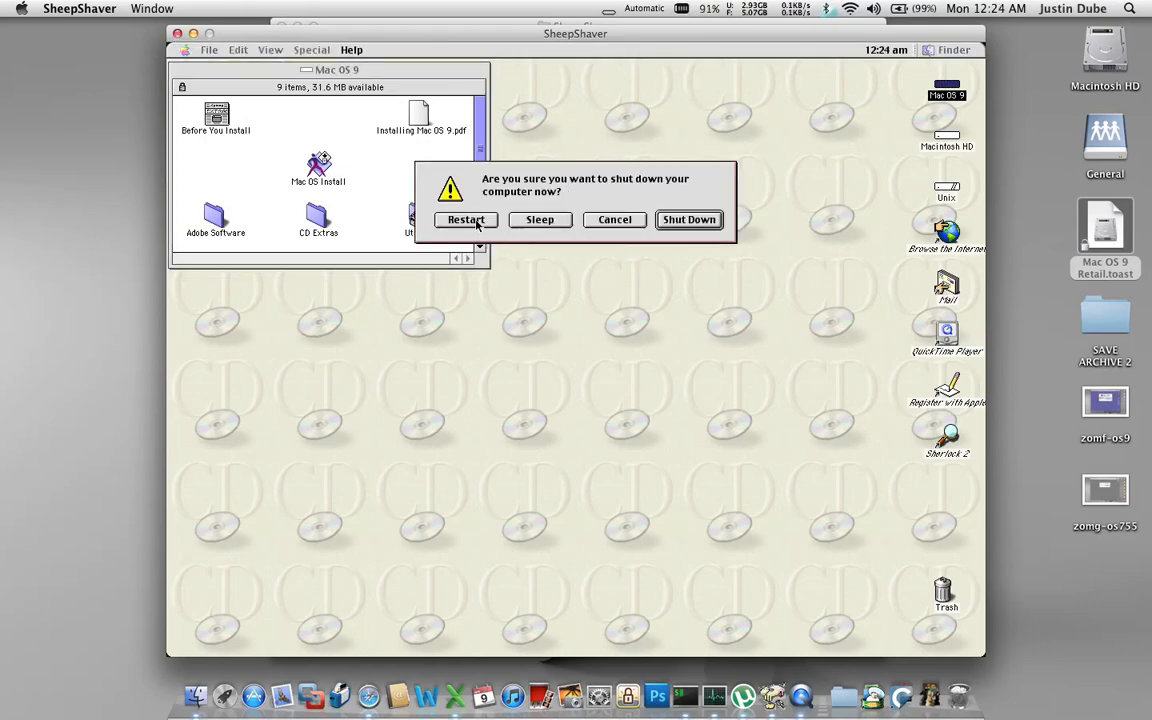
pyautogui.click(80, 8)
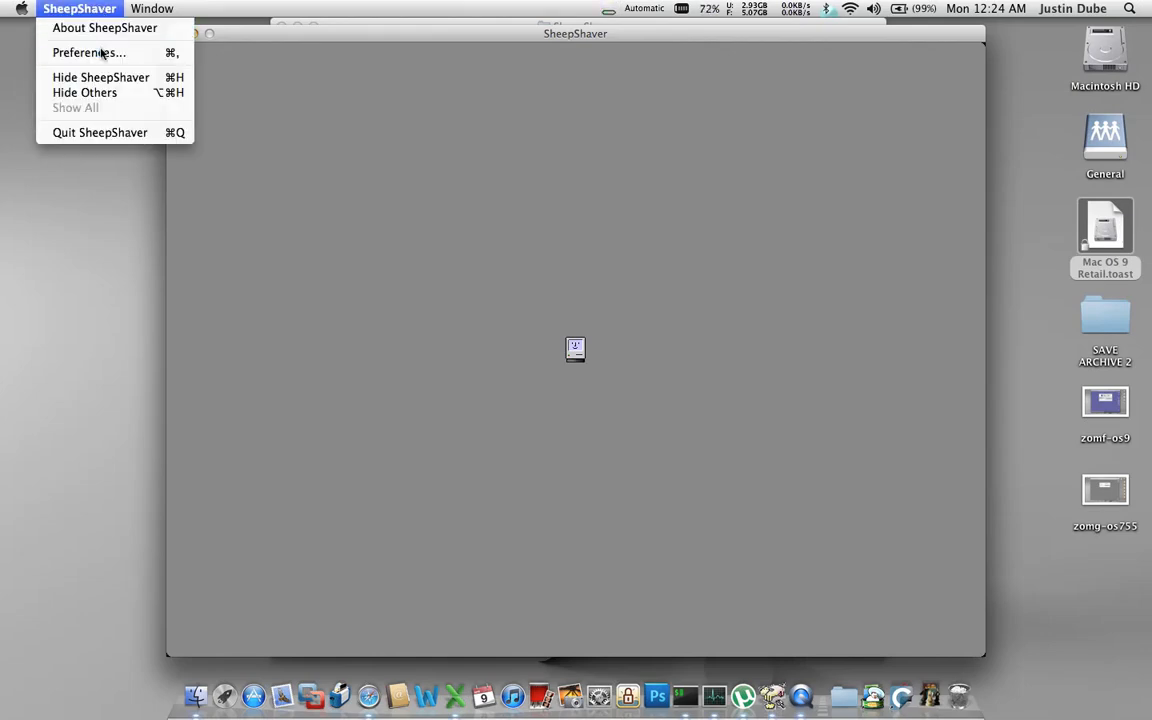
# Step: Remove the Mac OS 9 Retail .toast disc image from SheepShaver's volumes and save preferences
pyautogui.click(88, 52)
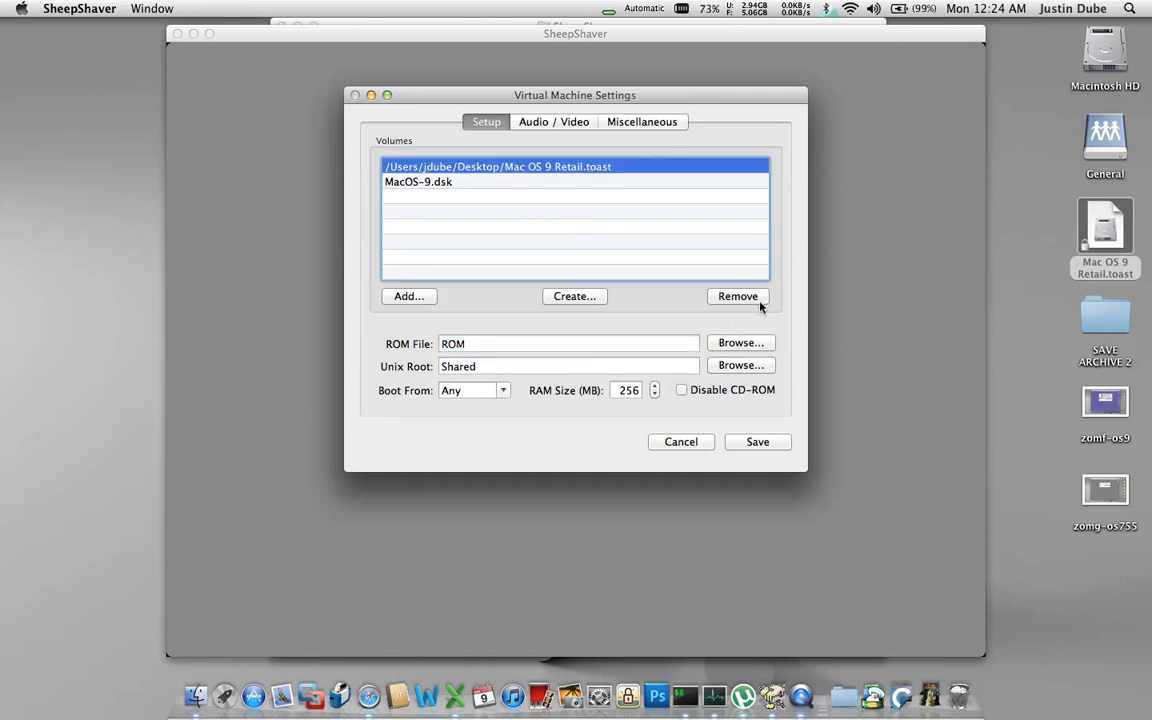
pyautogui.click(738, 296)
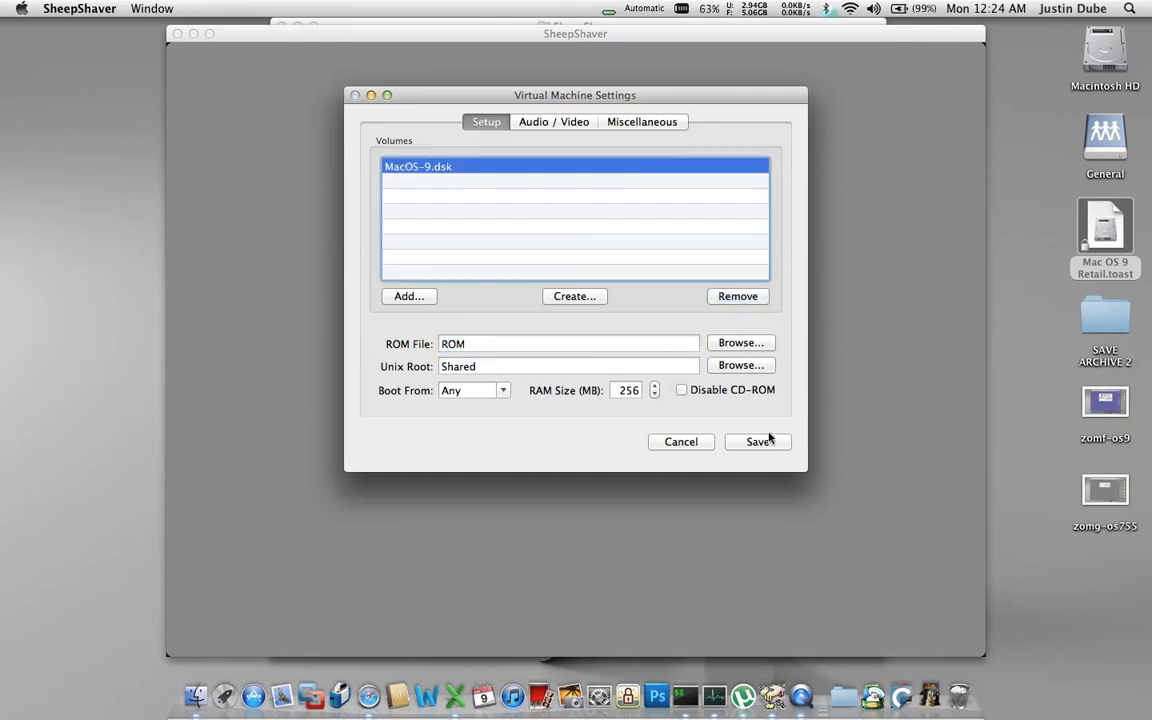
pyautogui.click(756, 442)
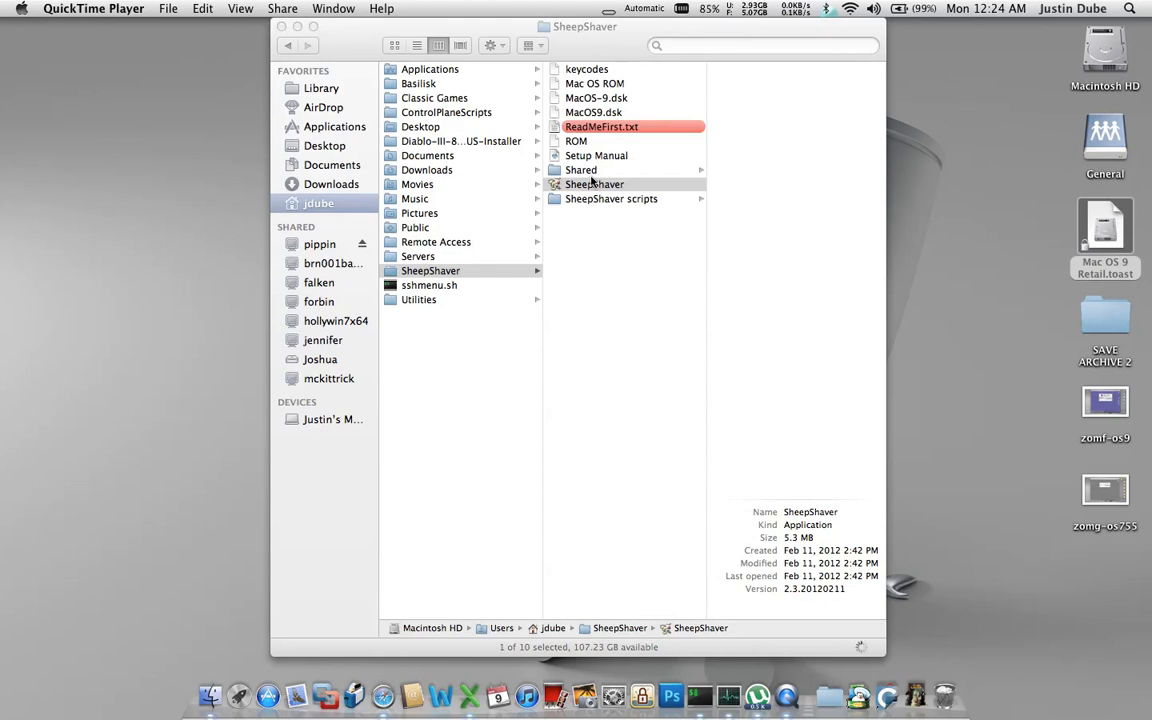
# Step: Launch SheepShaver from Finder to boot the installed Mac OS 9 disk
pyautogui.click(596, 184)
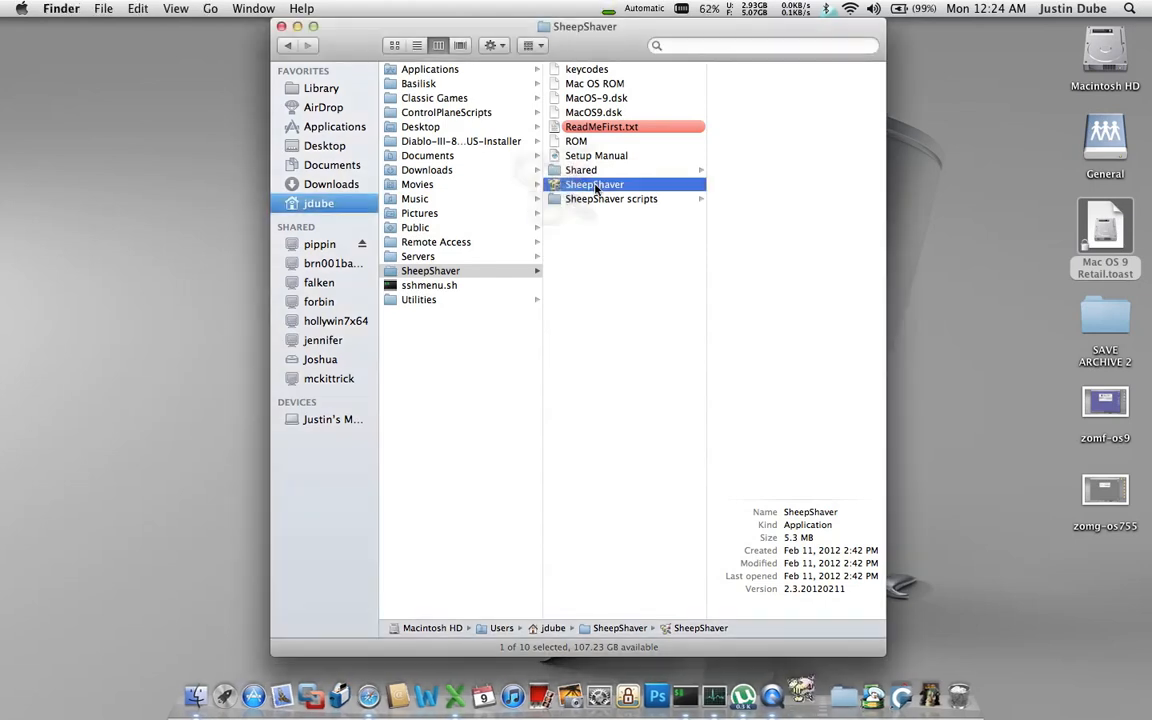
pyautogui.doubleClick(596, 184)
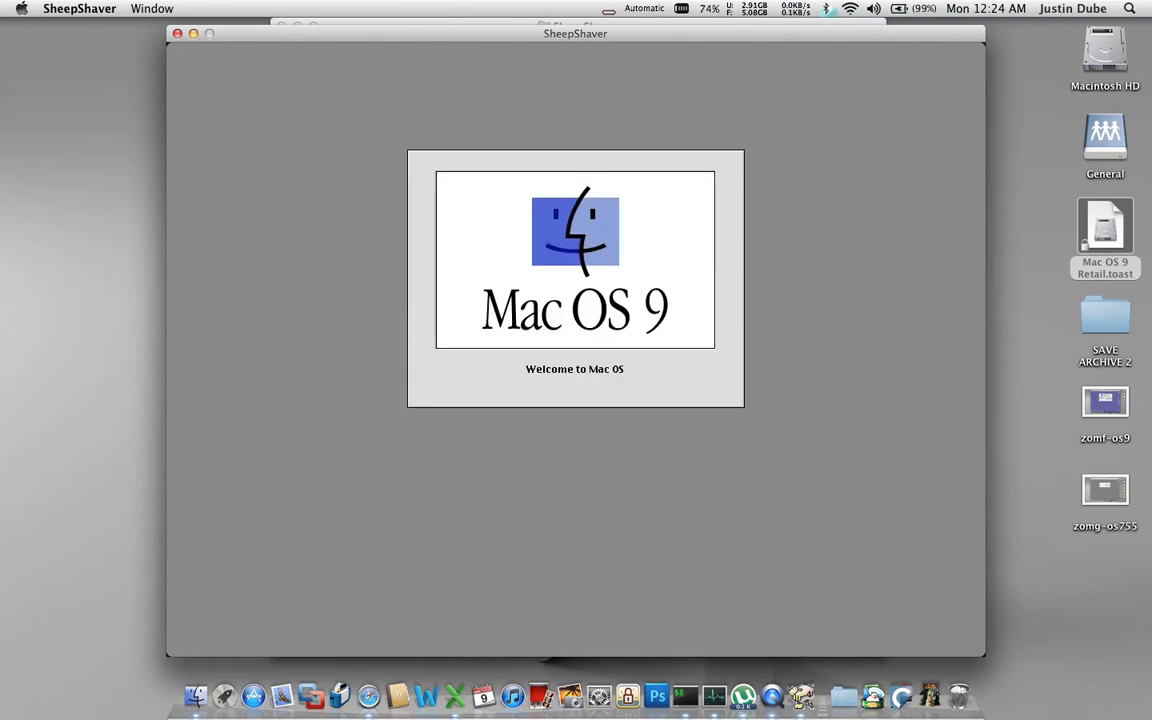
pyautogui.moveTo(596, 190)
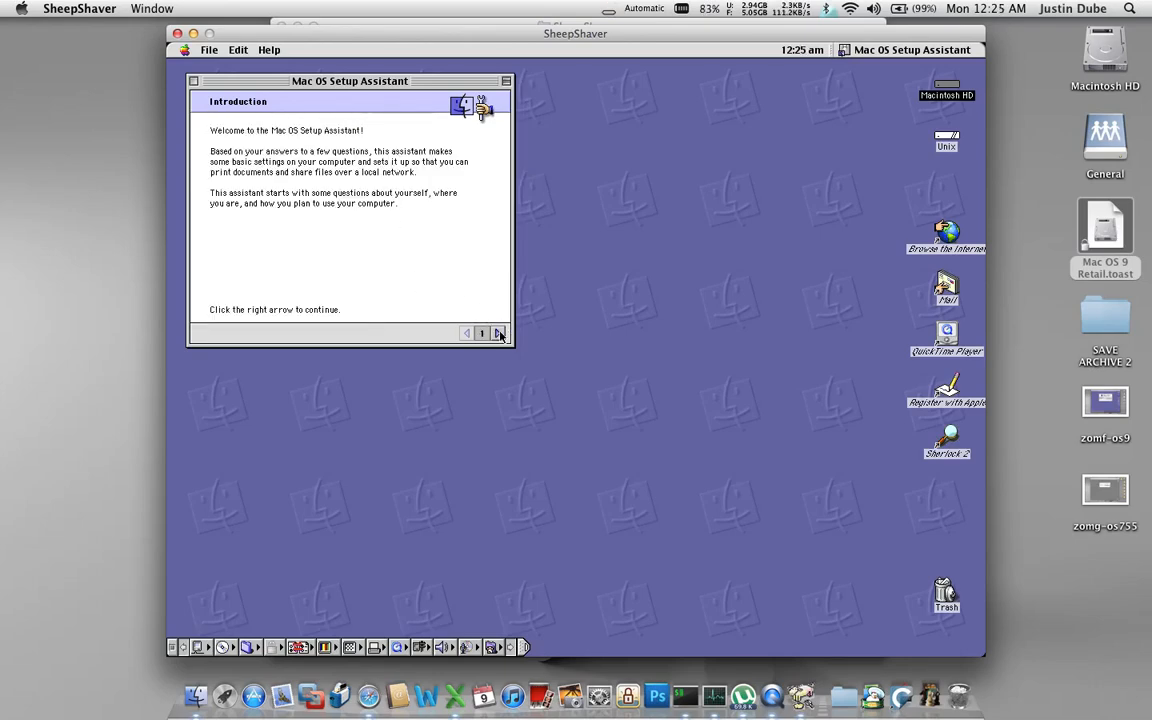
# Step: Choose U.S. regional formats and enter the owner name Justin in Setup Assistant
pyautogui.click(498, 332)
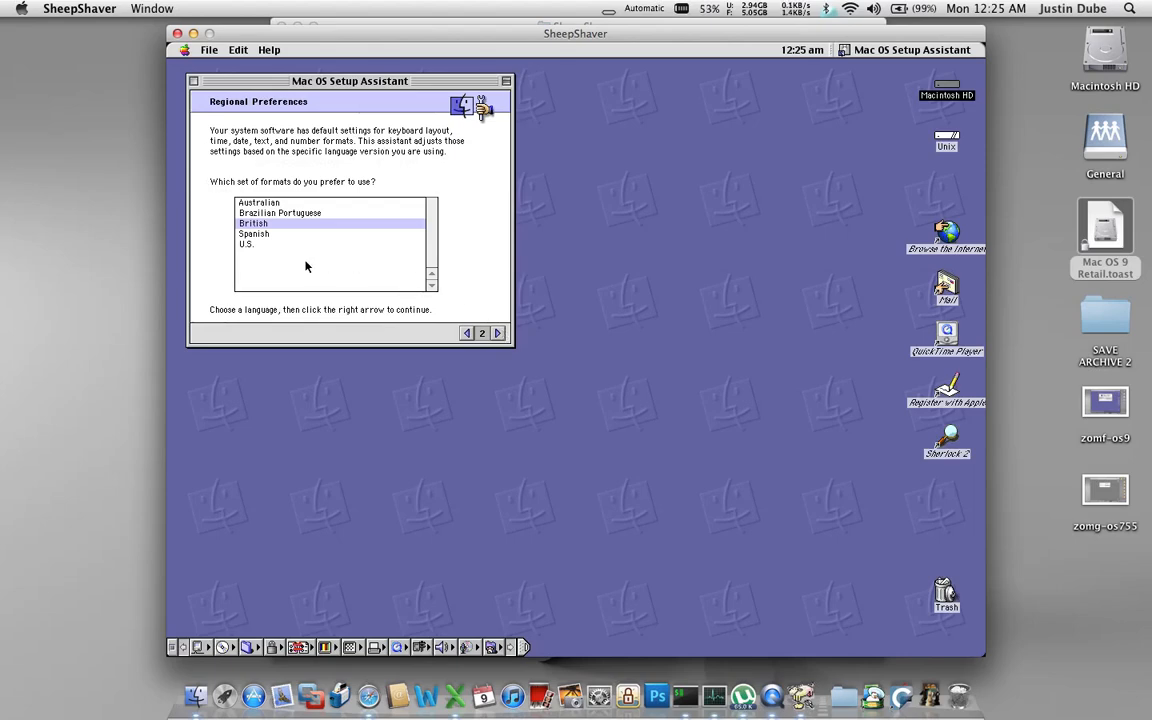
pyautogui.click(248, 244)
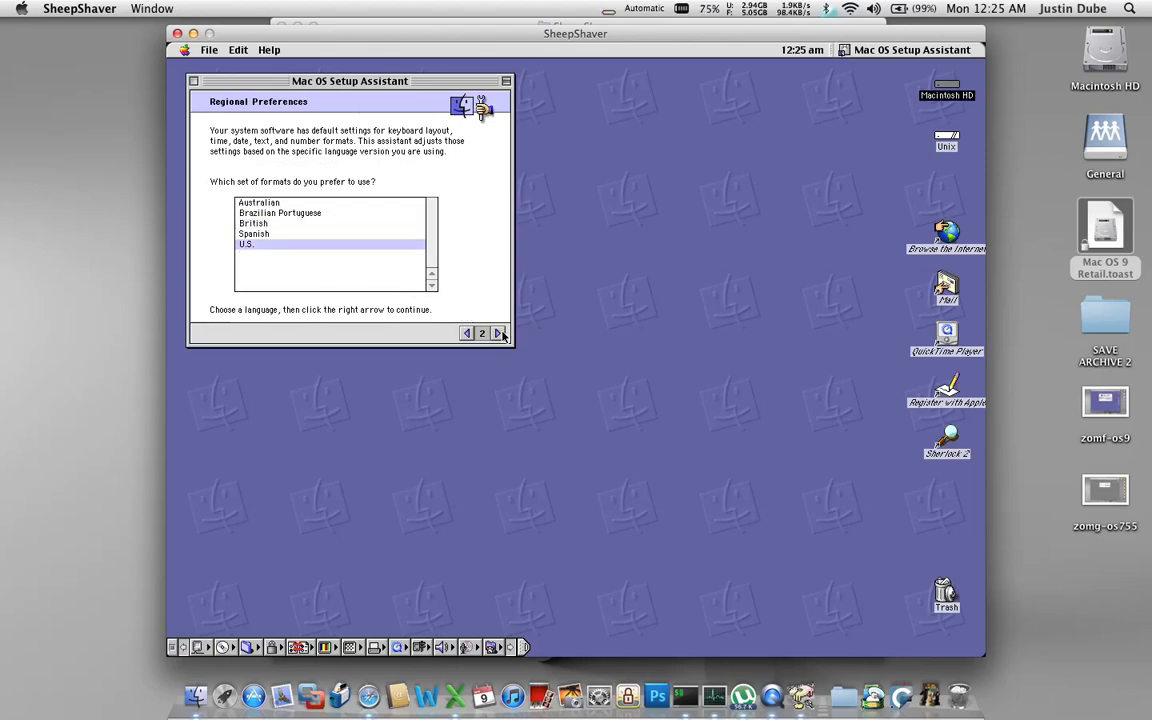
pyautogui.click(496, 332)
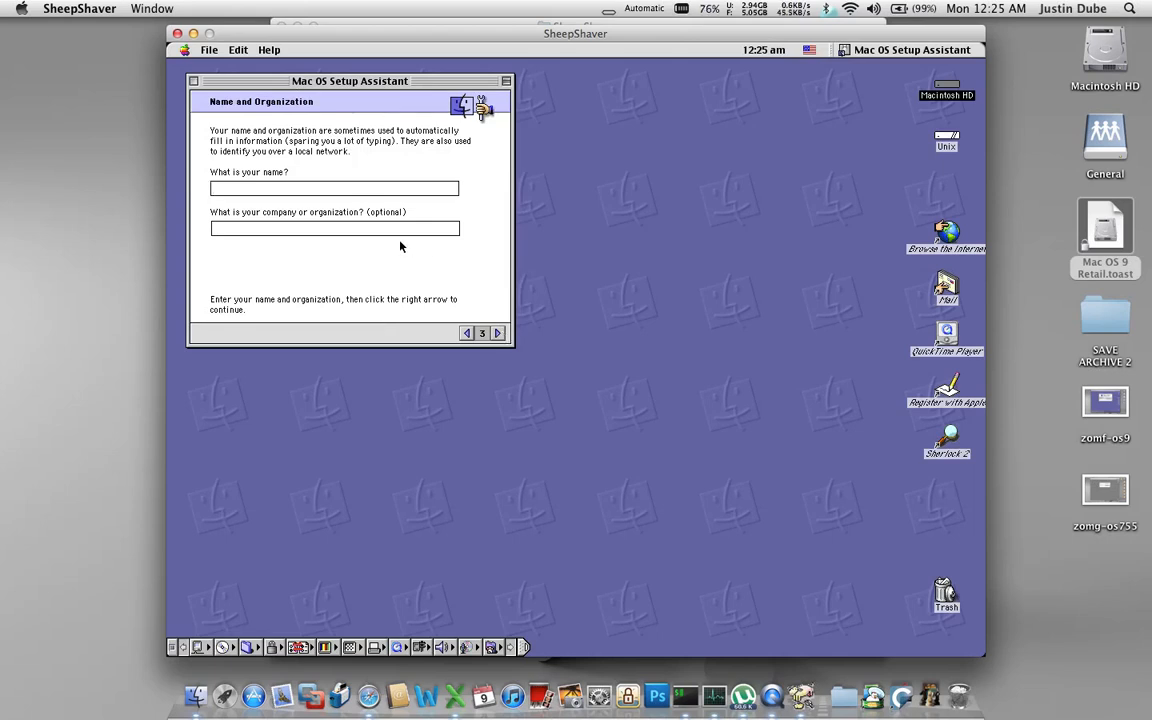
pyautogui.write('Ju')
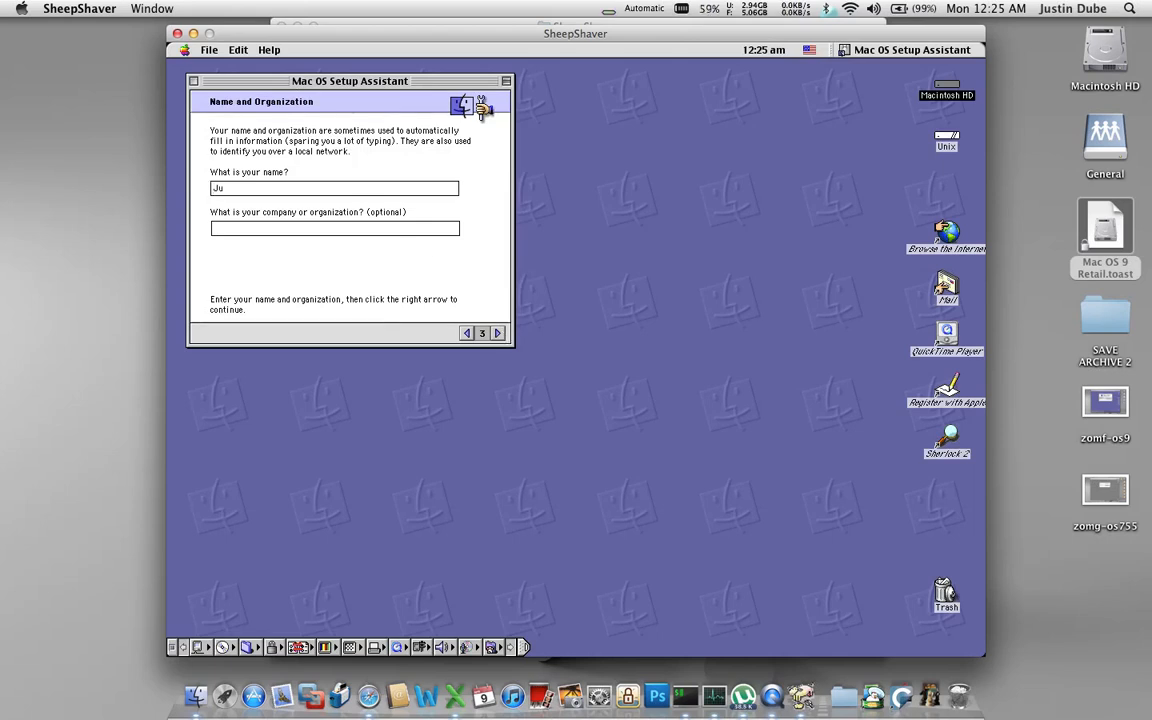
pyautogui.write('stin')
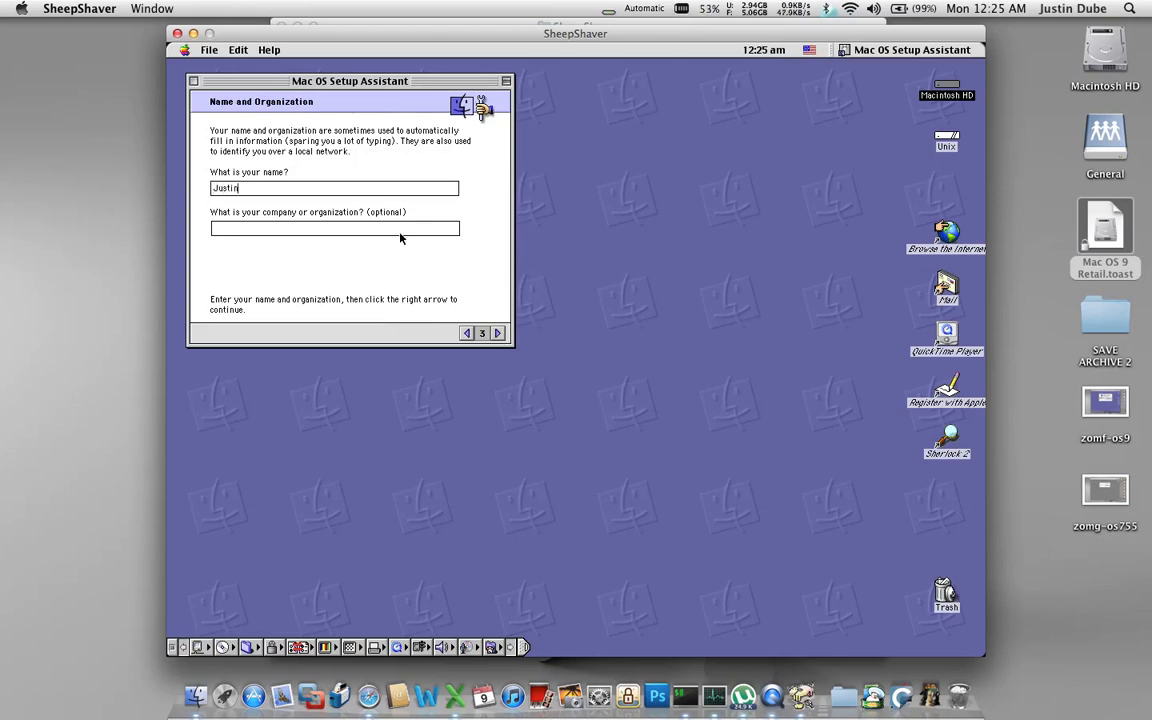
pyautogui.click(496, 332)
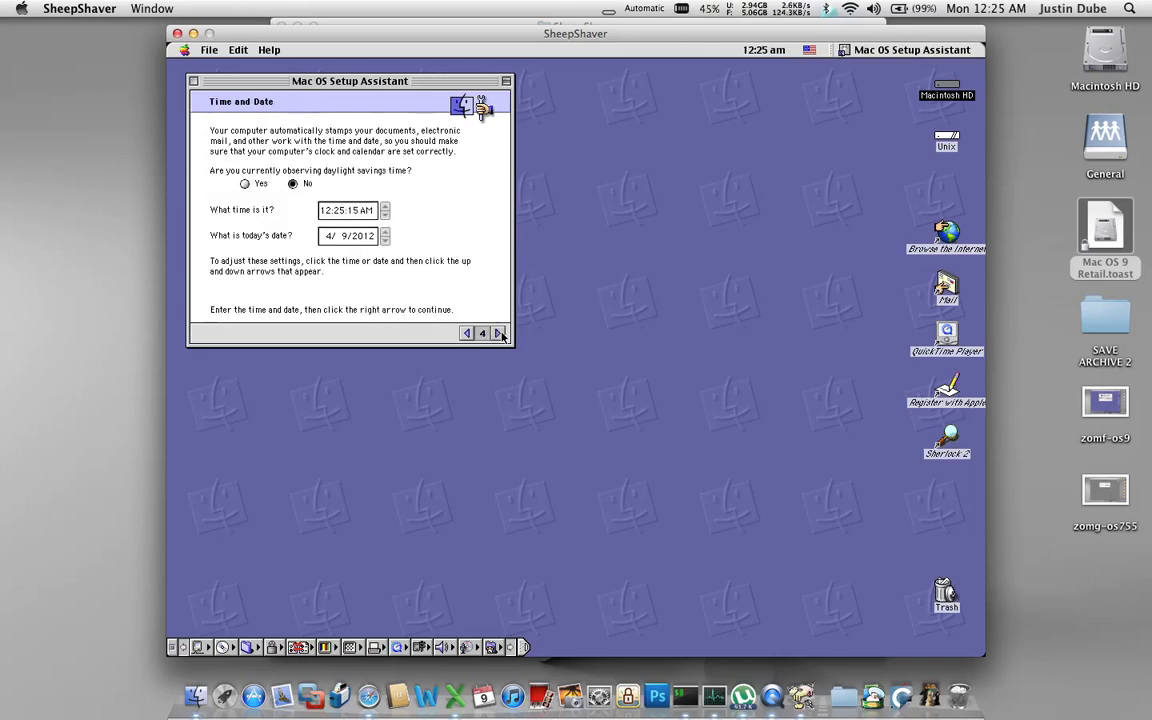
# Step: Accept the date and time and set the location to New York, U.S.A
pyautogui.click(498, 332)
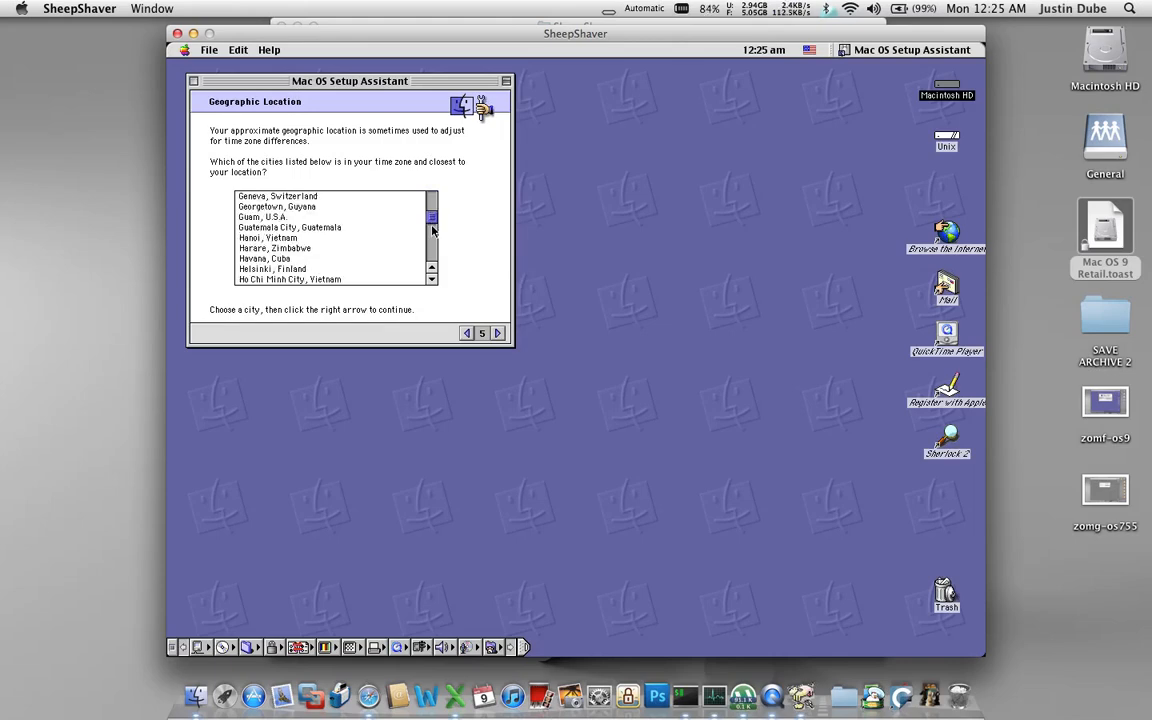
pyautogui.scroll(-3)
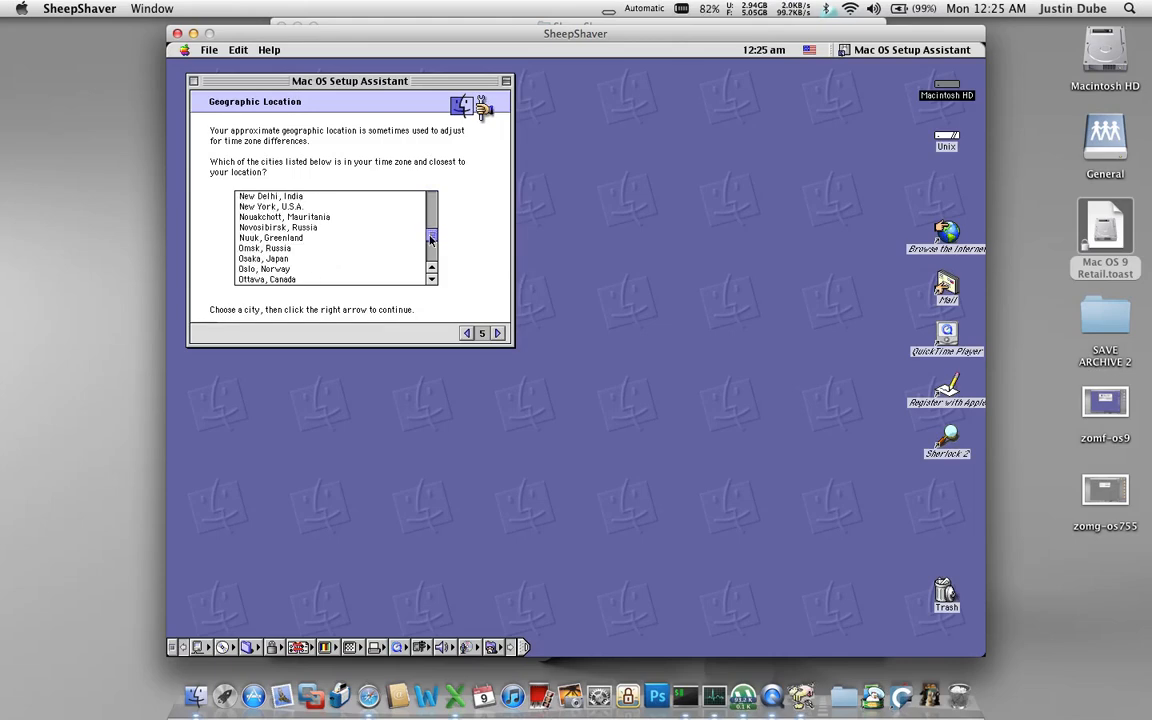
pyautogui.click(270, 206)
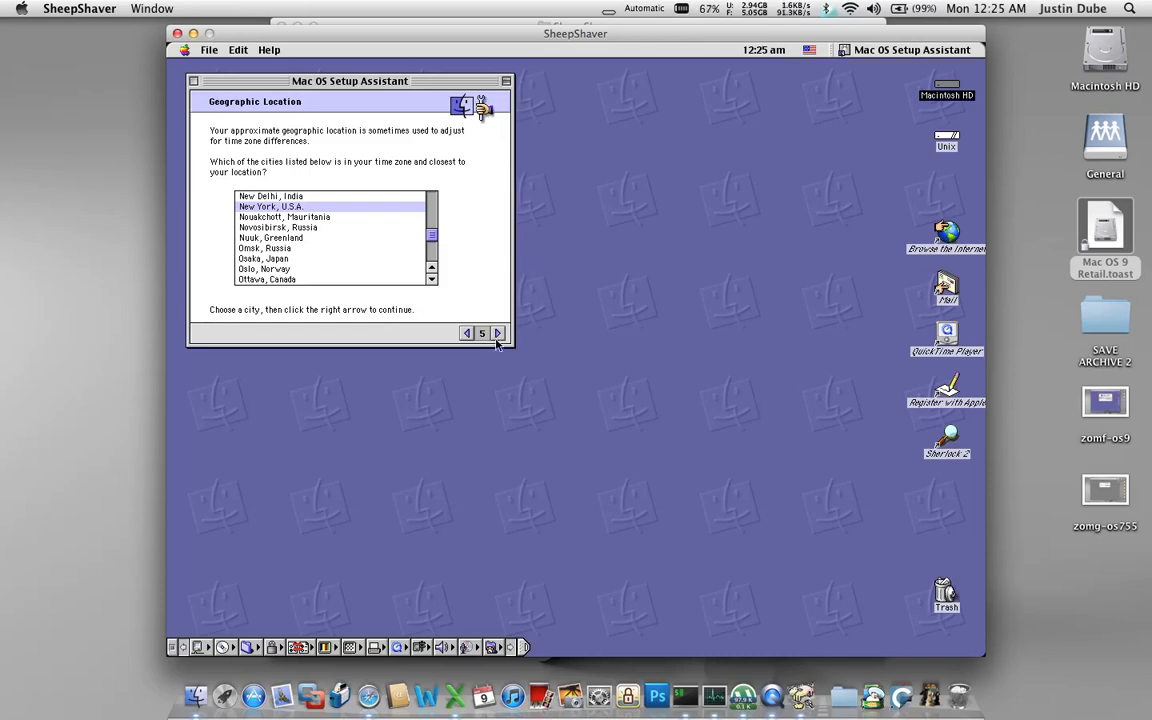
pyautogui.click(498, 332)
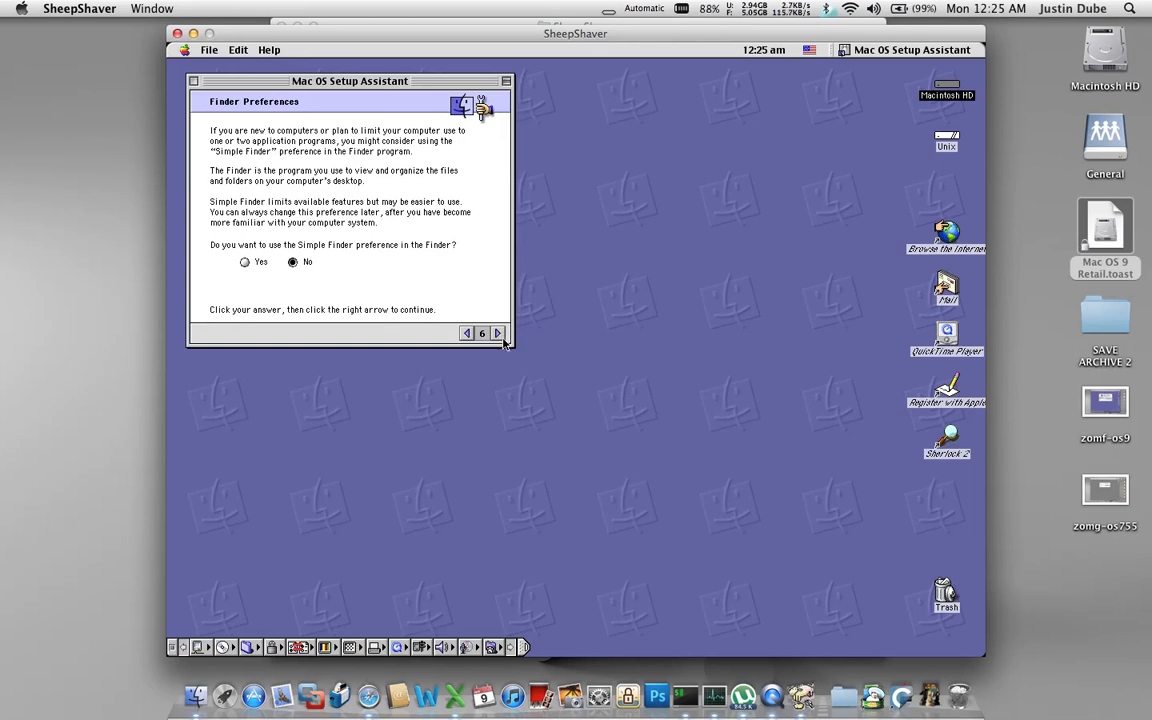
# Step: Keep Simple Finder off and name the computer 'Justin's OS 9', continuing to network setup
pyautogui.click(496, 332)
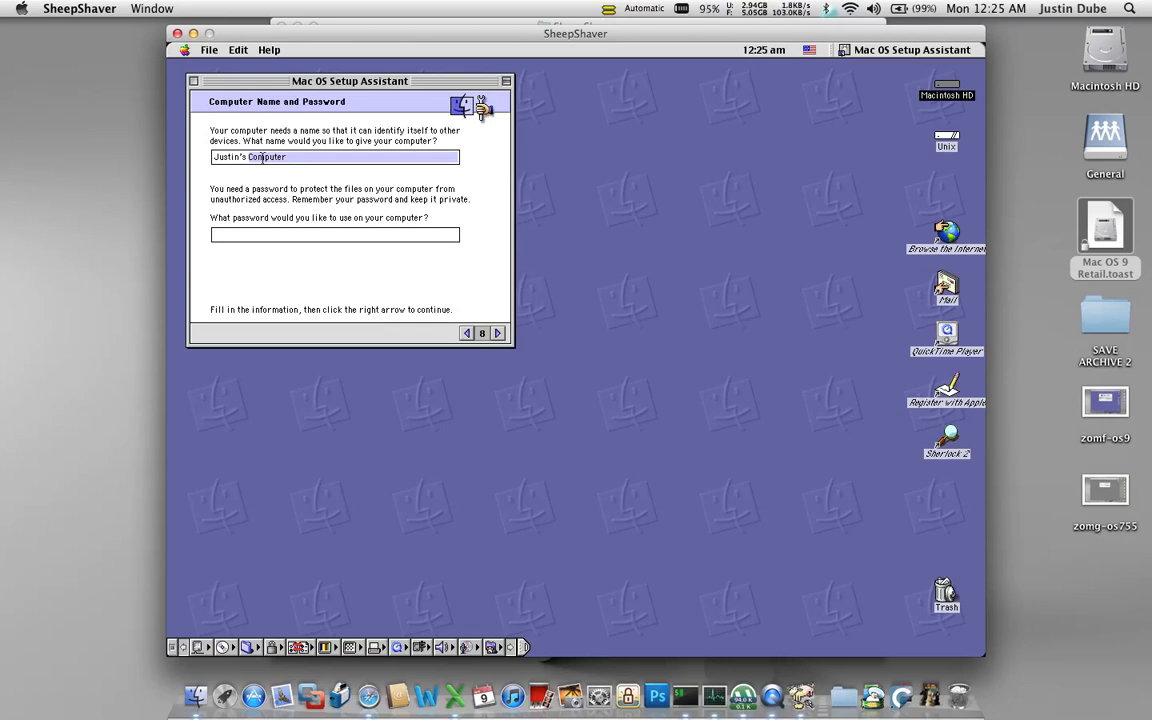
pyautogui.write("Justin's OS")
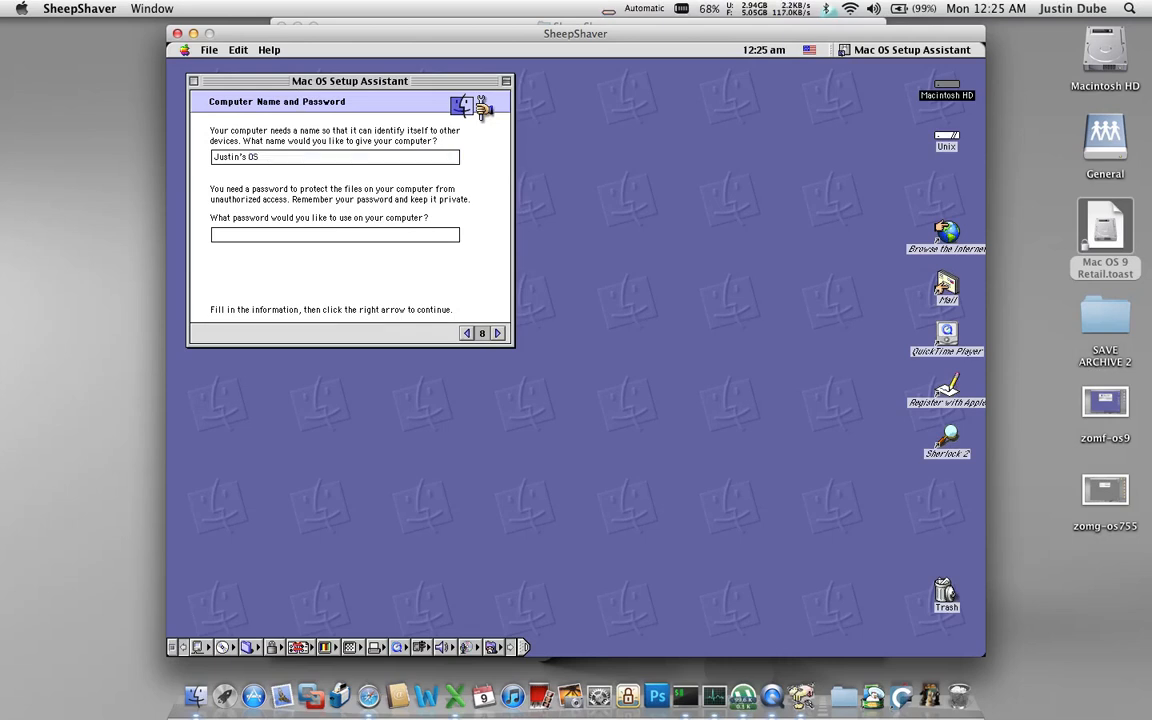
pyautogui.write('9')
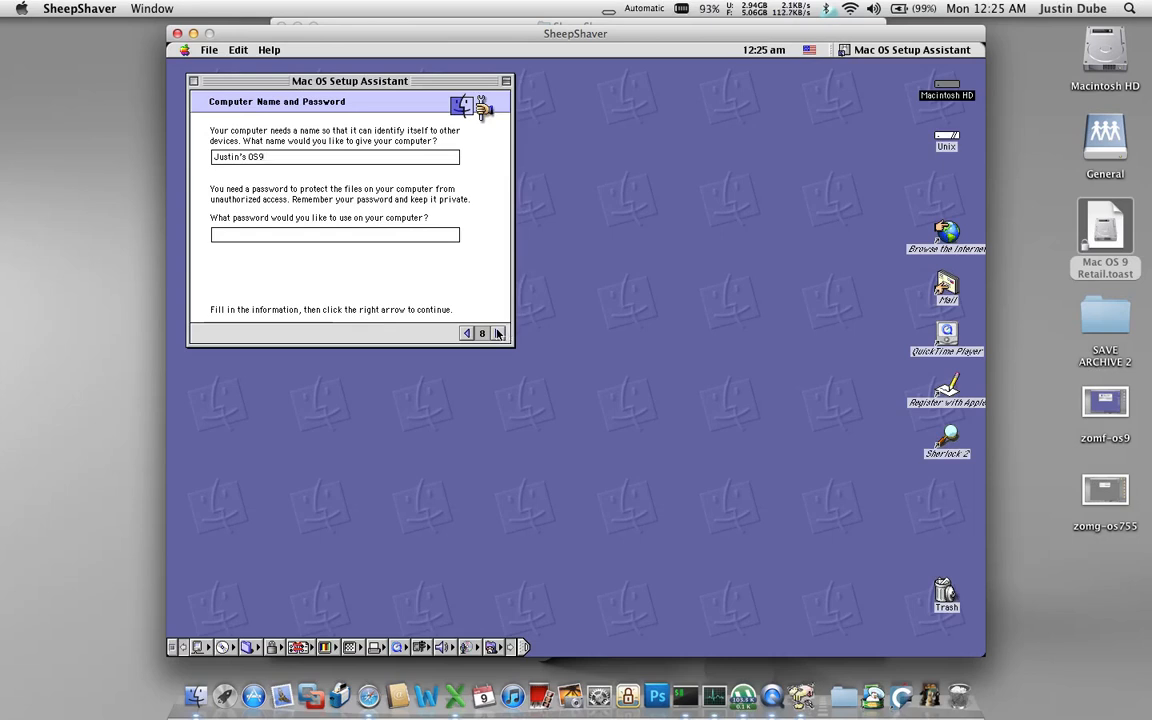
pyautogui.click(498, 332)
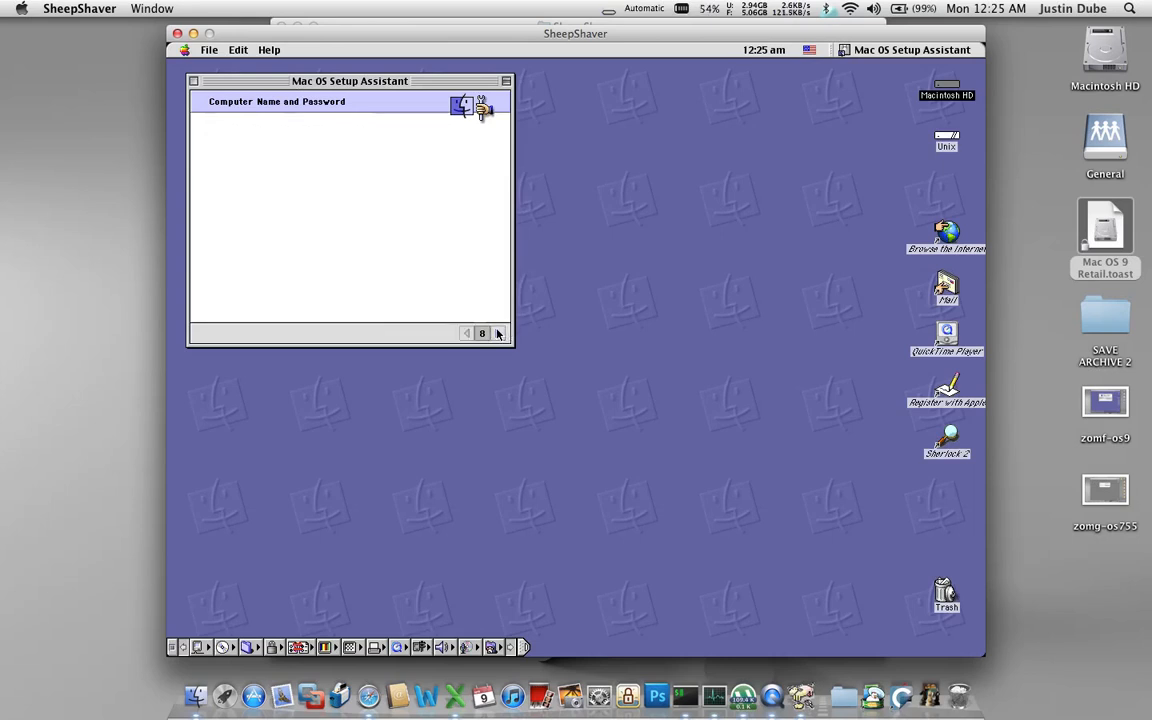
pyautogui.click(498, 332)
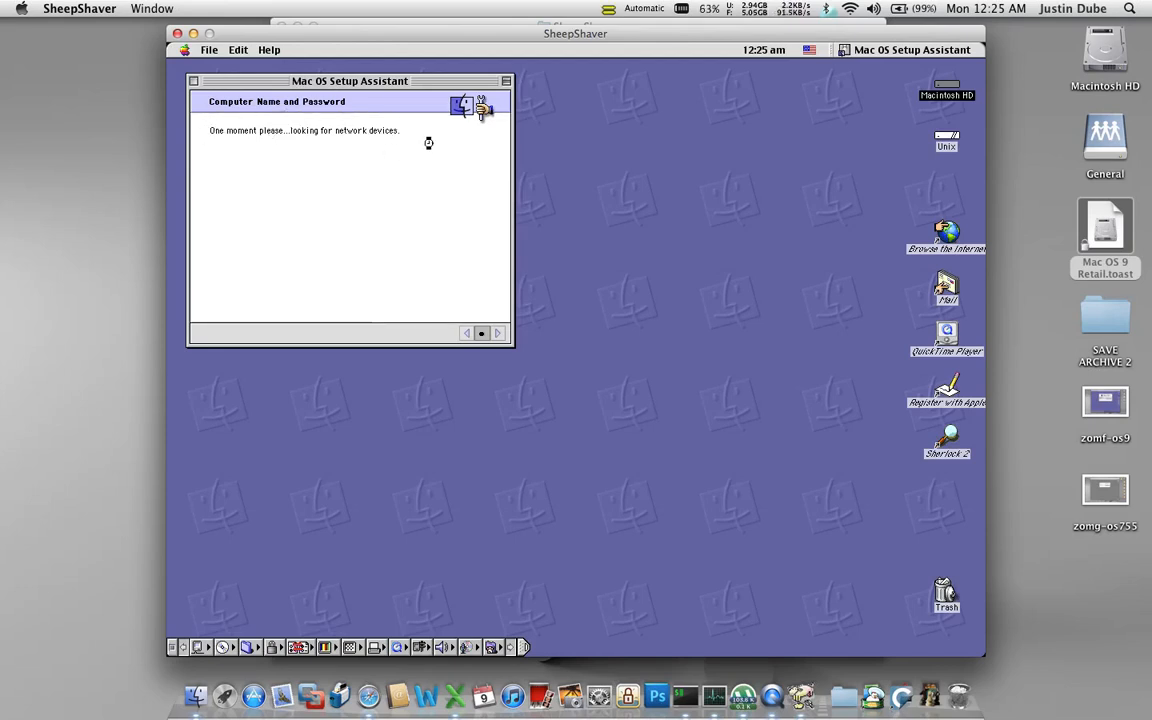
pyautogui.moveTo(510, 152)
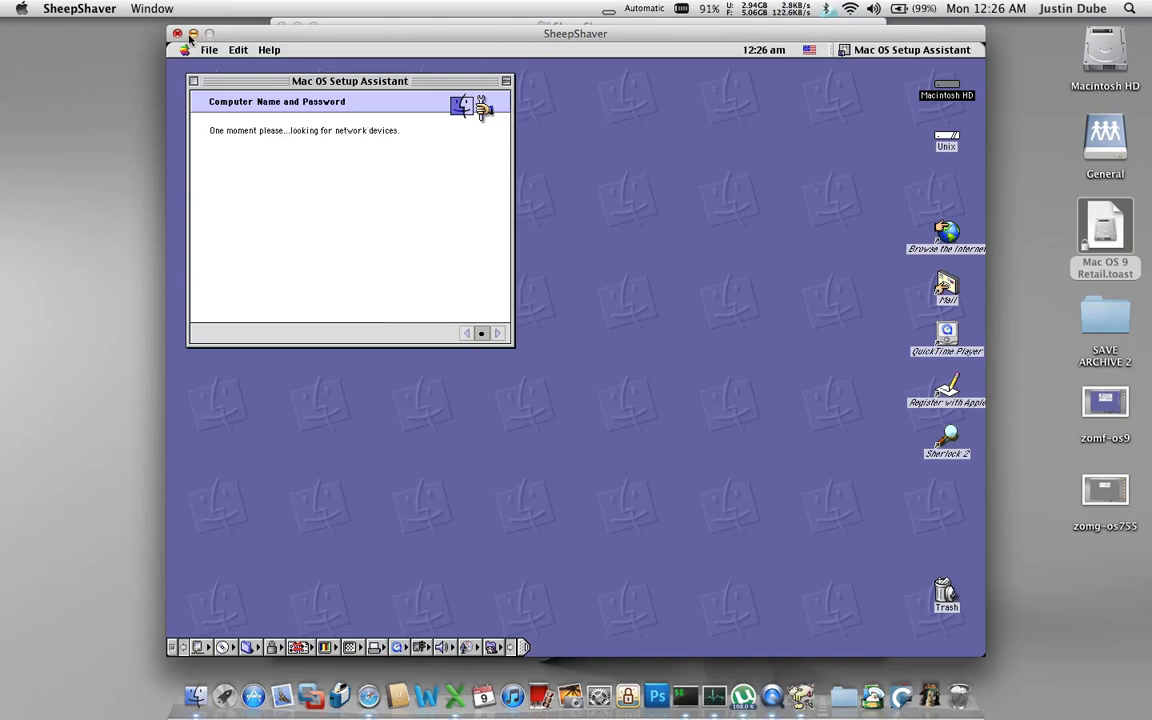
pyautogui.moveTo(368, 164)
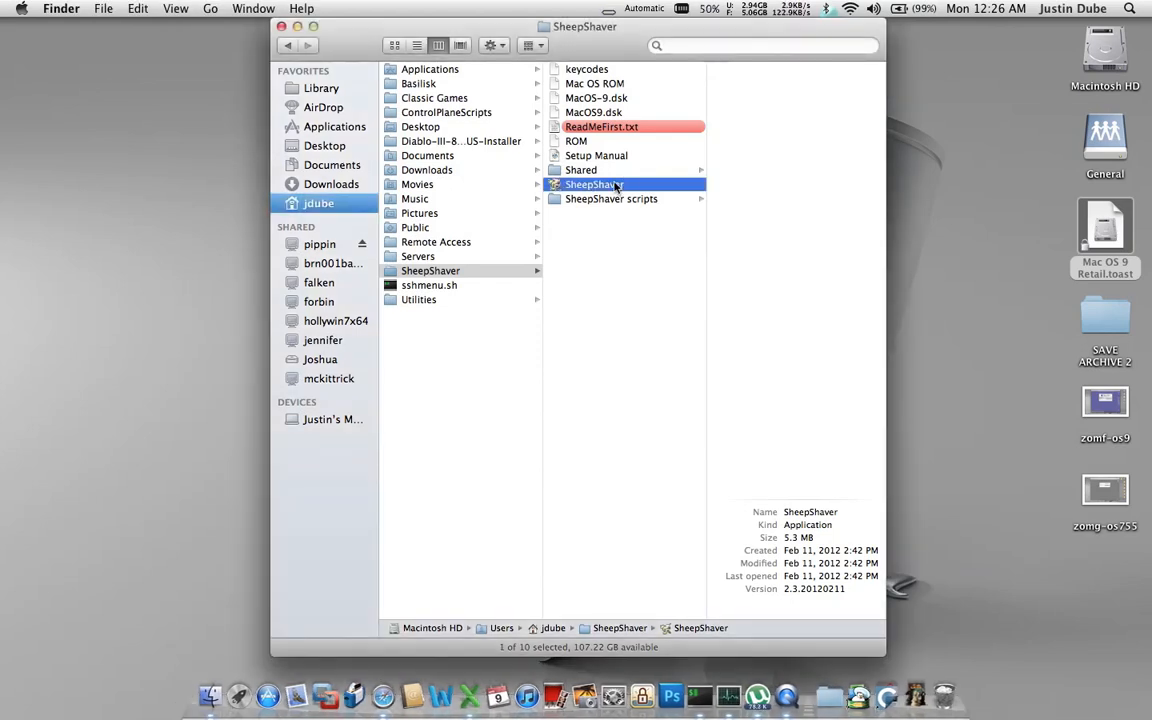
# Step: Relaunch SheepShaver, boot Mac OS 9 and dismiss the Disk First Aid notice
pyautogui.doubleClick(590, 184)
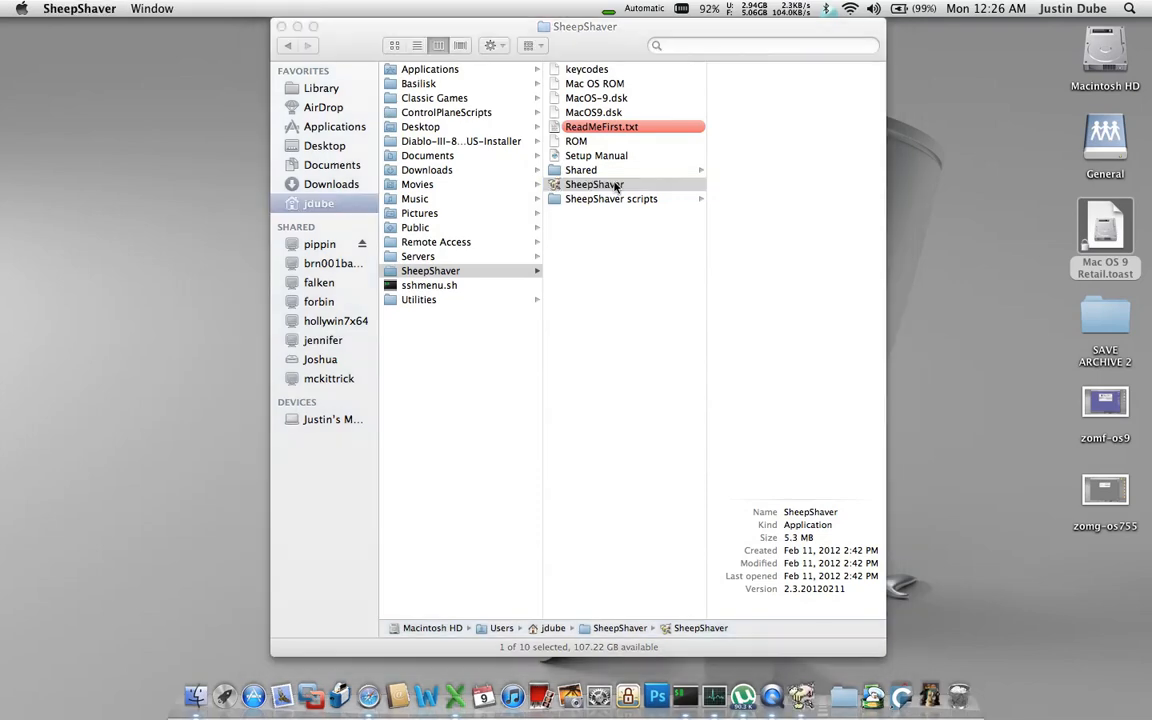
pyautogui.doubleClick(596, 184)
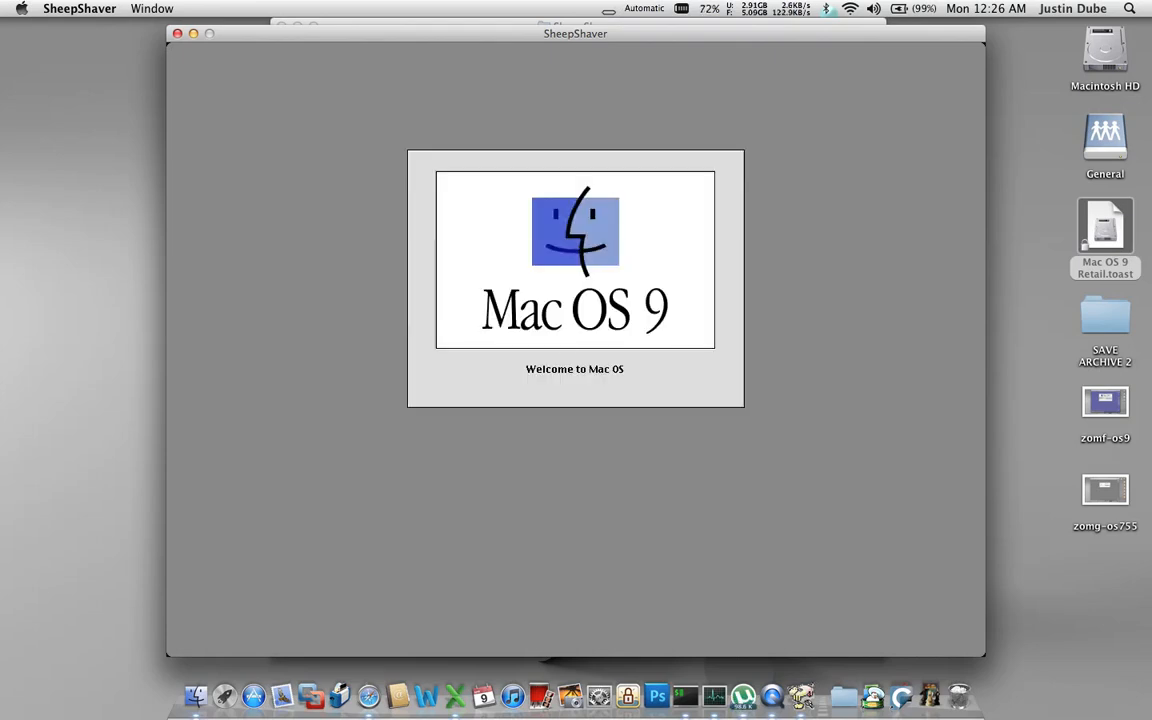
pyautogui.moveTo(616, 188)
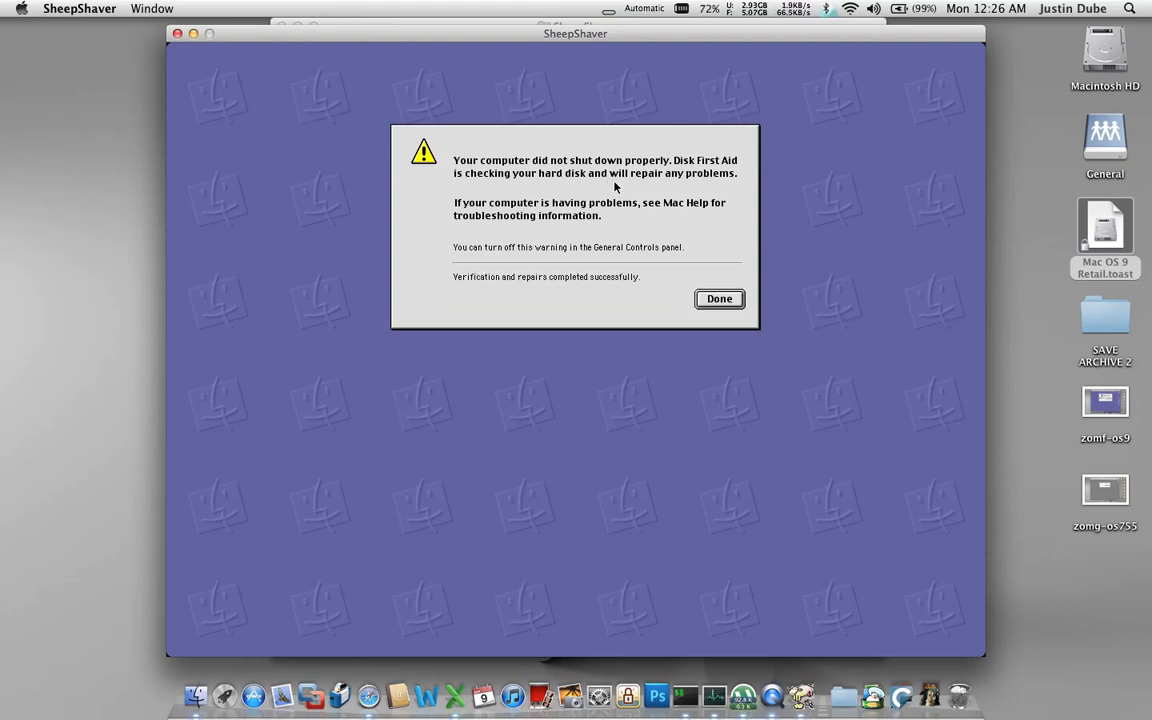
pyautogui.click(718, 298)
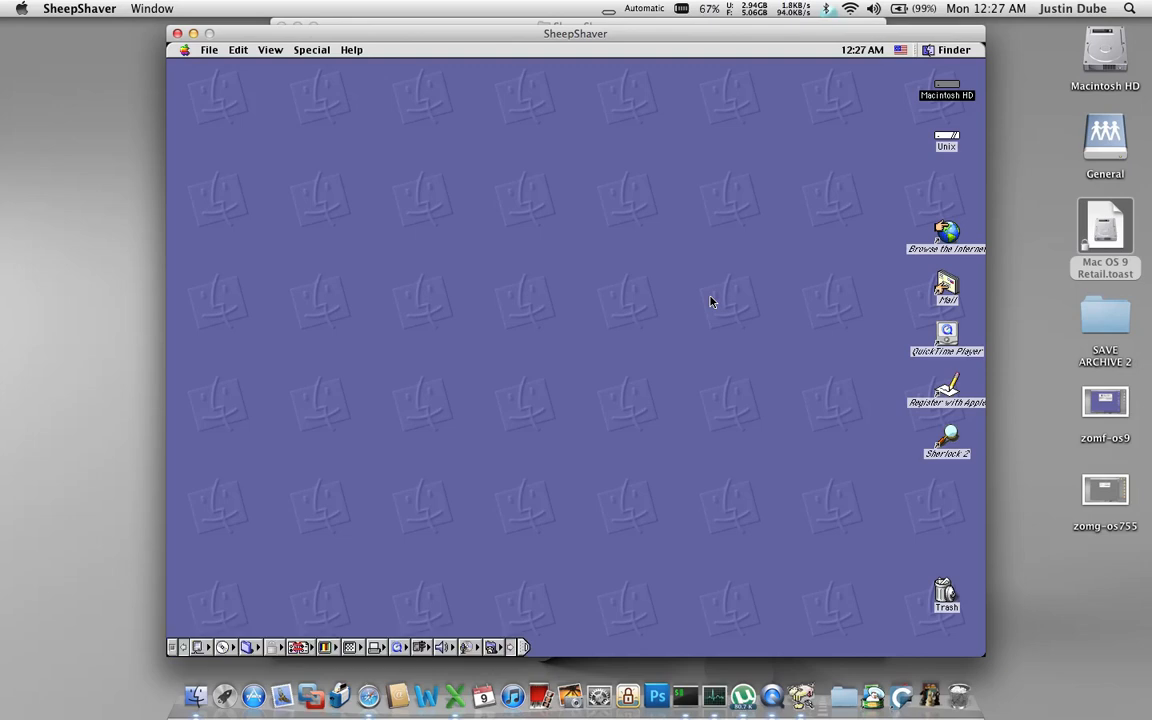
pyautogui.moveTo(436, 608)
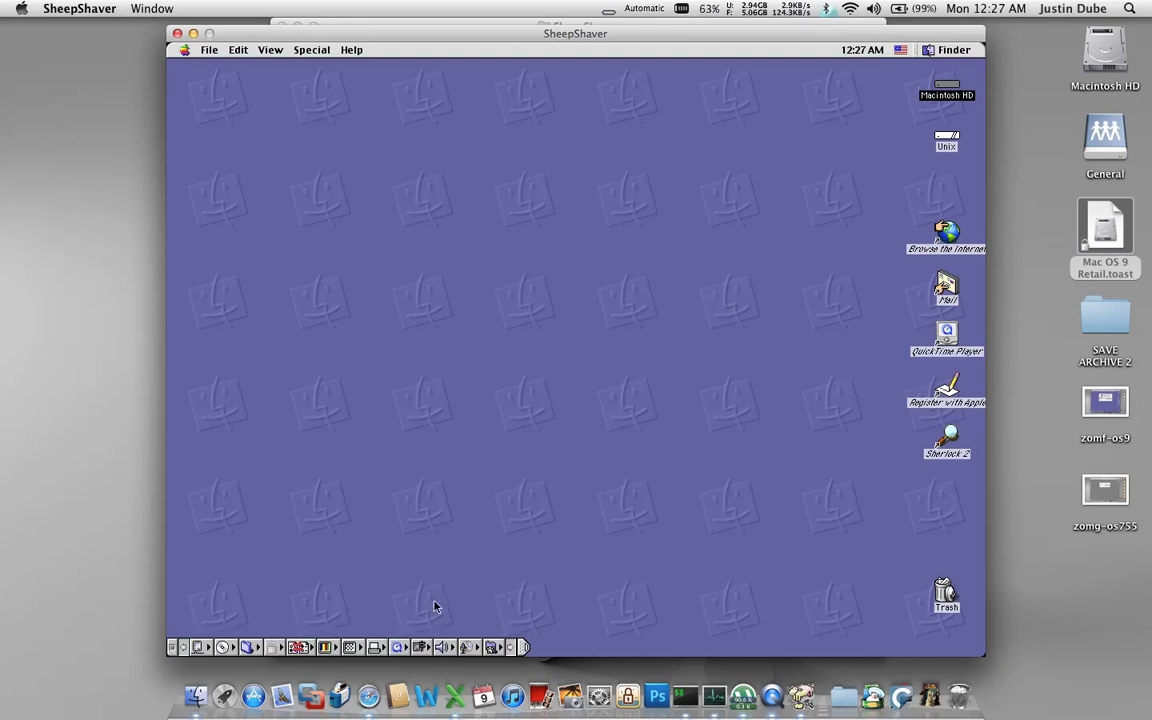
pyautogui.moveTo(208, 62)
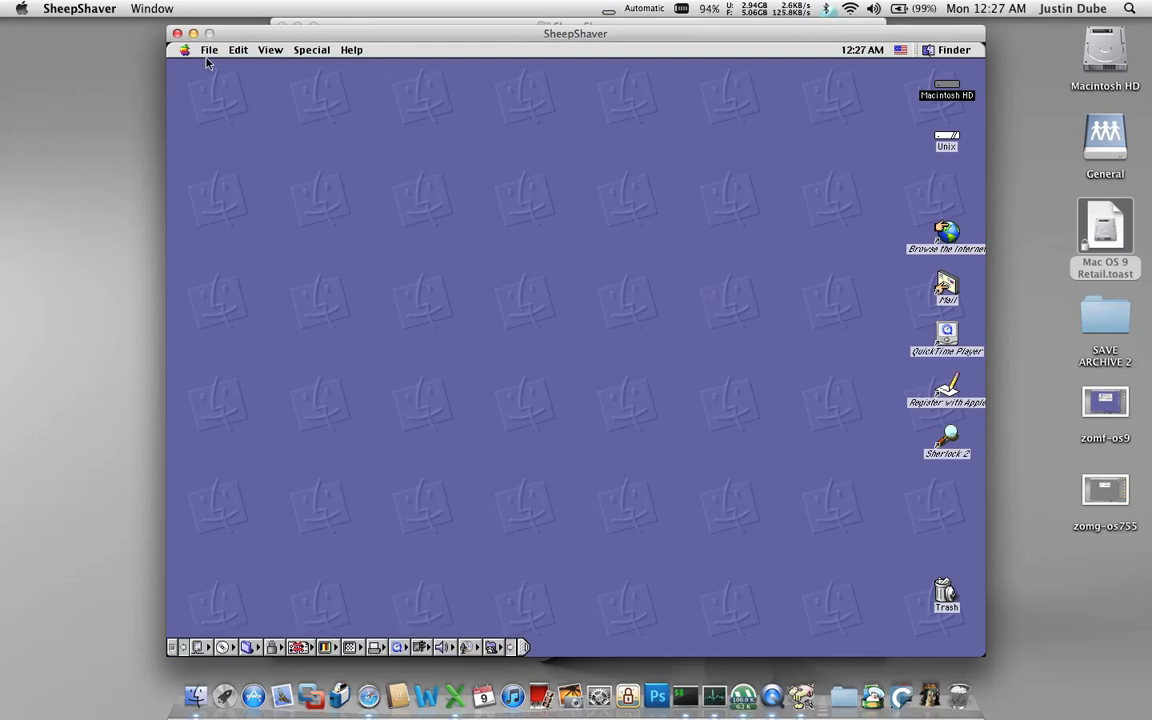
# Step: Review the Sound control panel's input and alert settings and pick Submarine as the alert sound
pyautogui.click(184, 50)
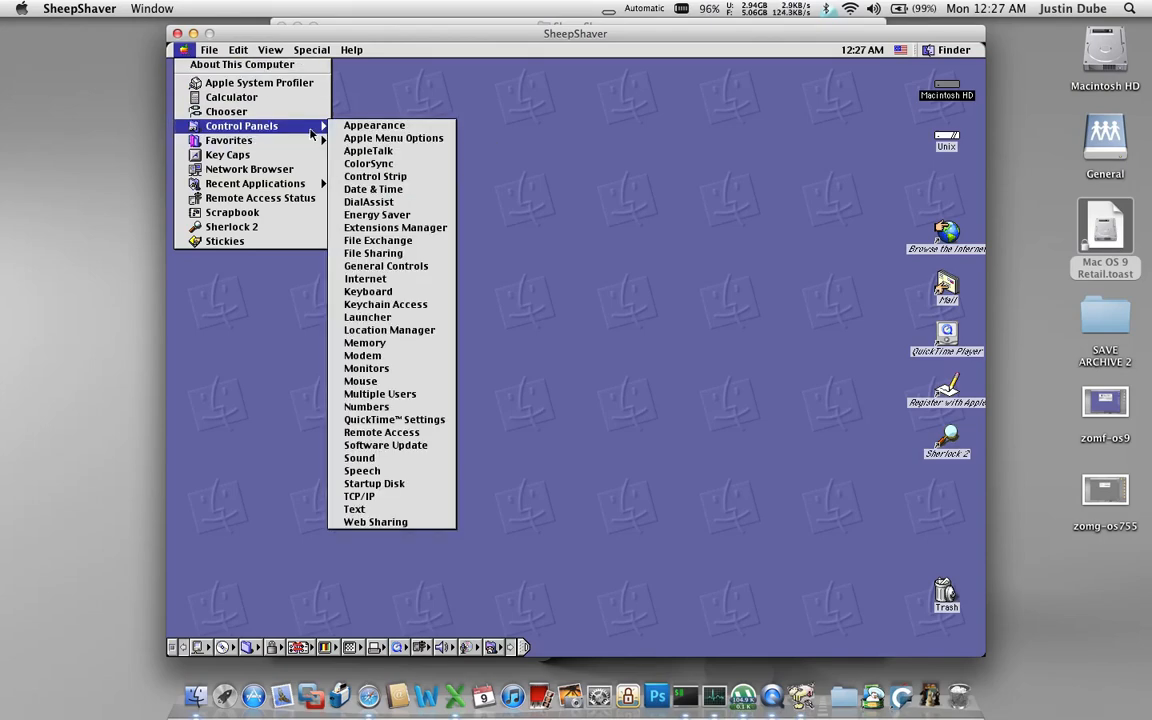
pyautogui.moveTo(384, 444)
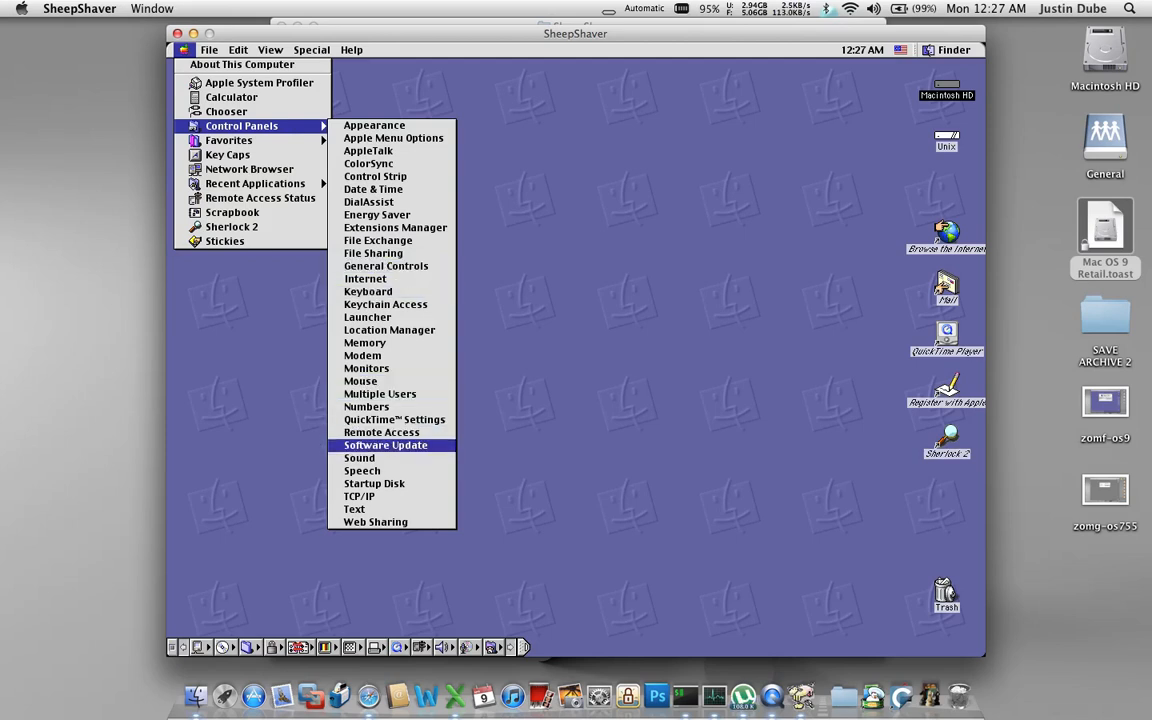
pyautogui.click(360, 458)
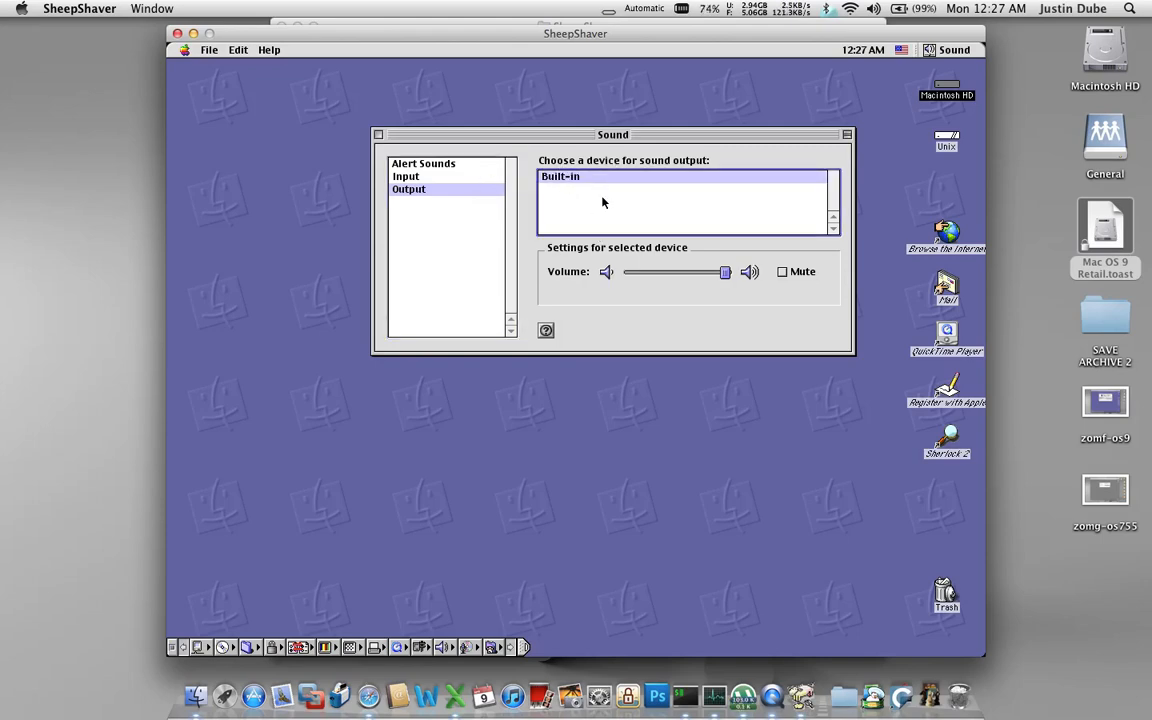
pyautogui.click(406, 176)
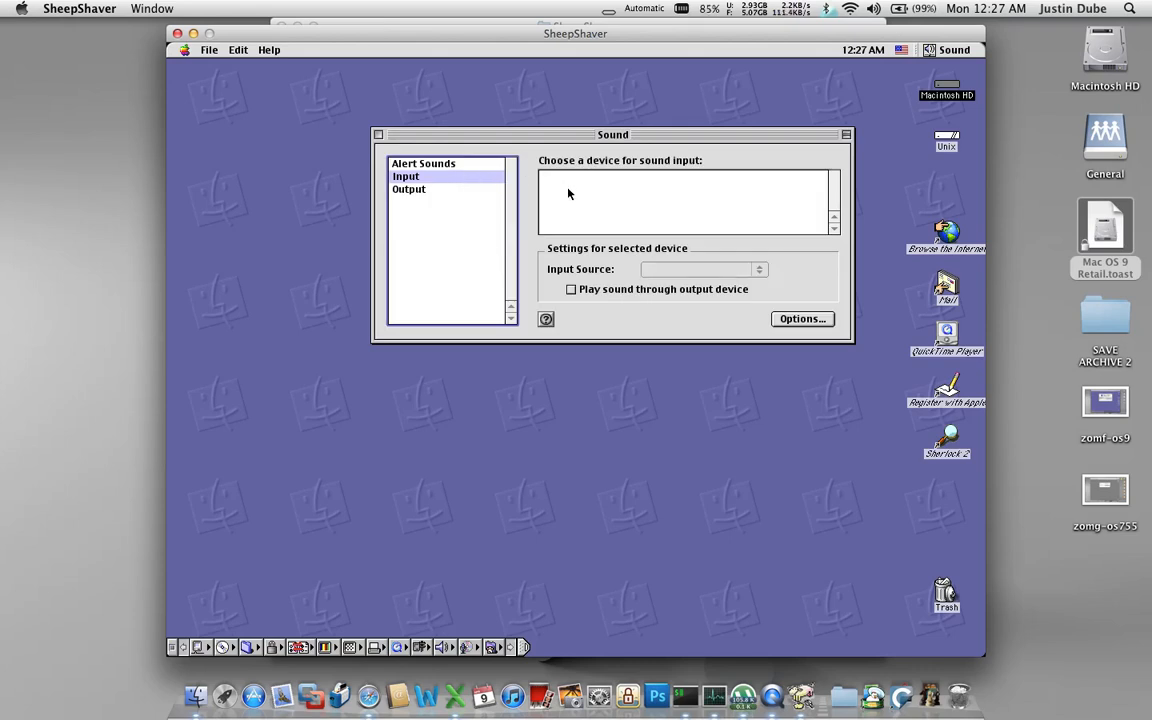
pyautogui.click(424, 164)
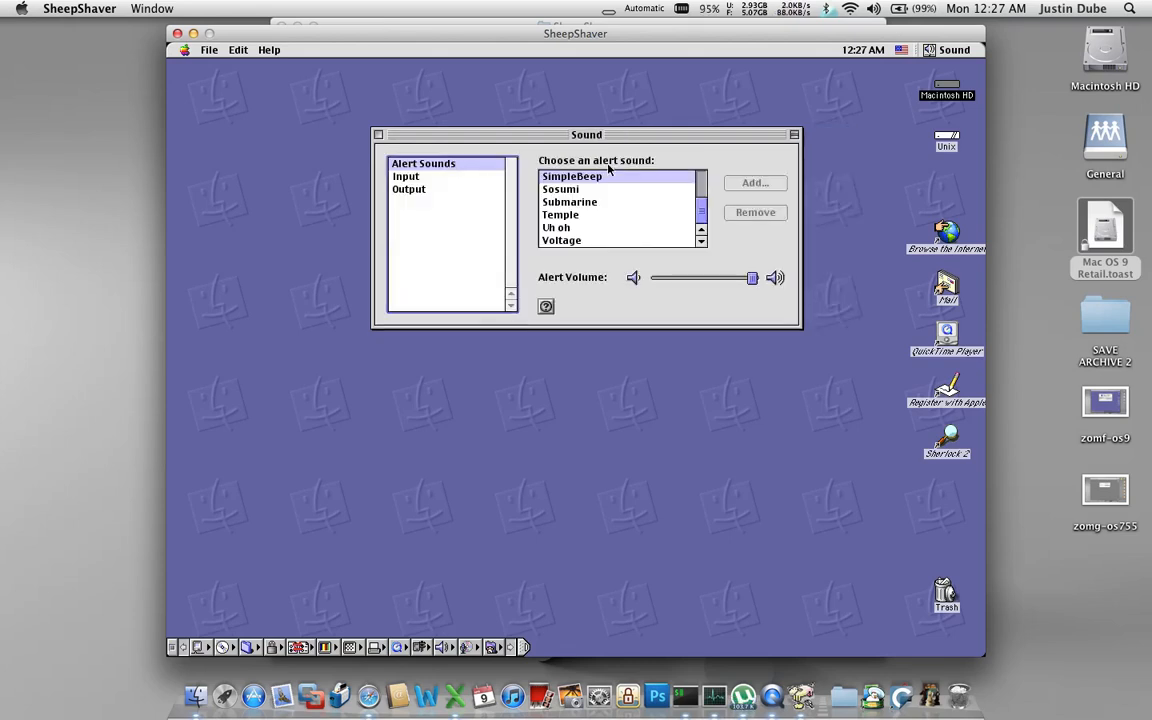
pyautogui.click(570, 202)
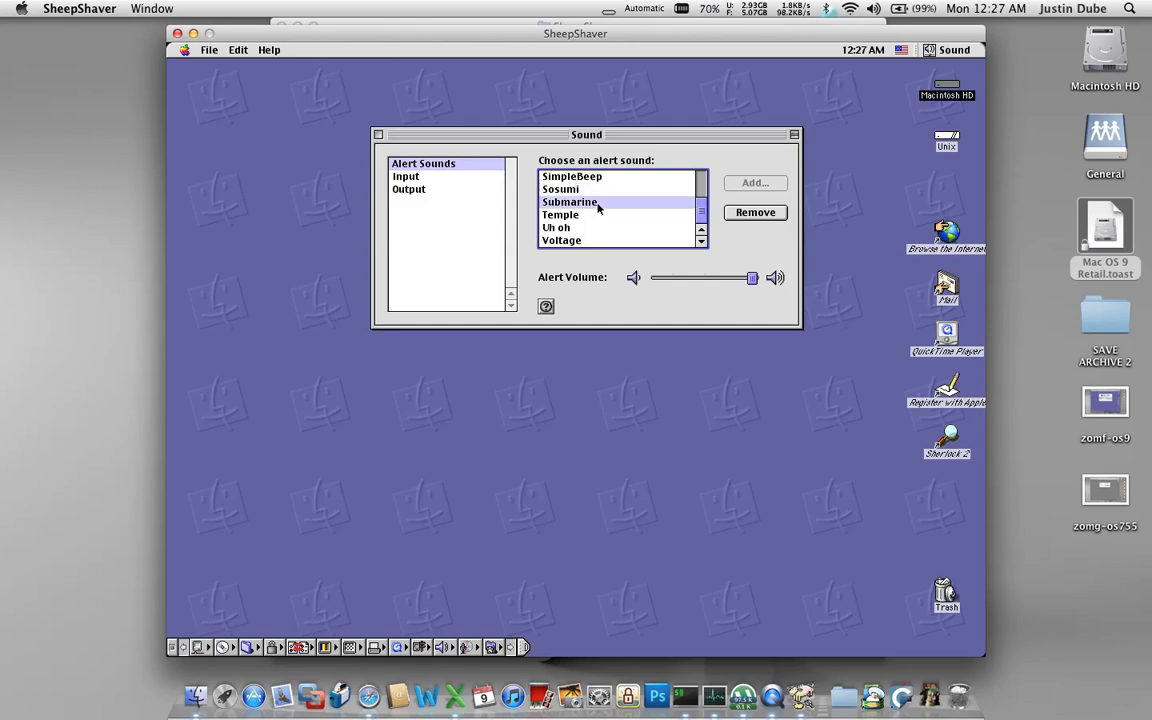
pyautogui.click(572, 176)
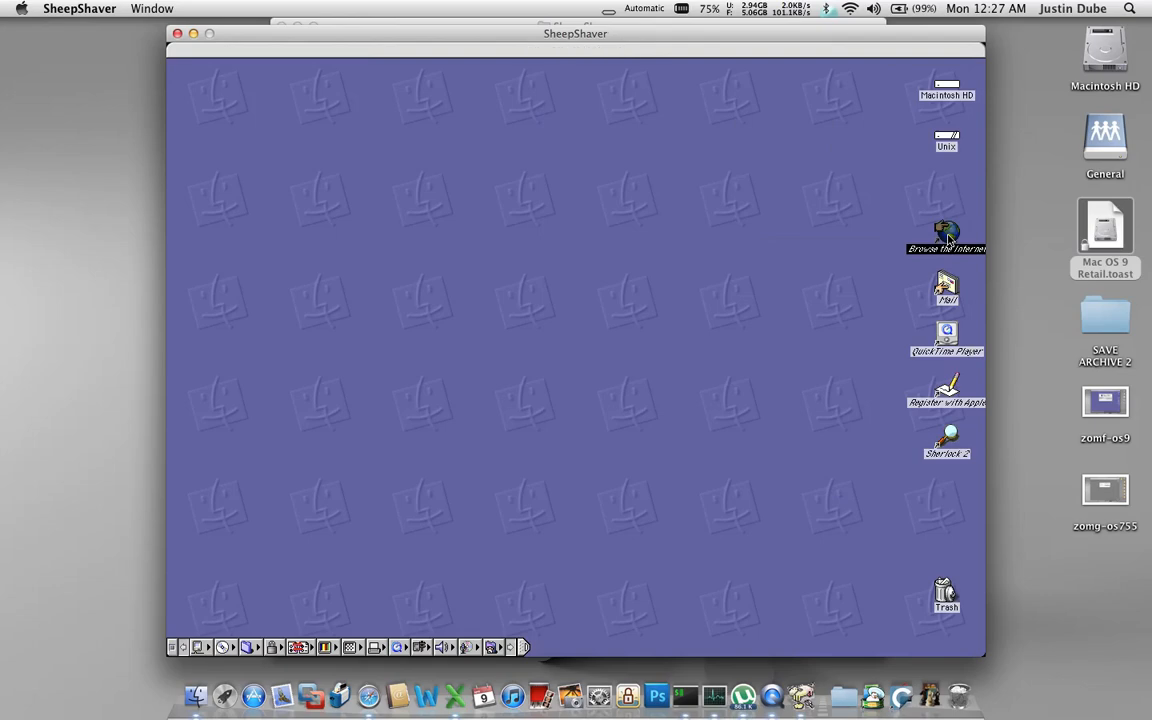
# Step: Start Internet Setup Assistant with an existing account and create a Network configuration named Home
pyautogui.doubleClick(946, 238)
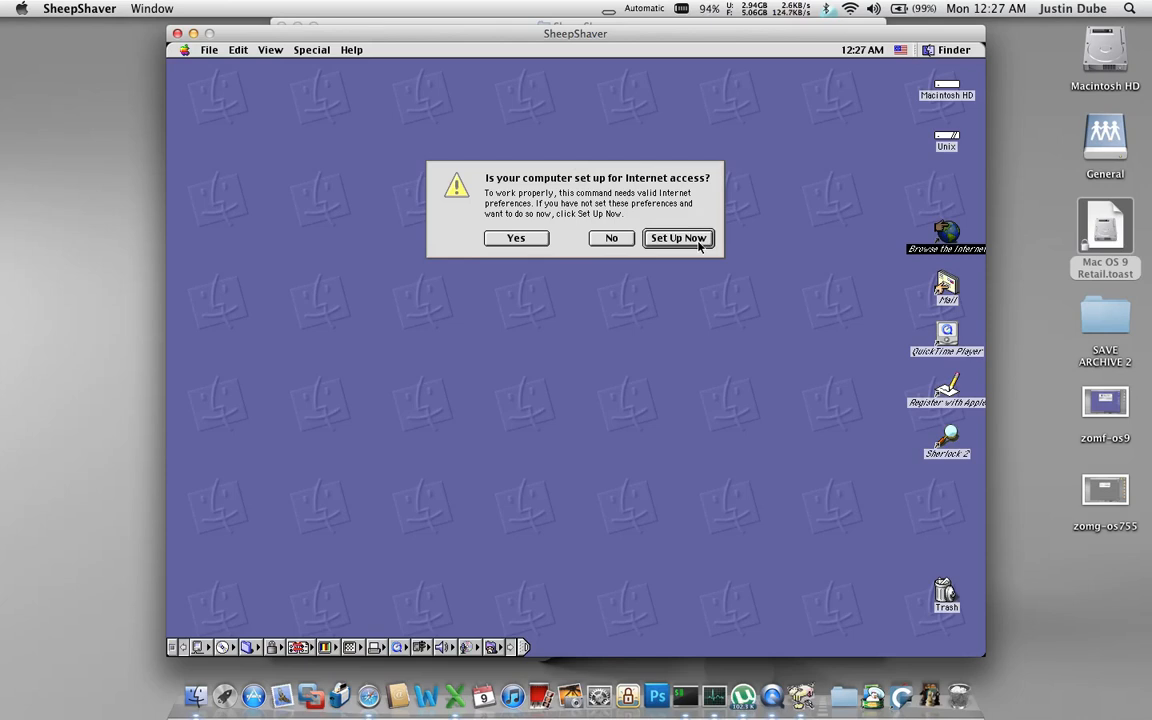
pyautogui.click(676, 238)
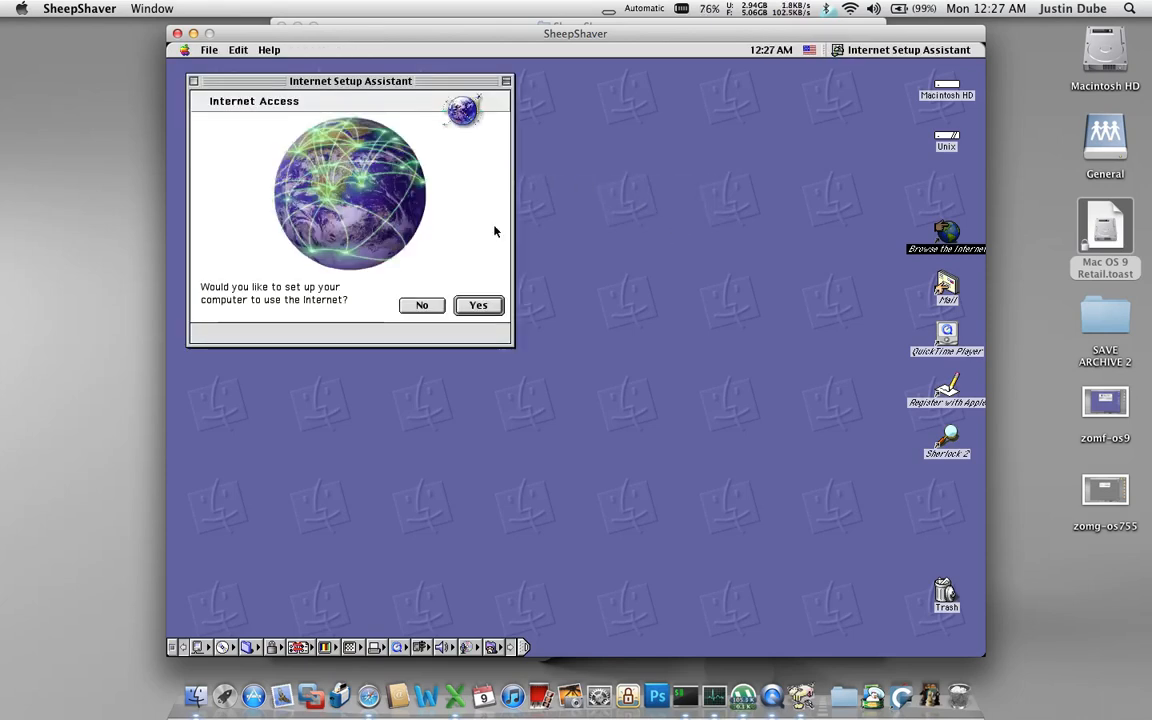
pyautogui.click(478, 304)
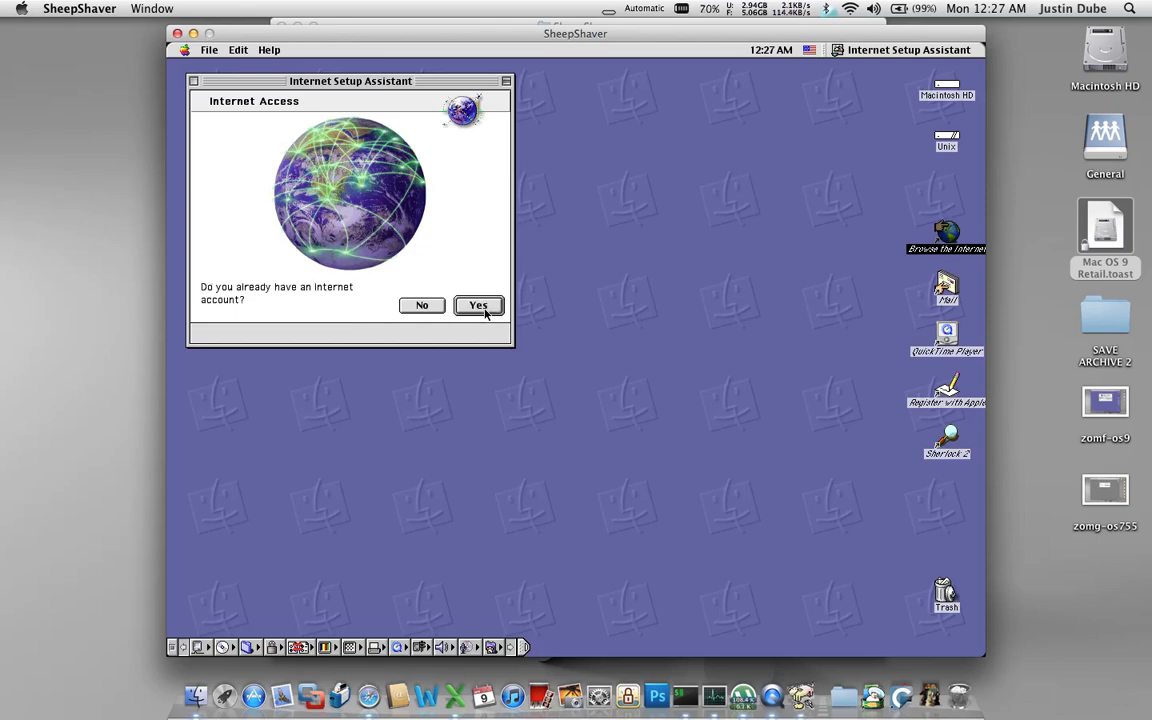
pyautogui.click(478, 304)
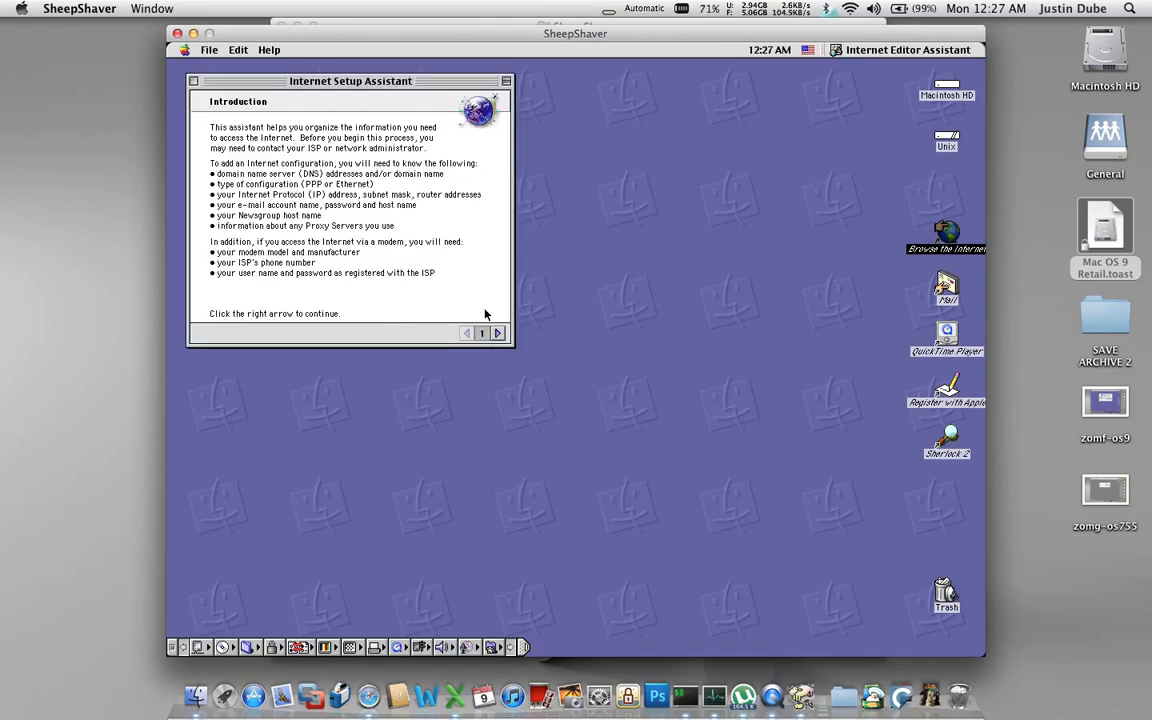
pyautogui.click(496, 332)
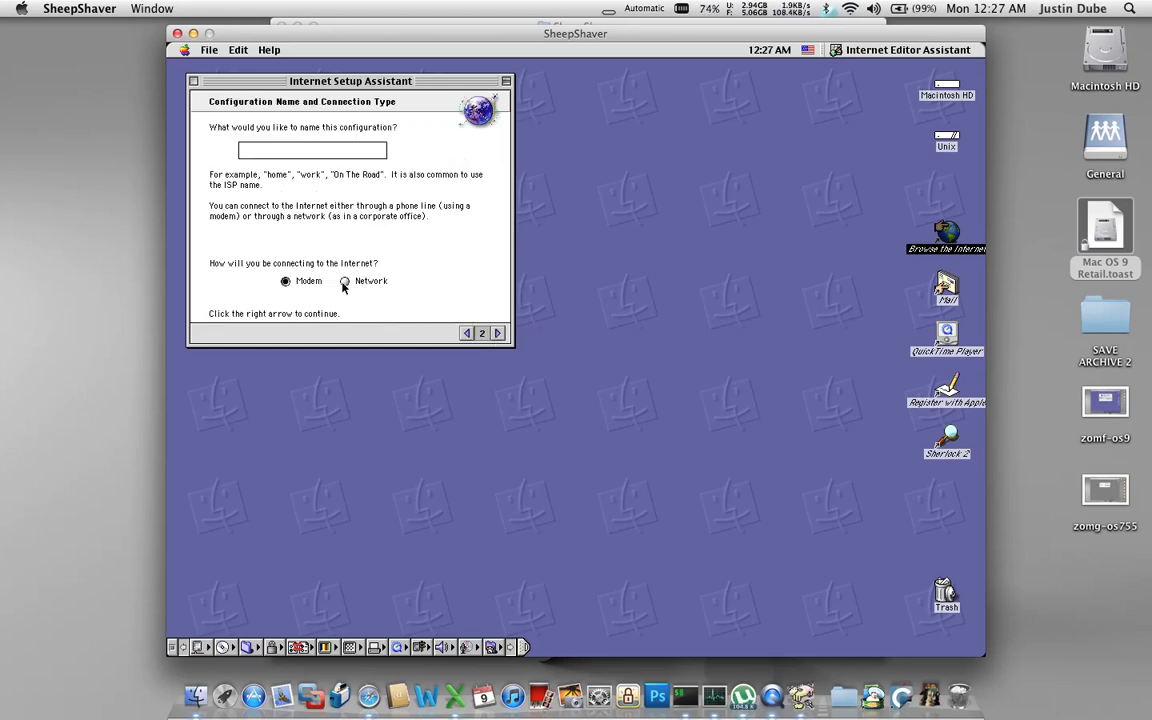
pyautogui.click(344, 280)
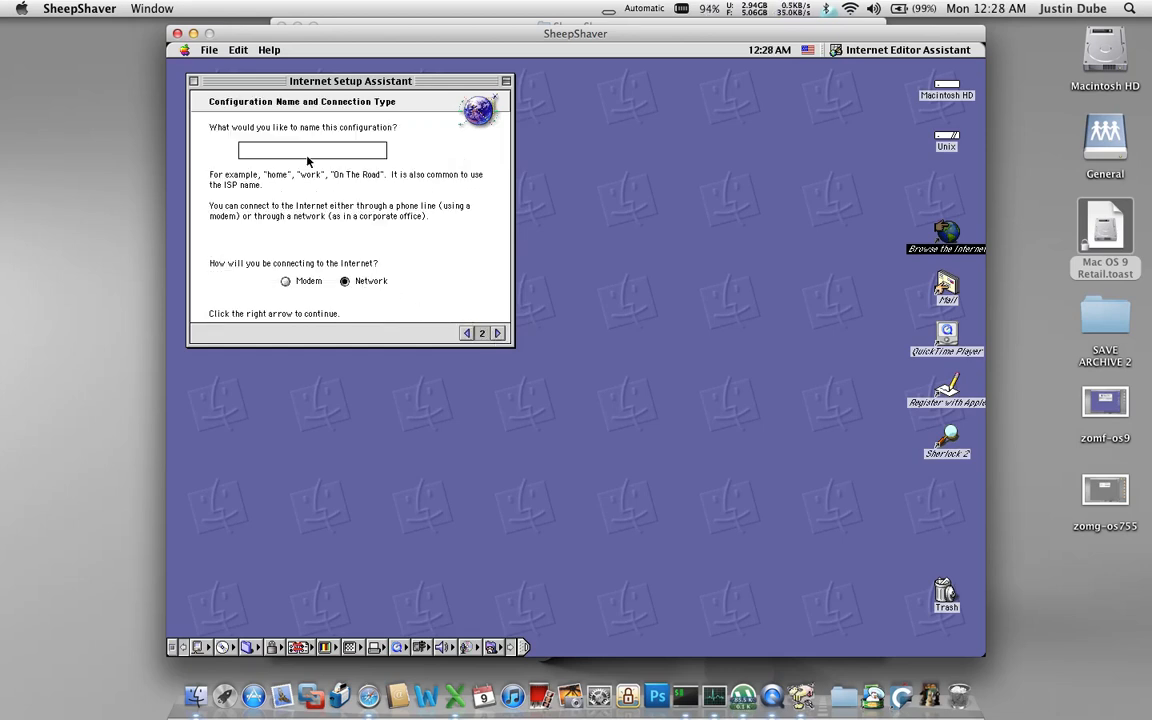
pyautogui.write('Home')
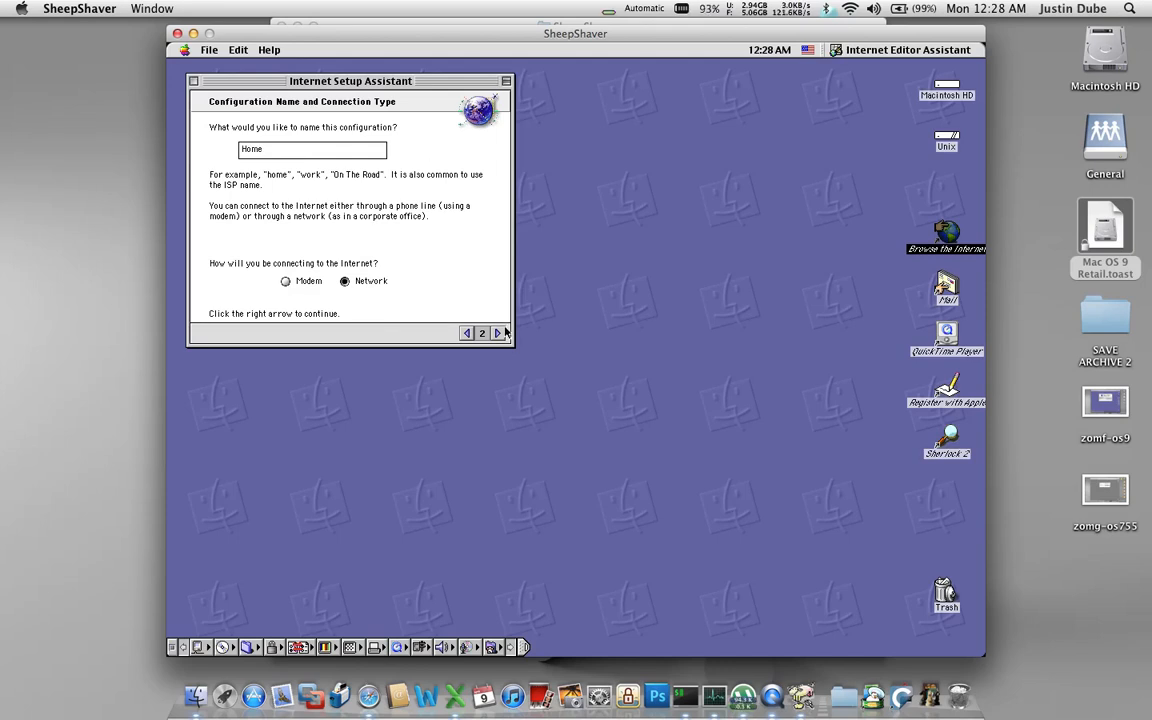
pyautogui.click(496, 332)
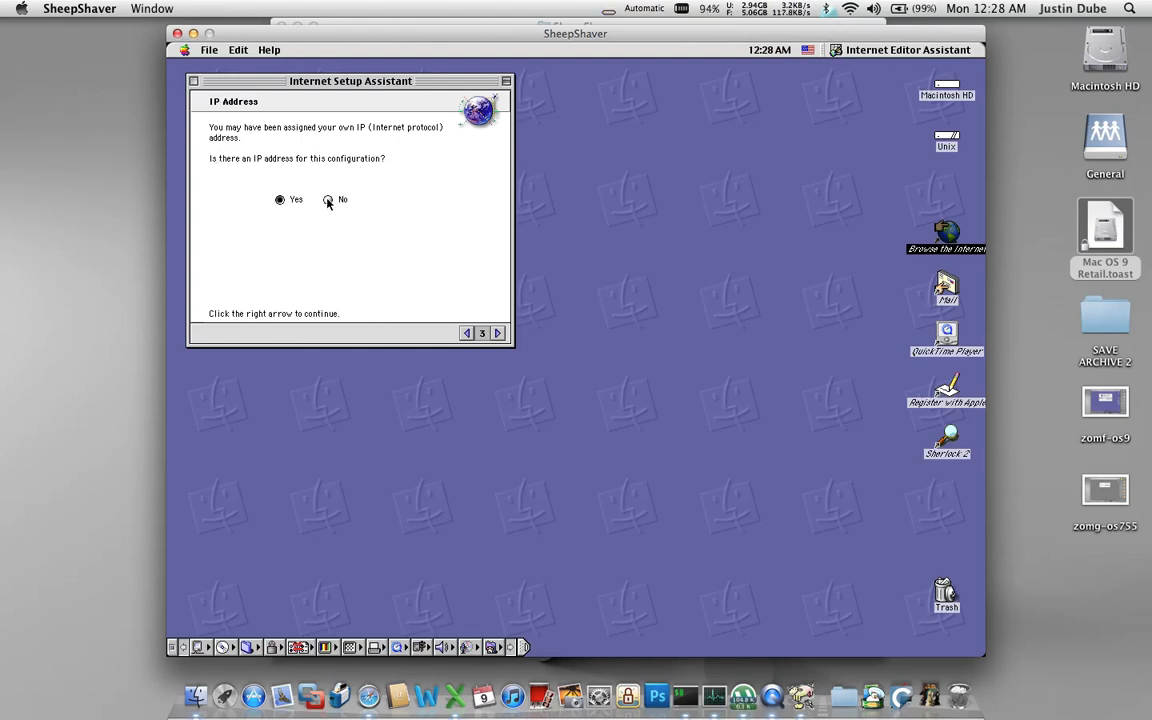
# Step: Indicate no fixed IP address and enter DNS server 4.2.2.3
pyautogui.click(328, 200)
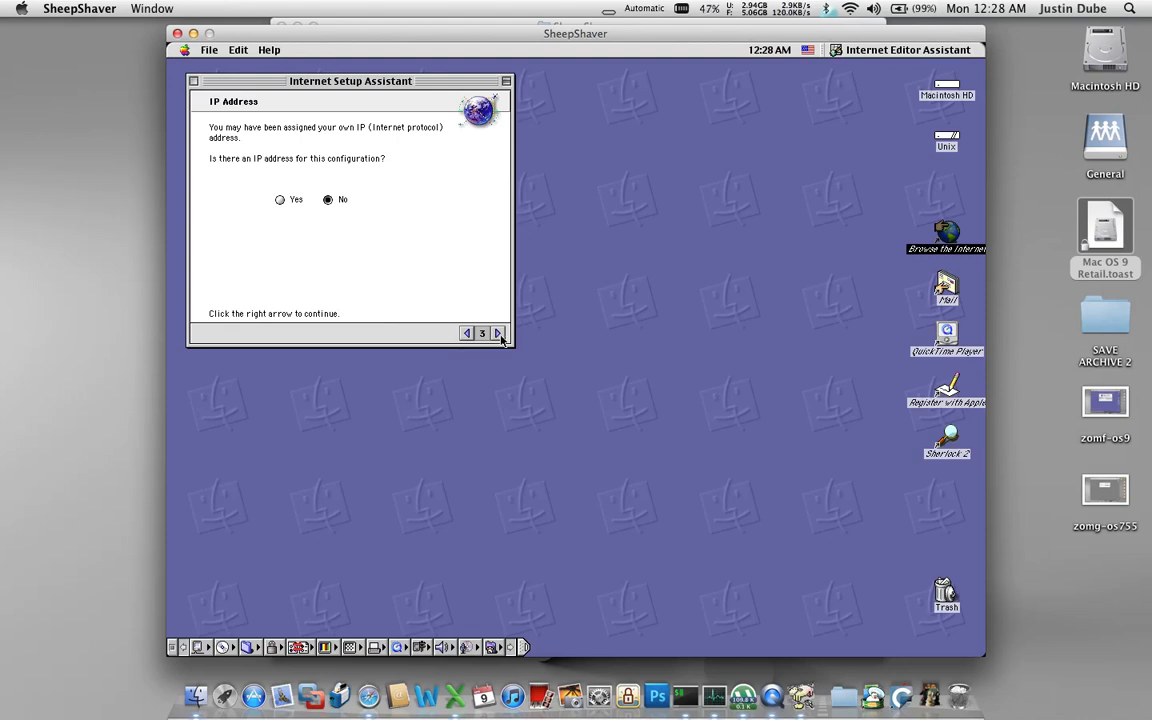
pyautogui.click(496, 332)
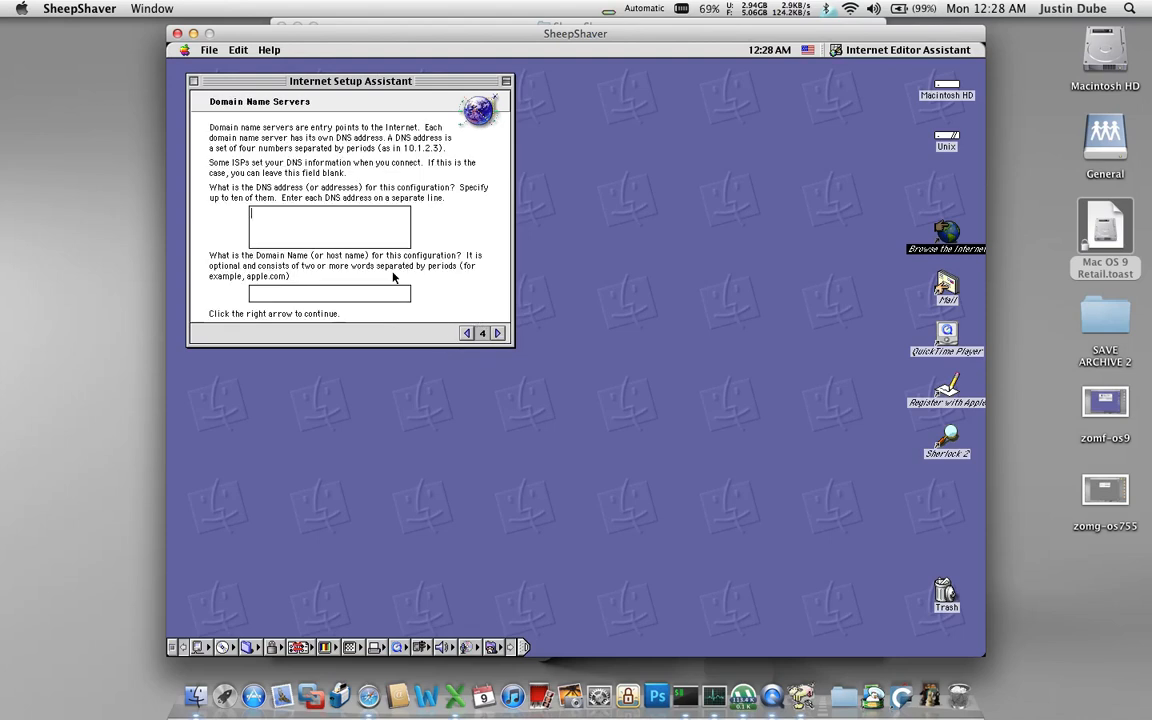
pyautogui.write('4.2')
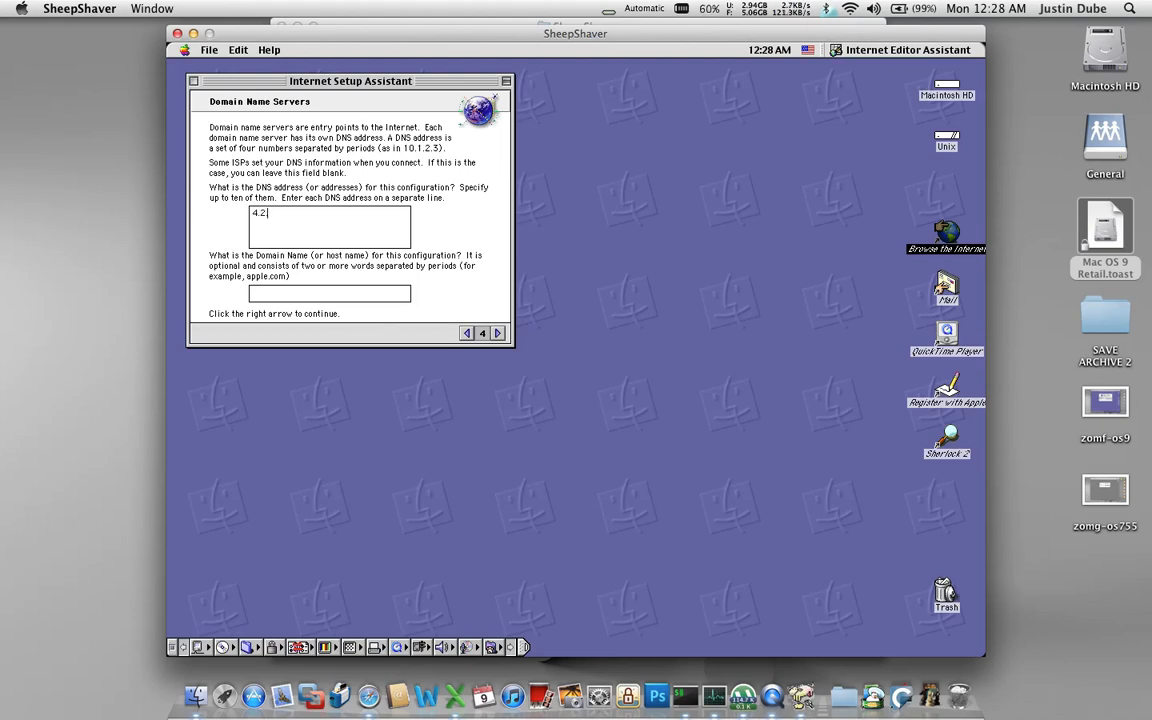
pyautogui.write('.2.3')
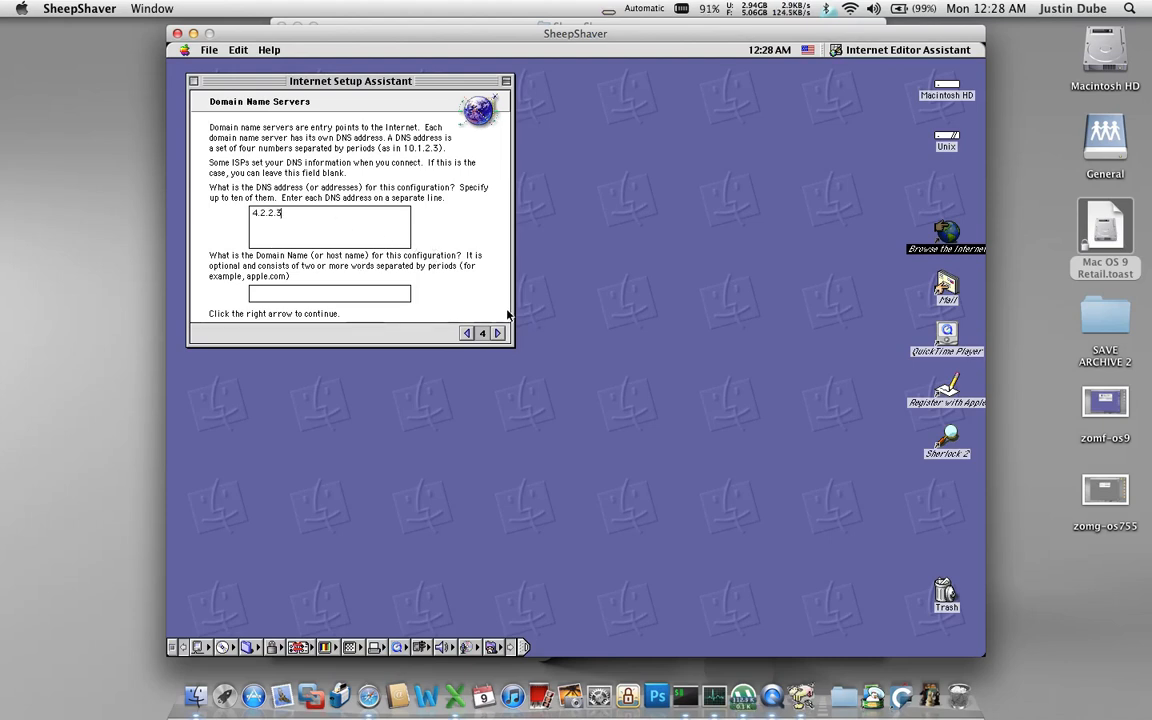
pyautogui.click(498, 332)
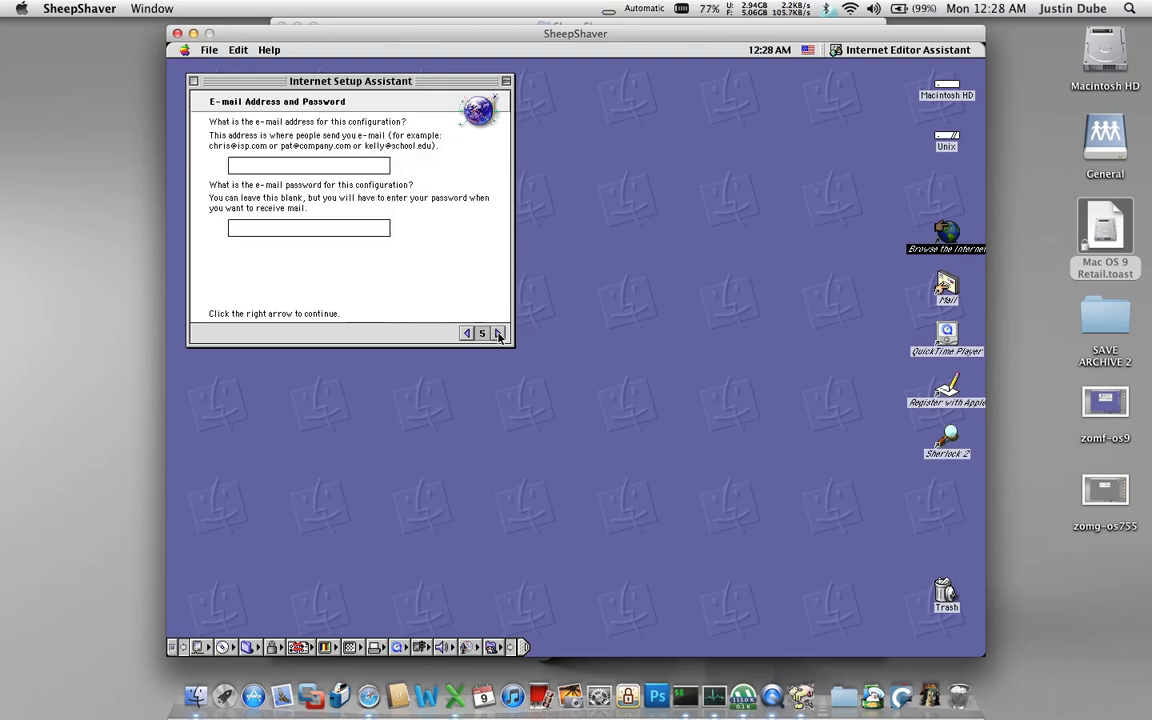
# Step: Skip the e-mail settings, keep no proxies and apply the Home configuration
pyautogui.click(500, 332)
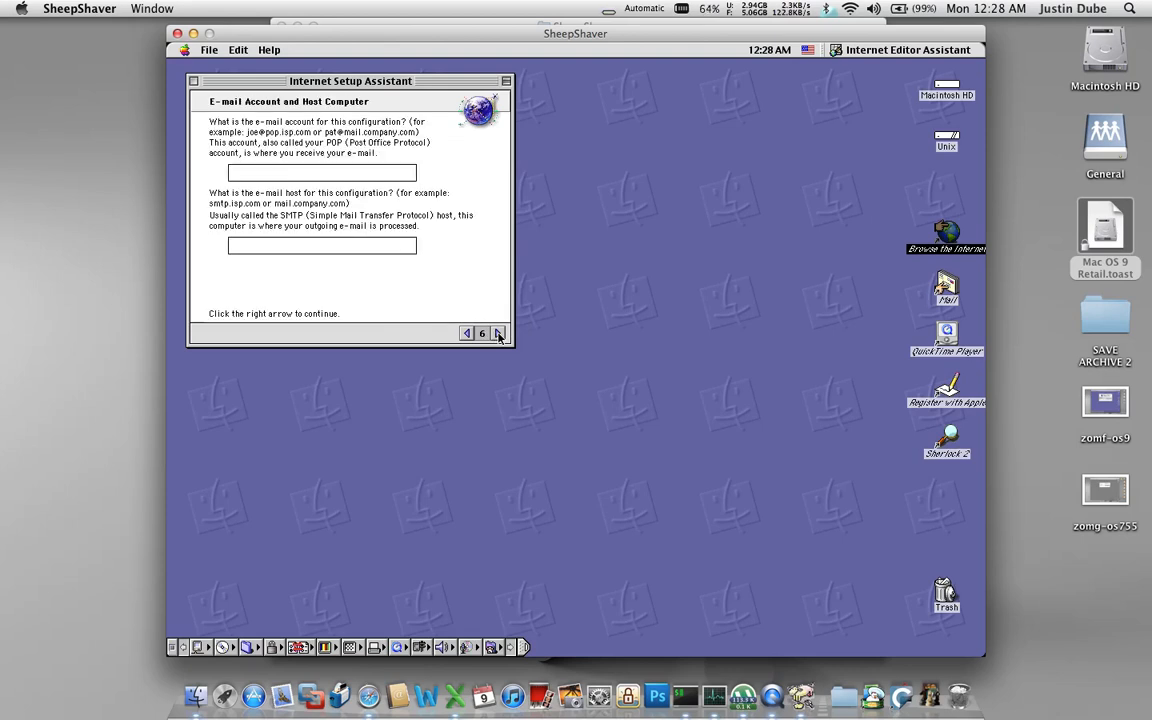
pyautogui.click(500, 332)
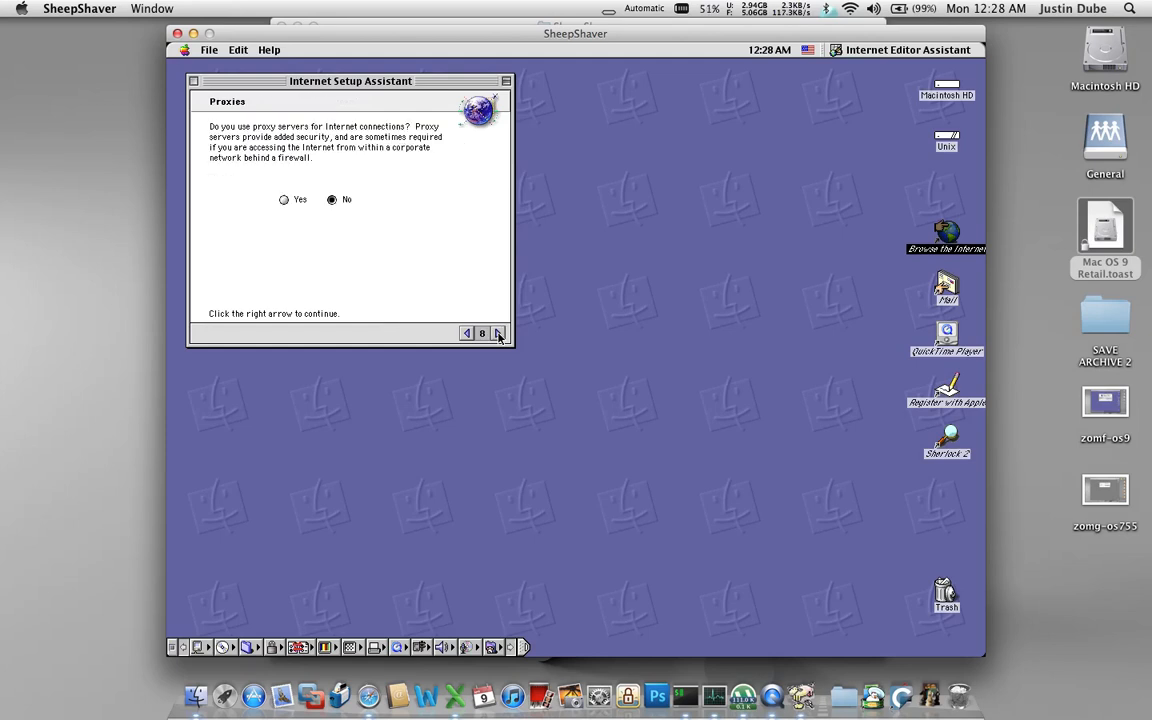
pyautogui.click(500, 332)
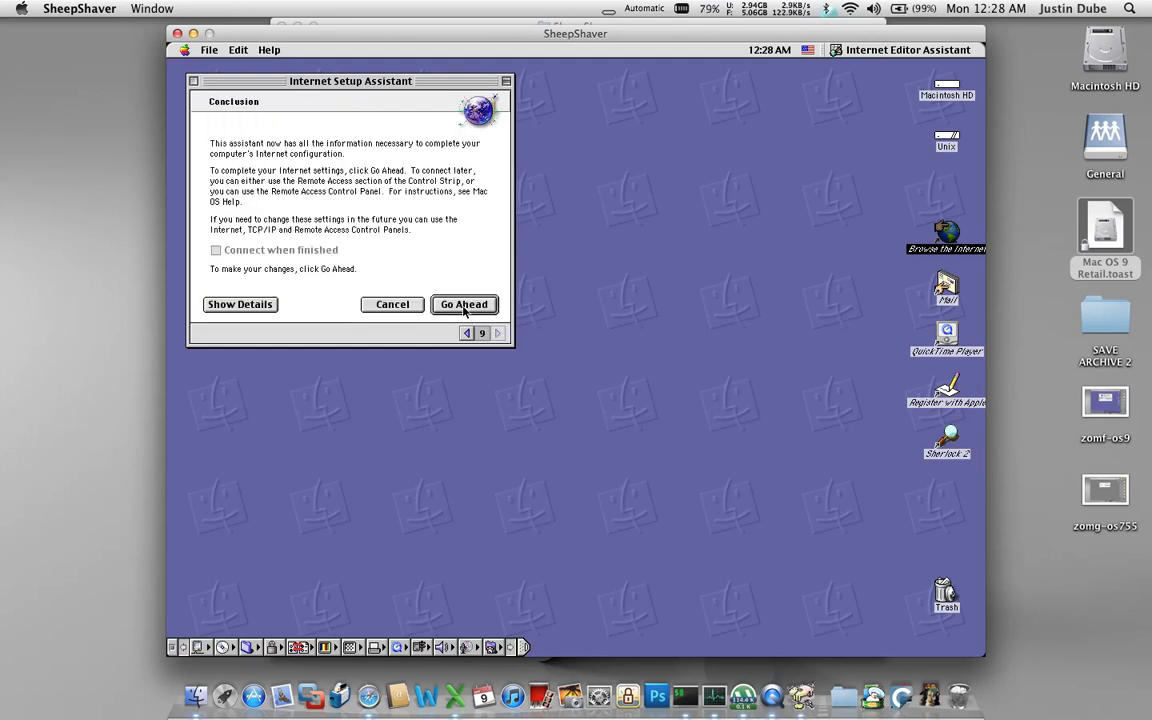
pyautogui.click(464, 304)
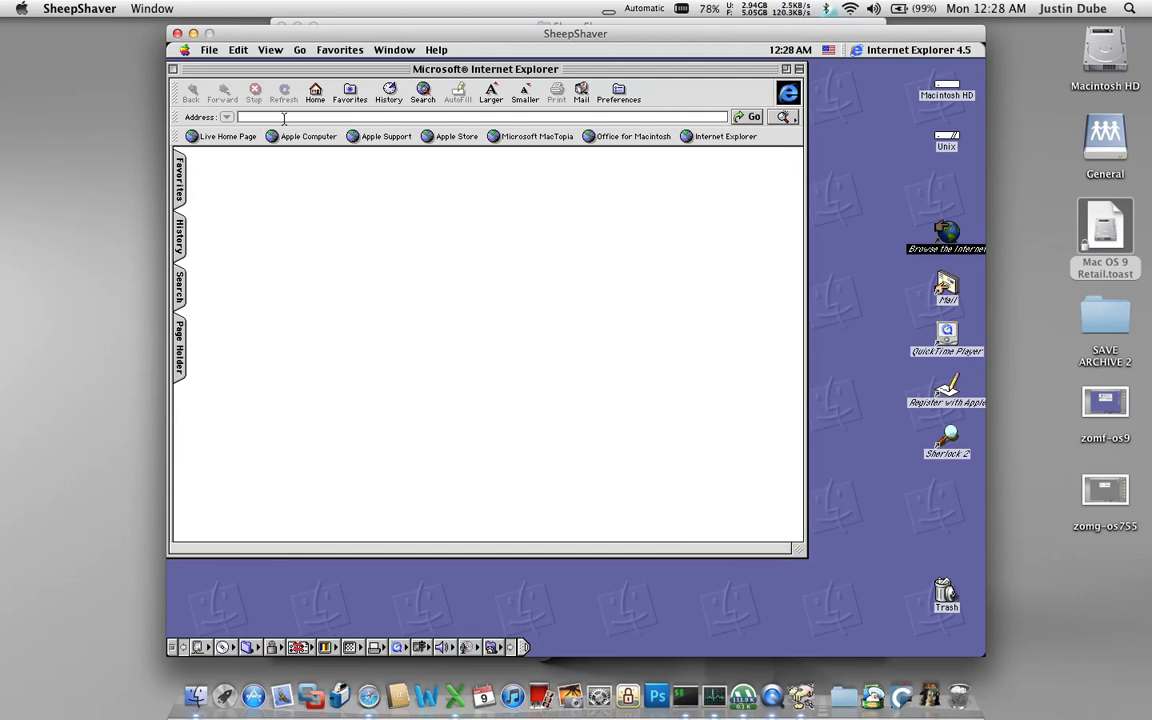
# Step: Load google.com in Internet Explorer 4.5's Address field
pyautogui.write('goo')
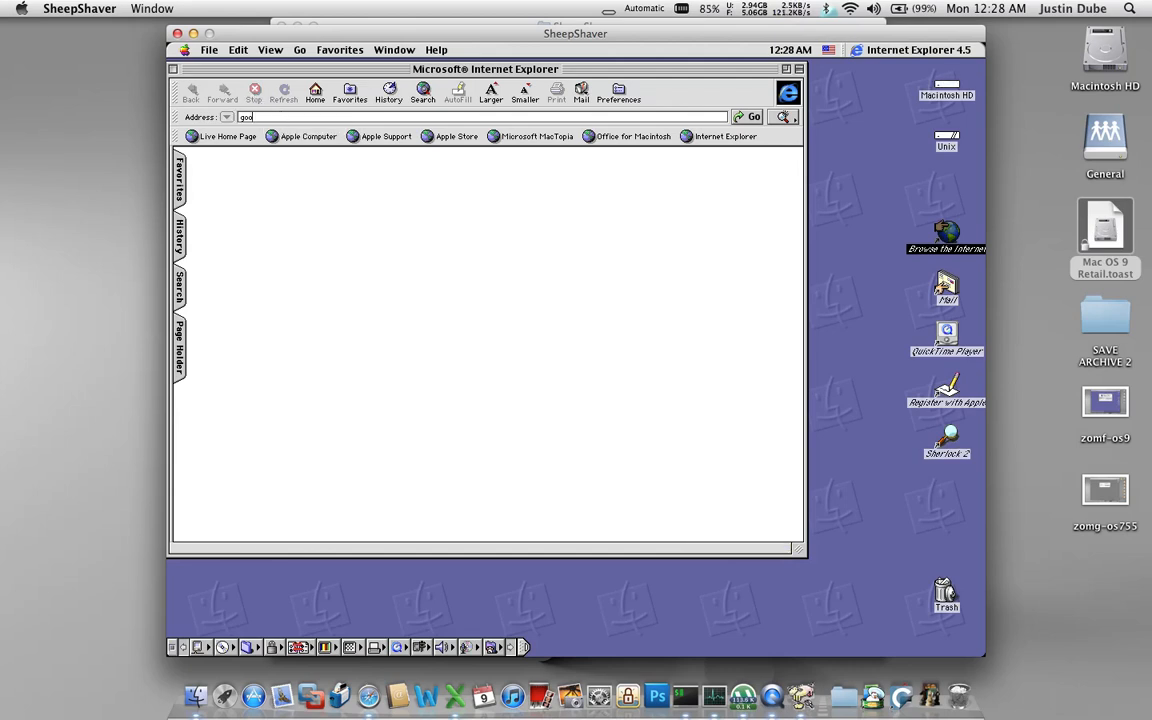
pyautogui.write('google.com')
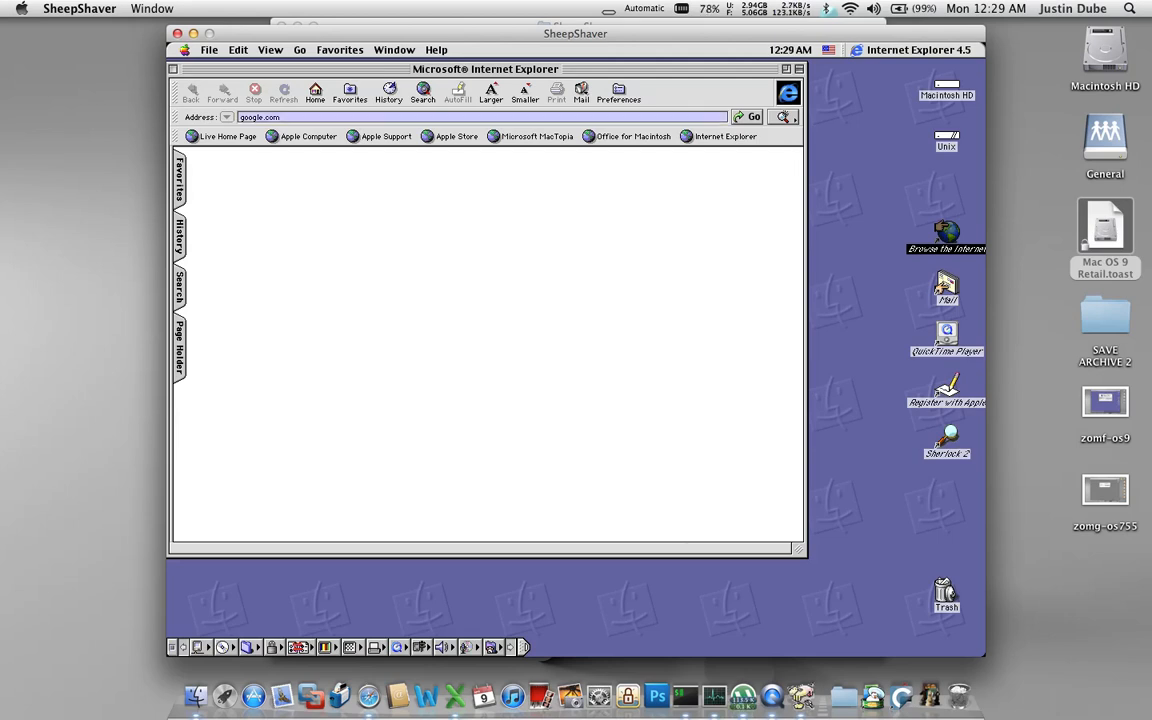
pyautogui.click(752, 116)
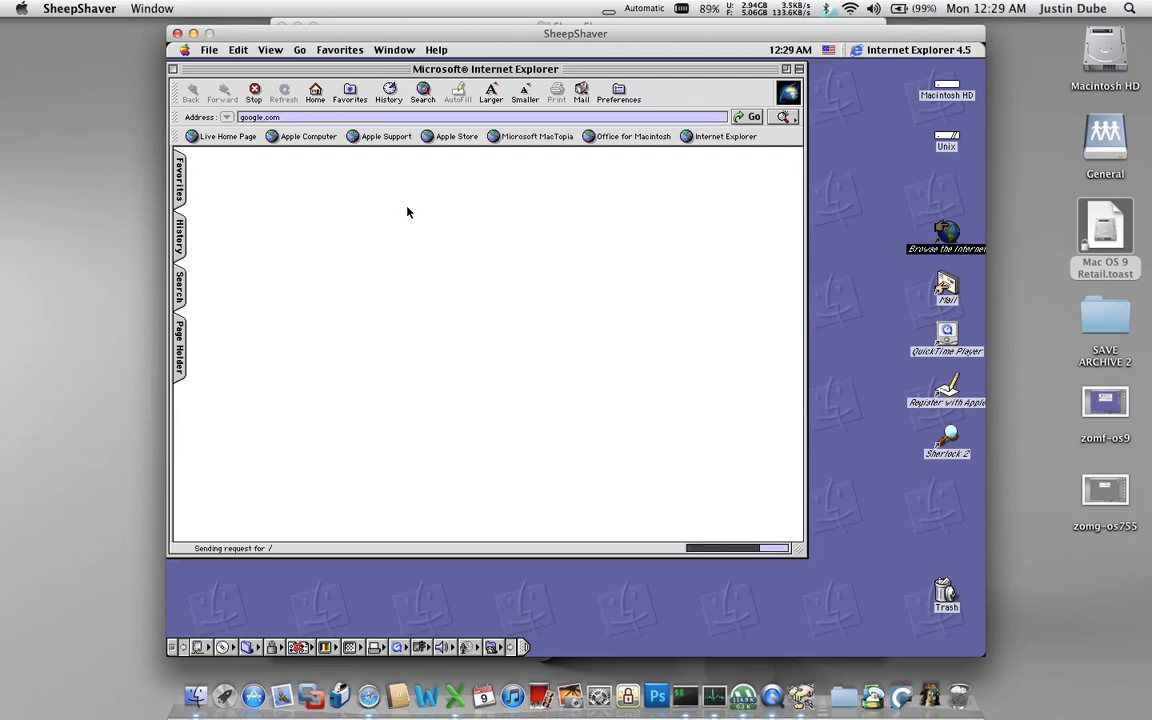
pyautogui.click(752, 116)
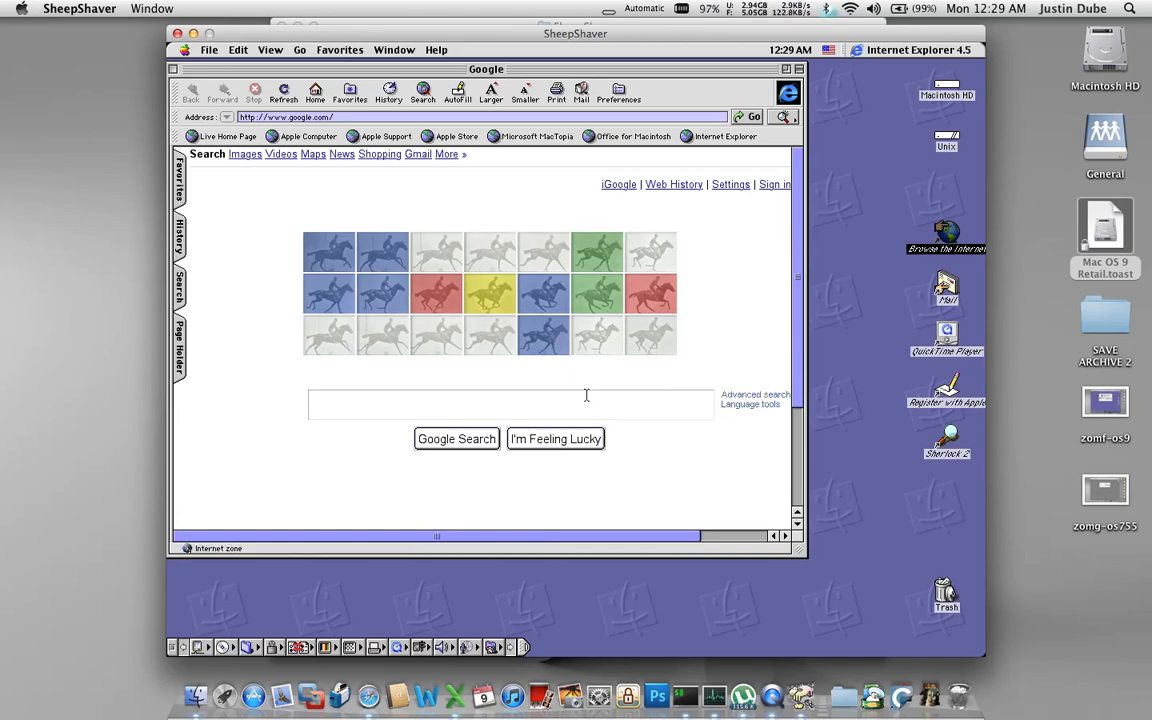
pyautogui.moveTo(668, 436)
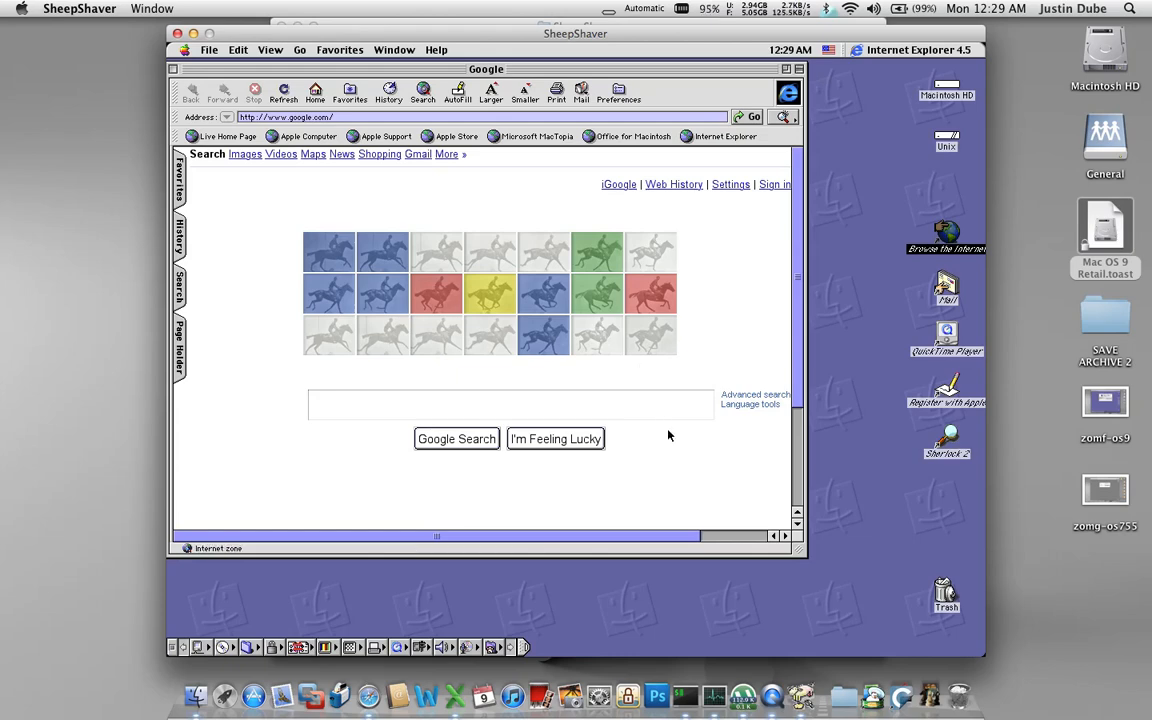
pyautogui.moveTo(292, 160)
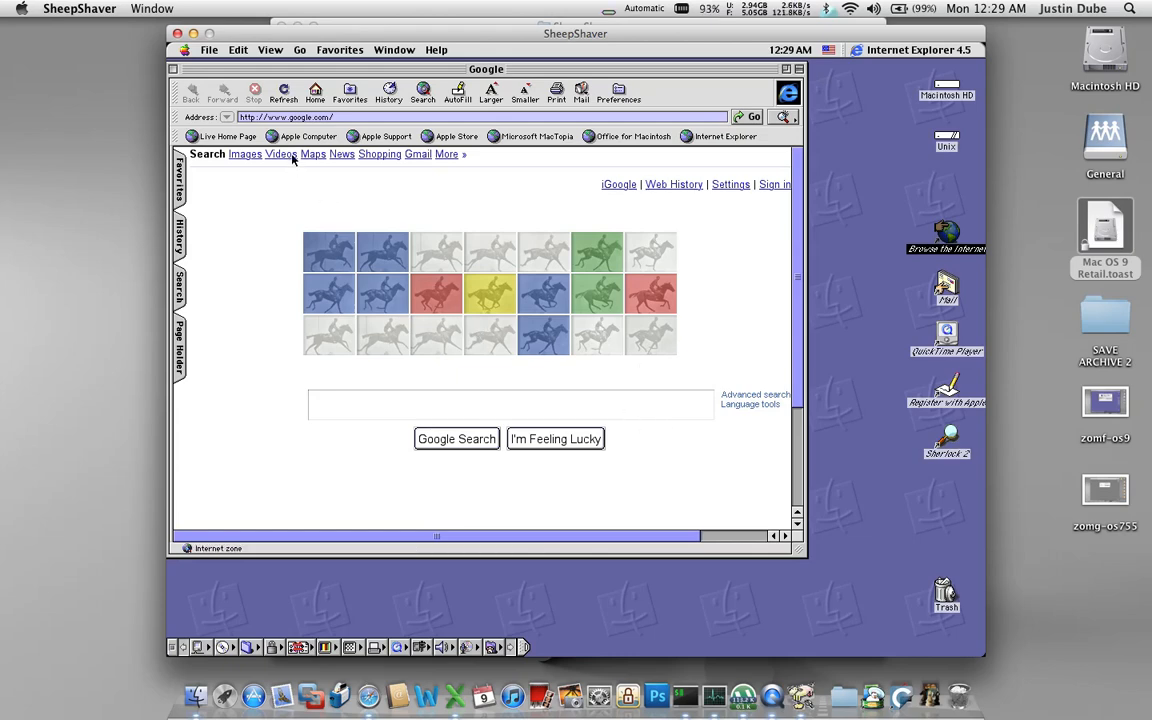
pyautogui.moveTo(404, 144)
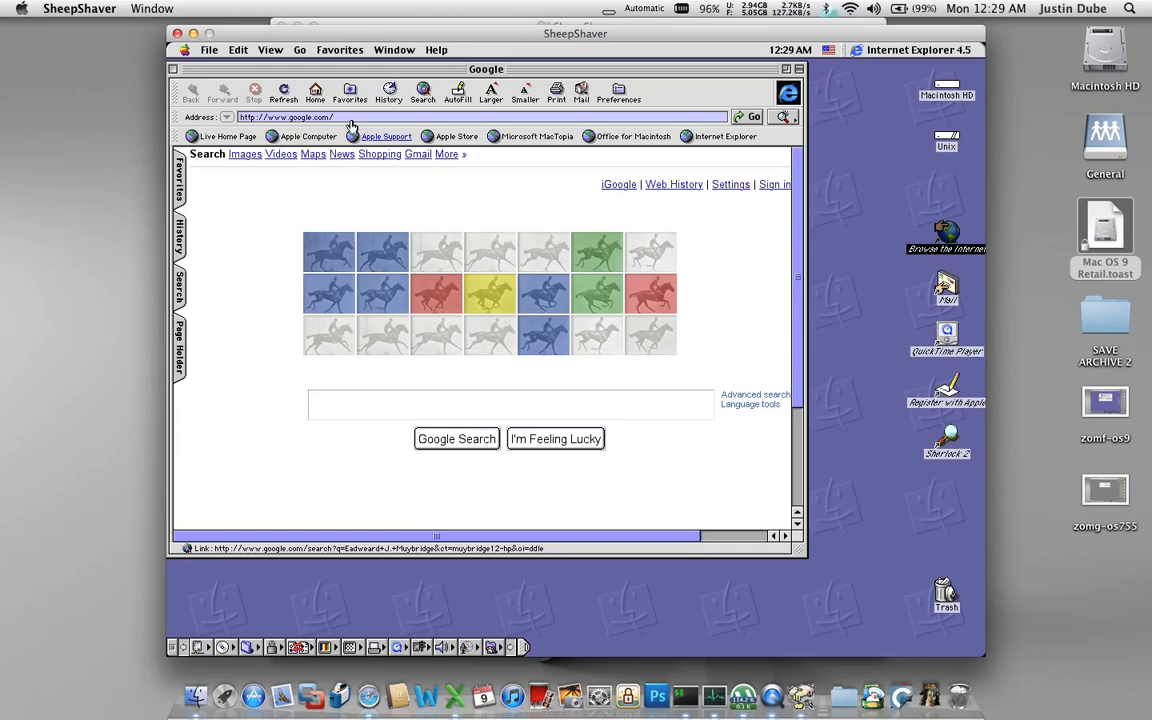
pyautogui.moveTo(588, 340)
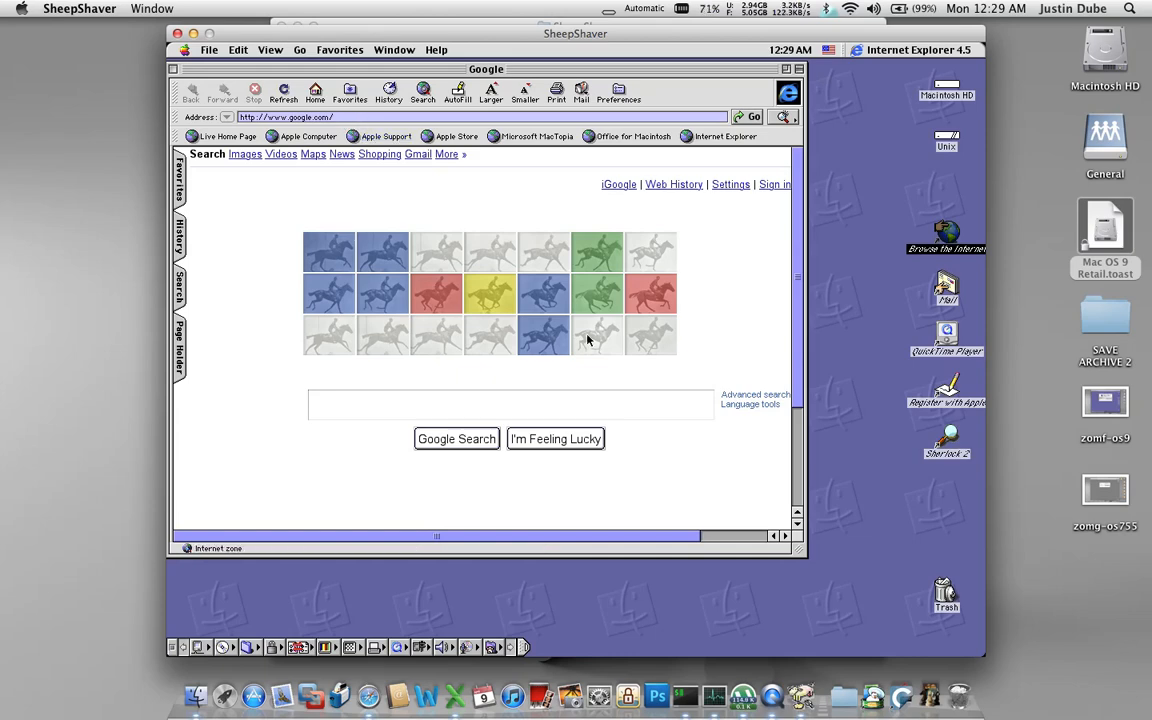
pyautogui.moveTo(422, 92)
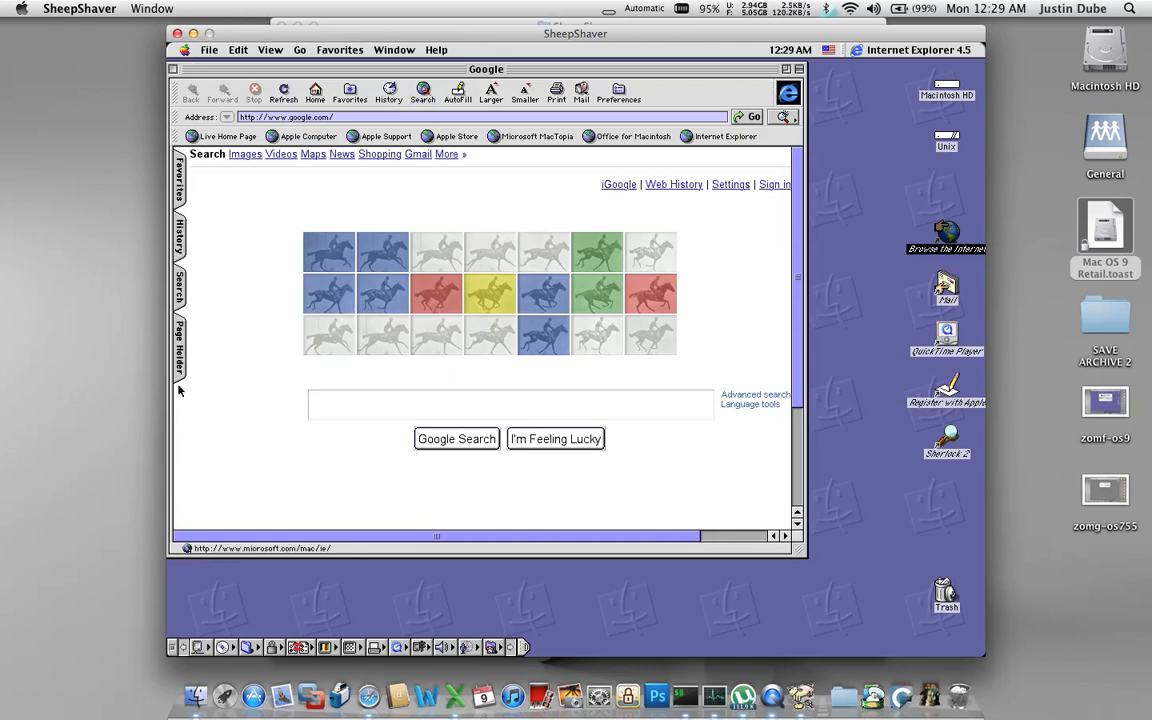
pyautogui.moveTo(144, 628)
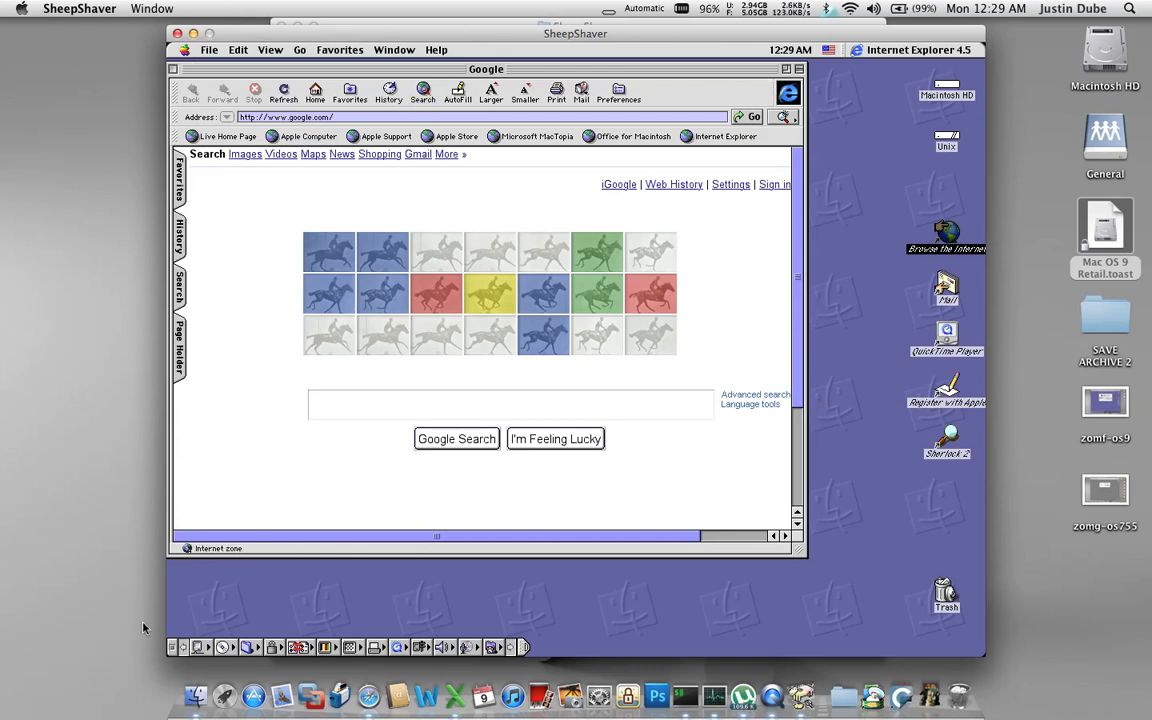